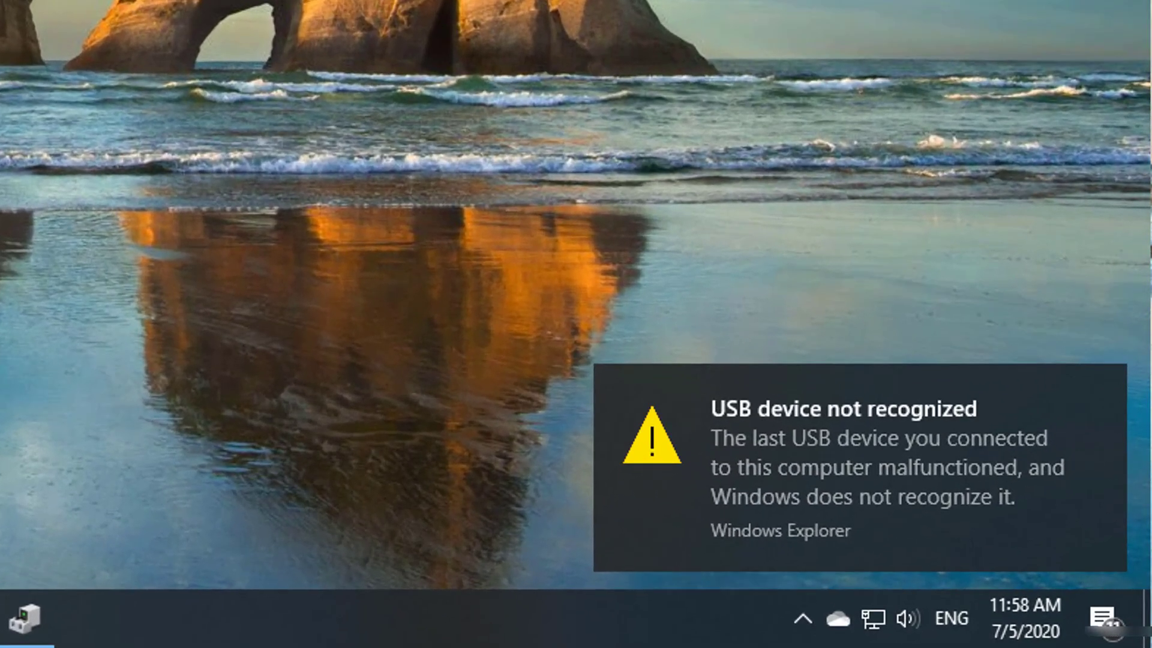
{"action": "mouse_move", "coordinate": [746, 397]}
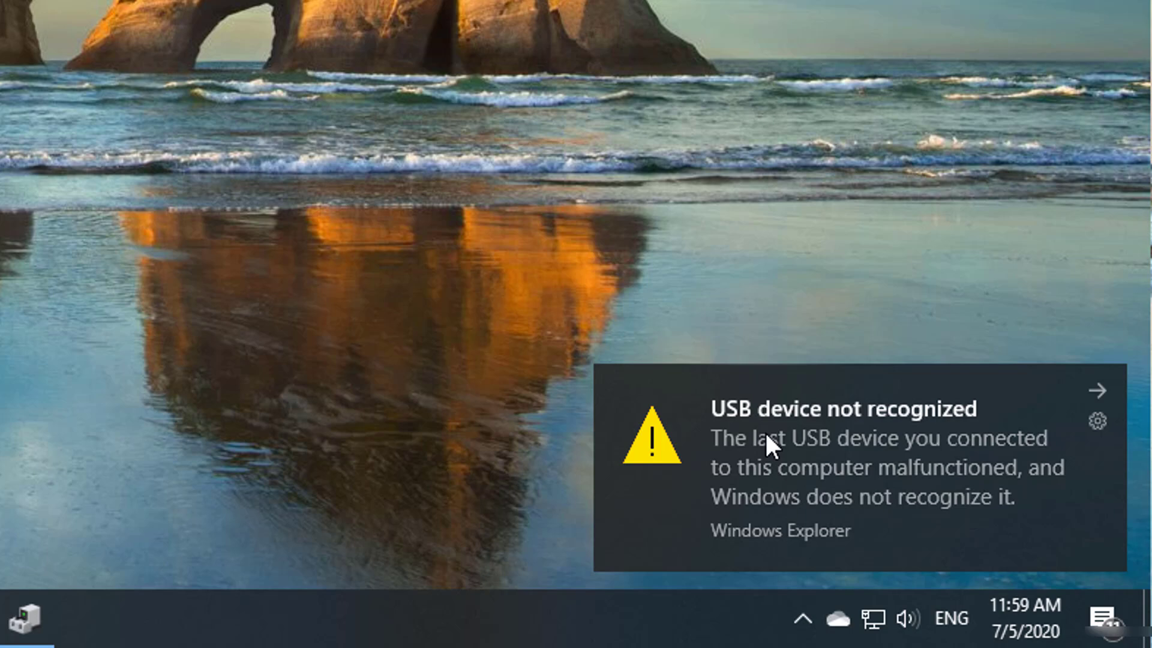
{"action": "mouse_move", "coordinate": [859, 476]}
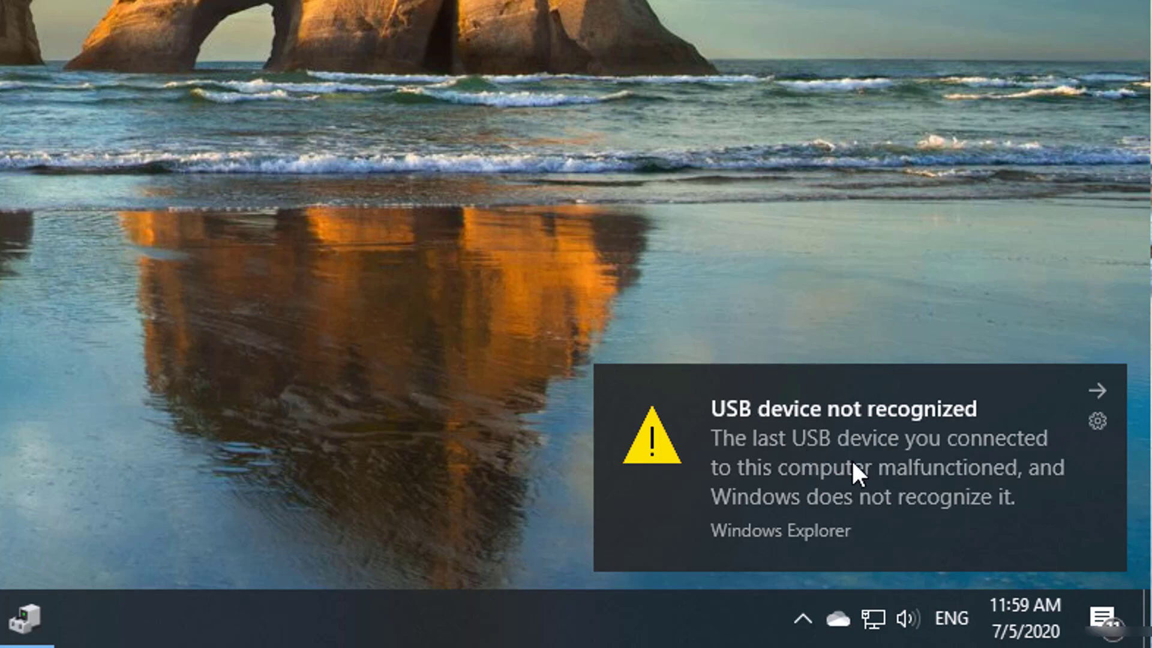
{"action": "mouse_move", "coordinate": [831, 514]}
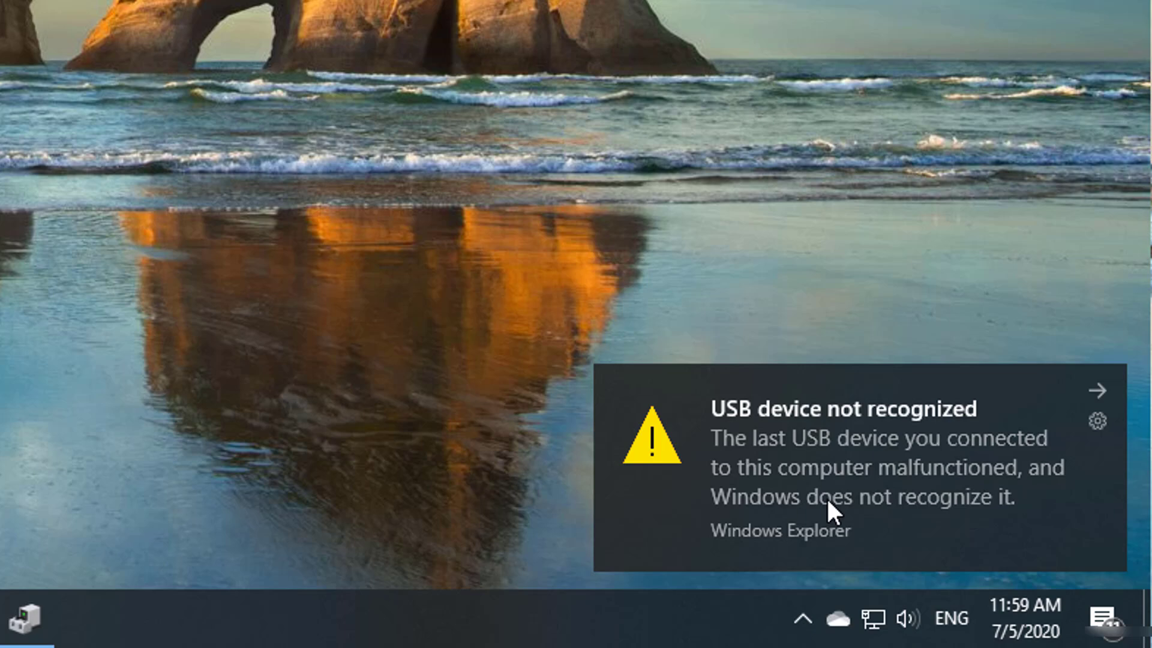
{"action": "mouse_move", "coordinate": [861, 534]}
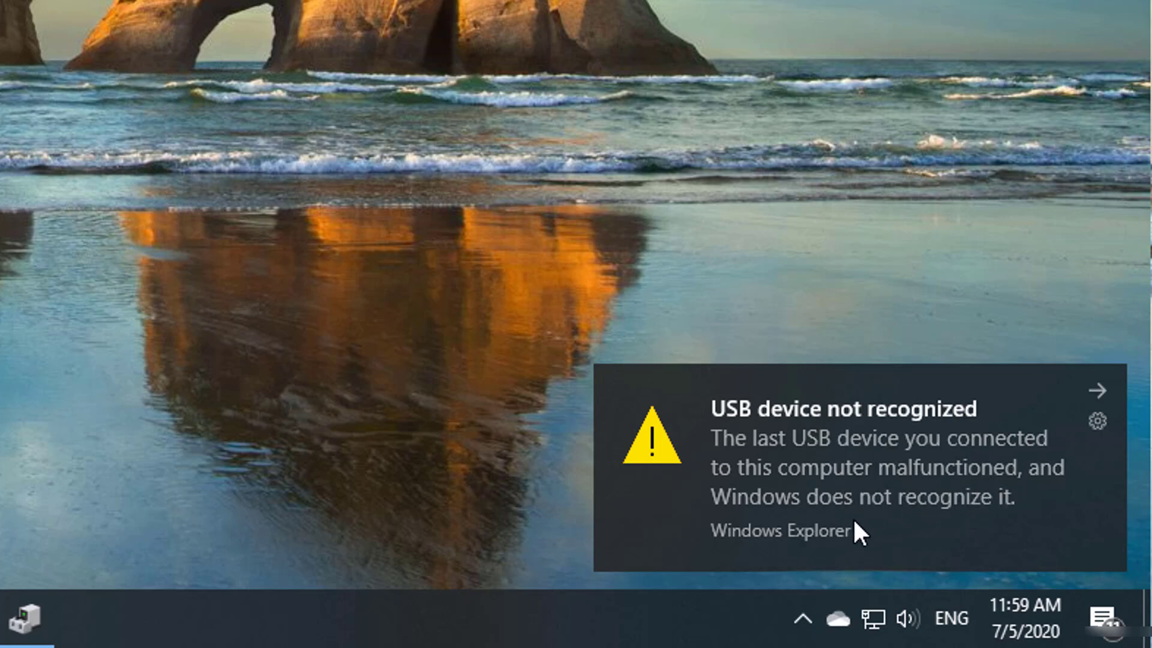
{"action": "mouse_move", "coordinate": [959, 522]}
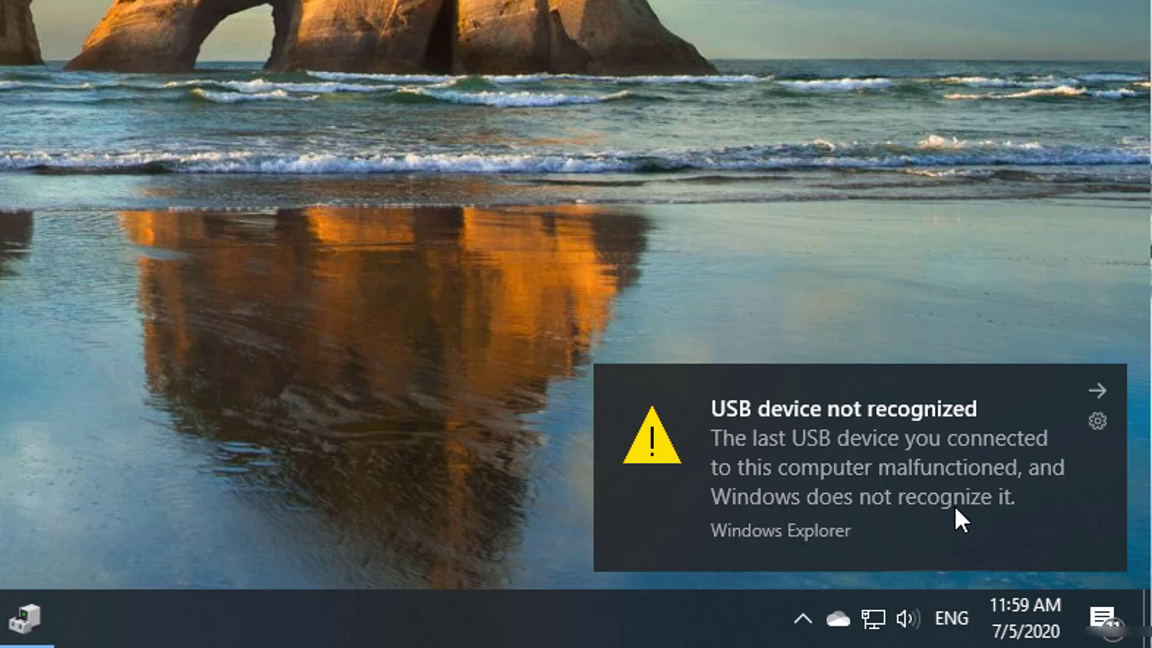
{"action": "mouse_move", "coordinate": [969, 524]}
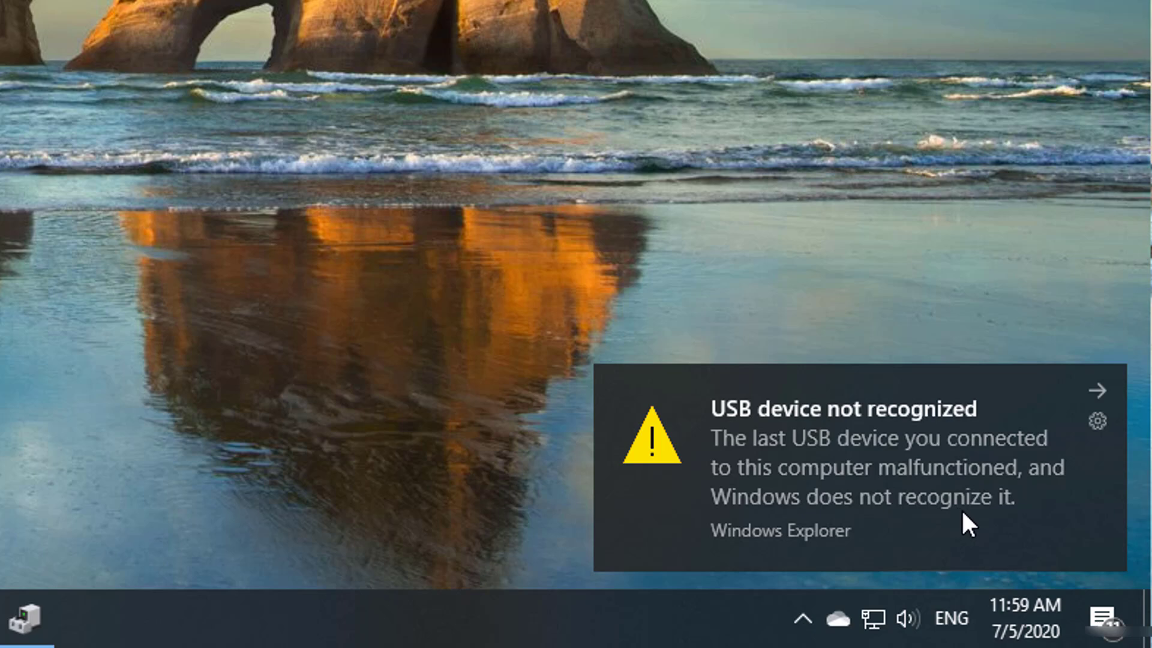
{"action": "mouse_move", "coordinate": [378, 232]}
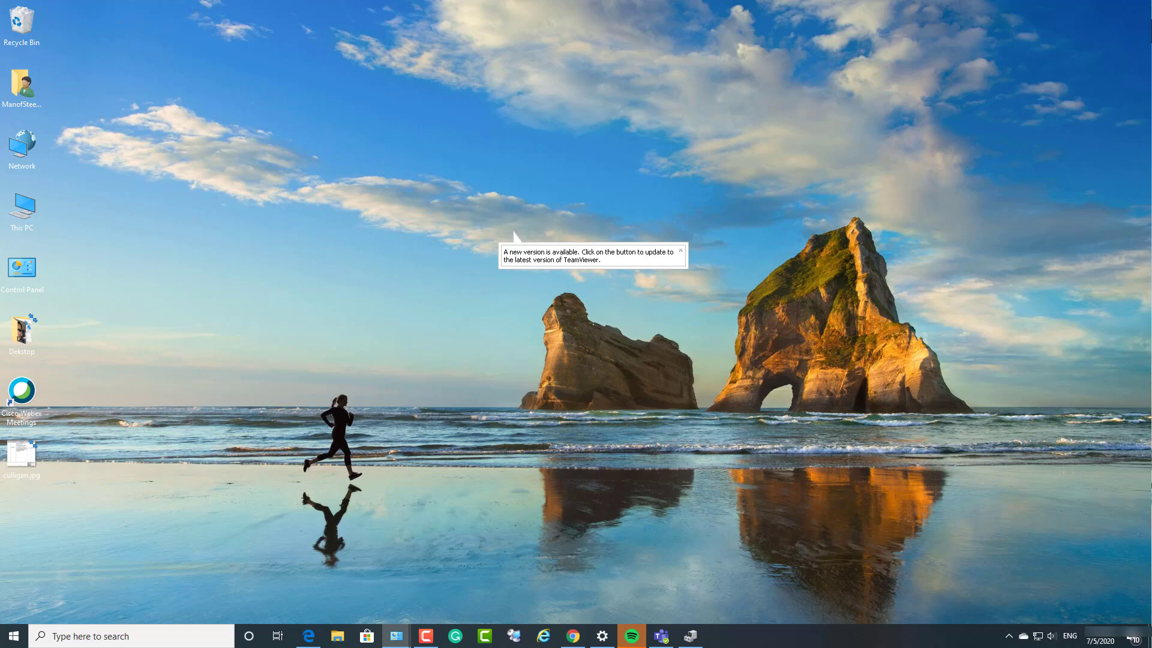
Locate the Unknown USB Device (Set Address Failed) under USB controllers in Device Manager, then minimize it
{"action": "double_click", "coordinate": [22, 267]}
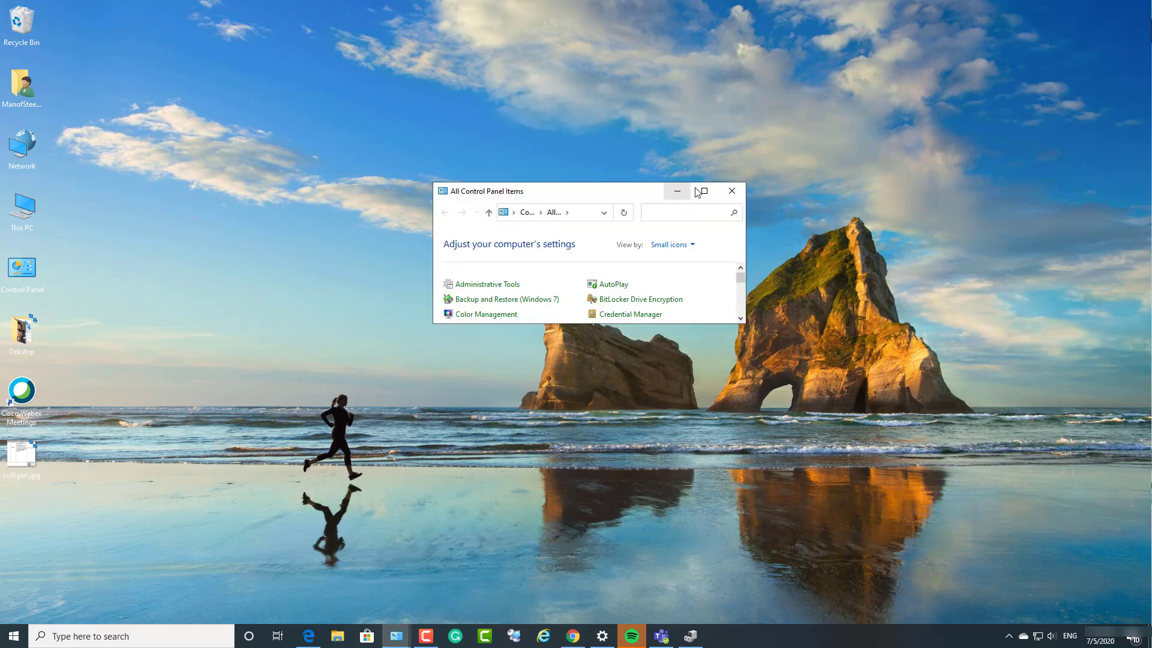
{"action": "left_click", "coordinate": [700, 191]}
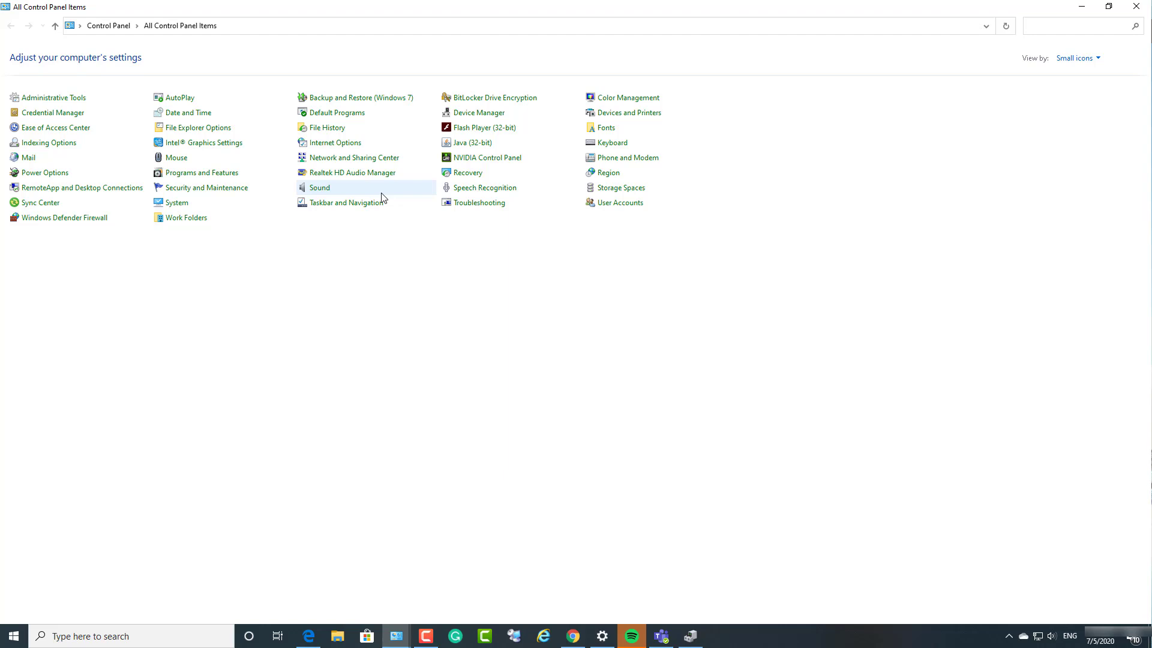
{"action": "mouse_move", "coordinate": [177, 203]}
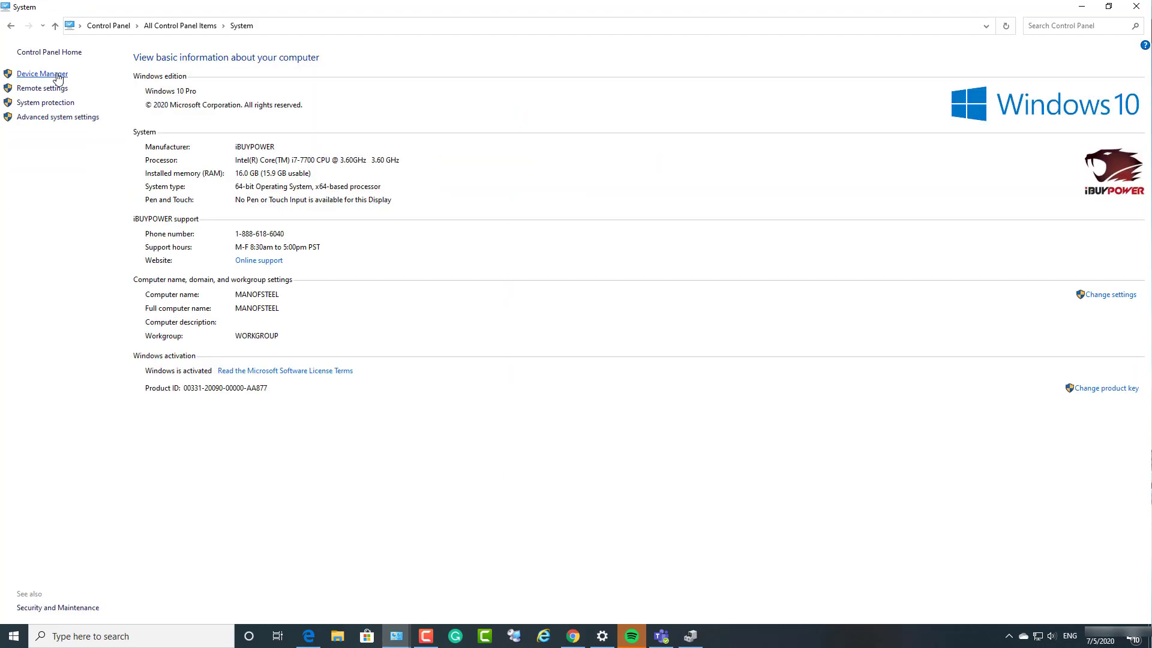
{"action": "left_click", "coordinate": [41, 74]}
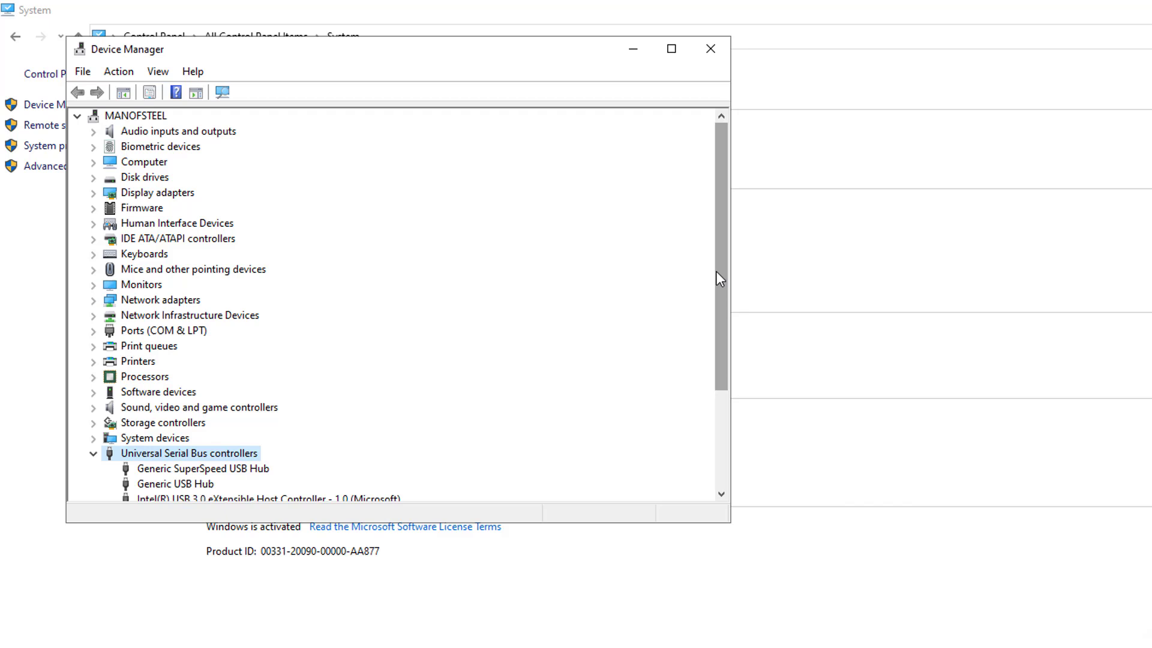
{"action": "scroll", "scroll_direction": "down", "scroll_amount": 3}
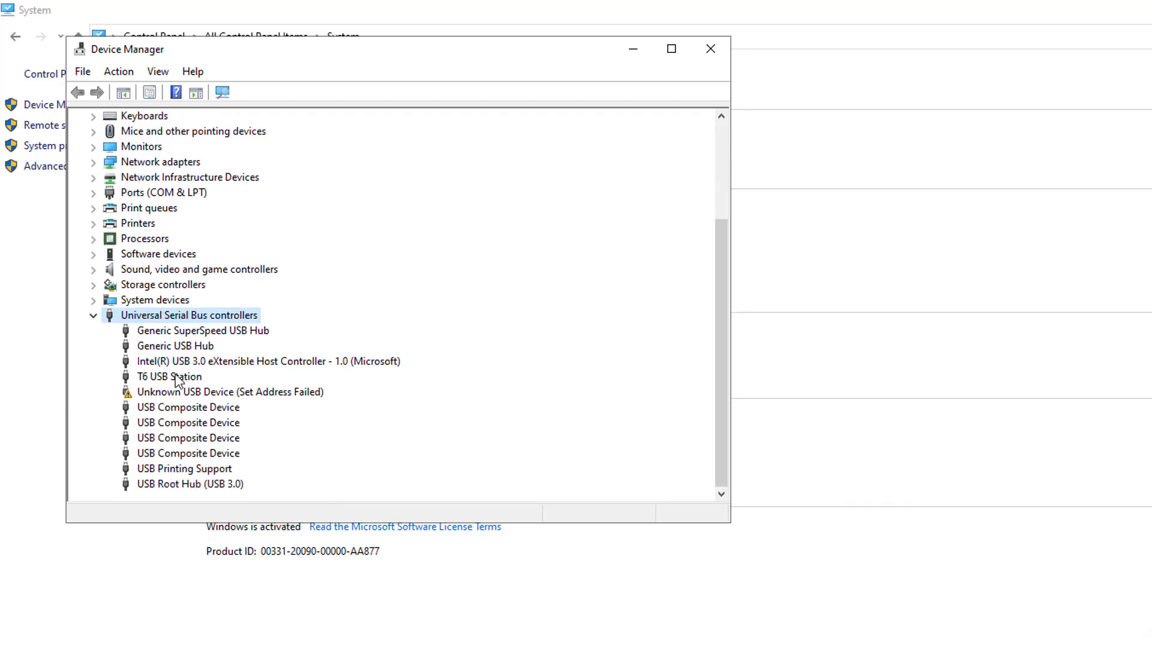
{"action": "left_click", "coordinate": [229, 391]}
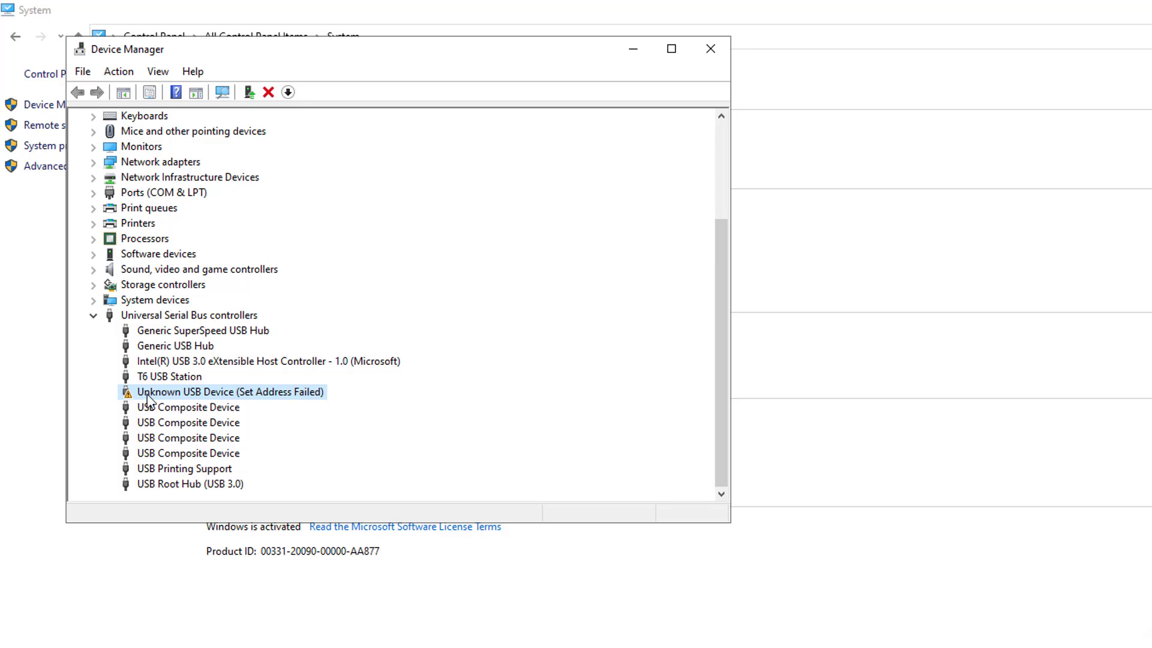
{"action": "mouse_move", "coordinate": [255, 397]}
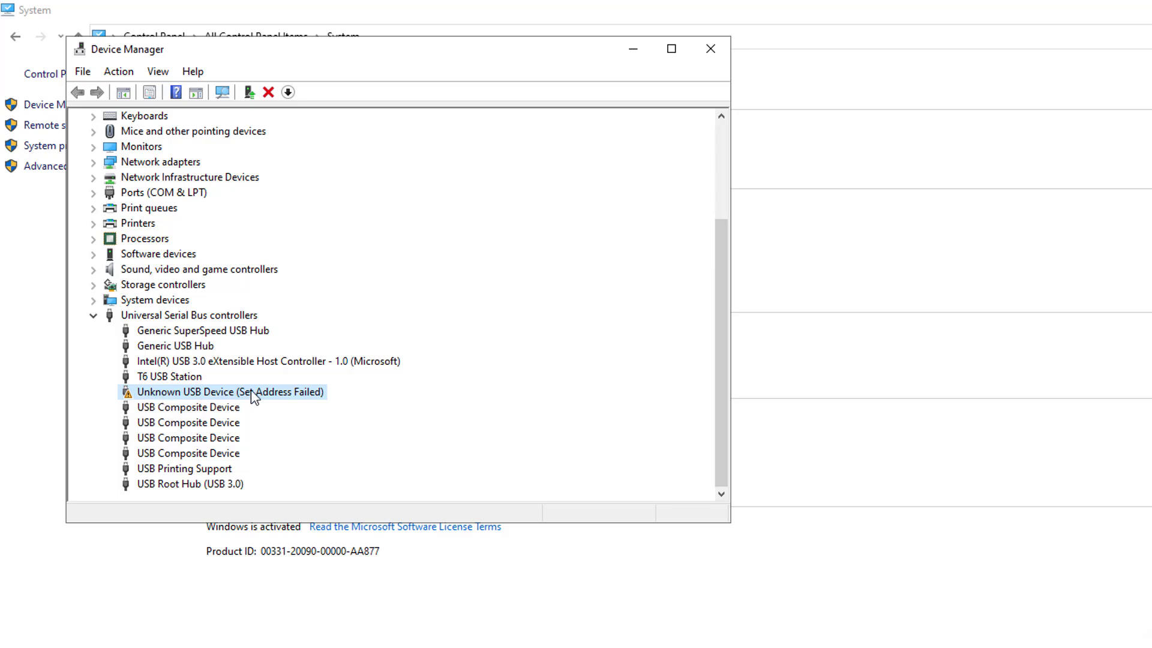
{"action": "mouse_move", "coordinate": [298, 398]}
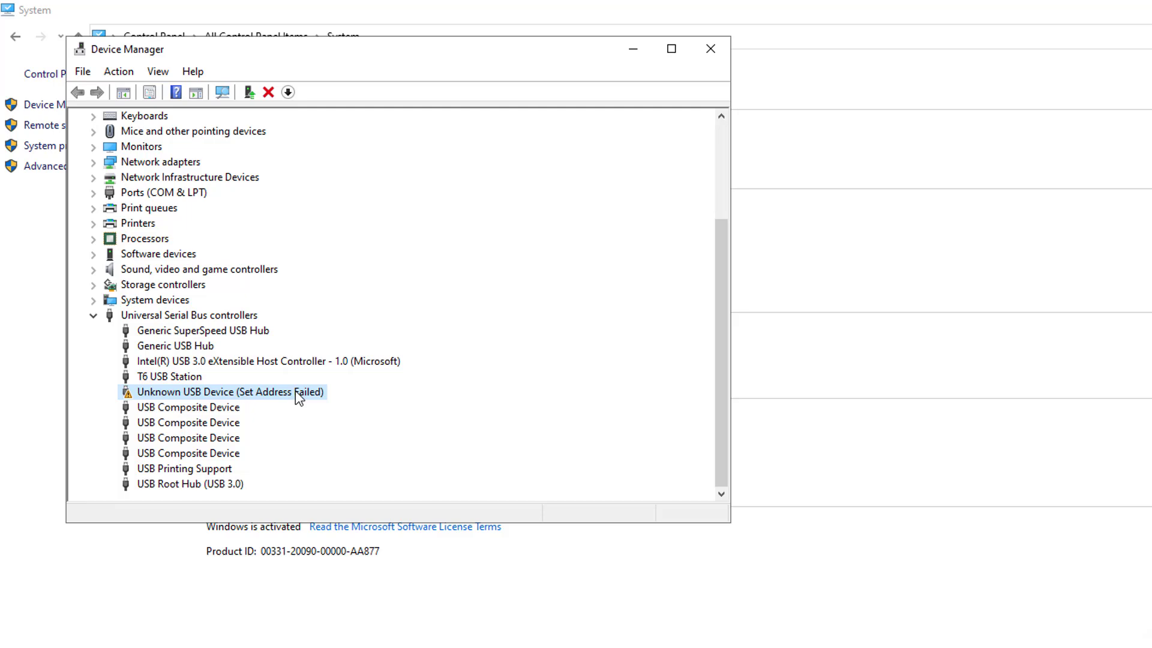
{"action": "mouse_move", "coordinate": [632, 50]}
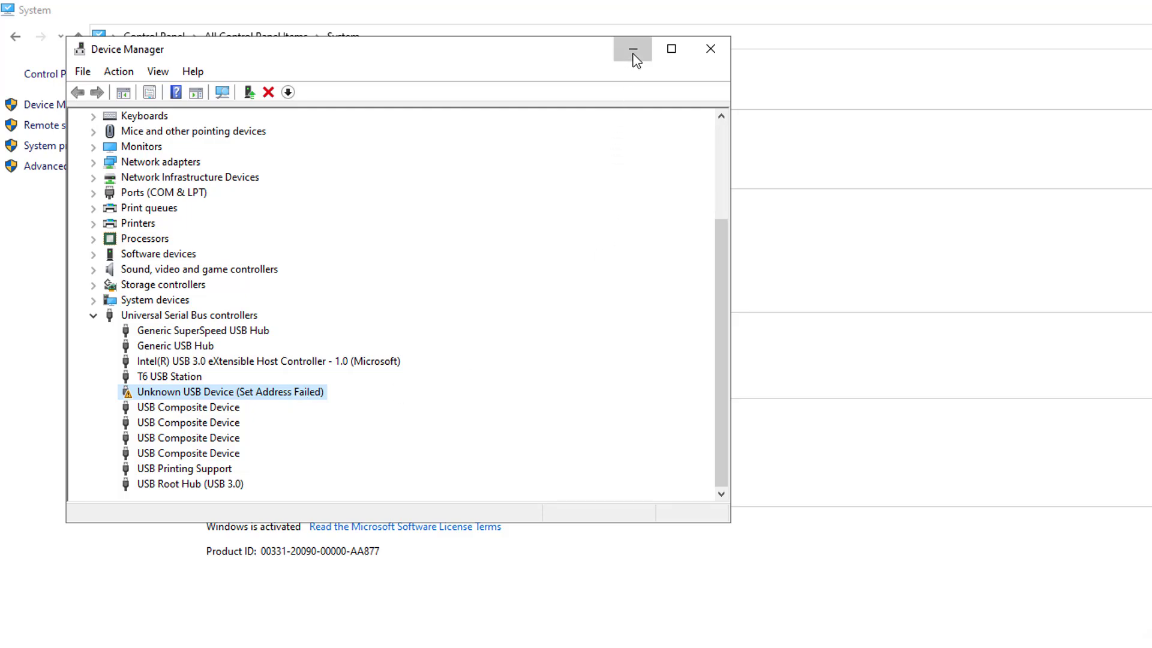
{"action": "left_click", "coordinate": [632, 48]}
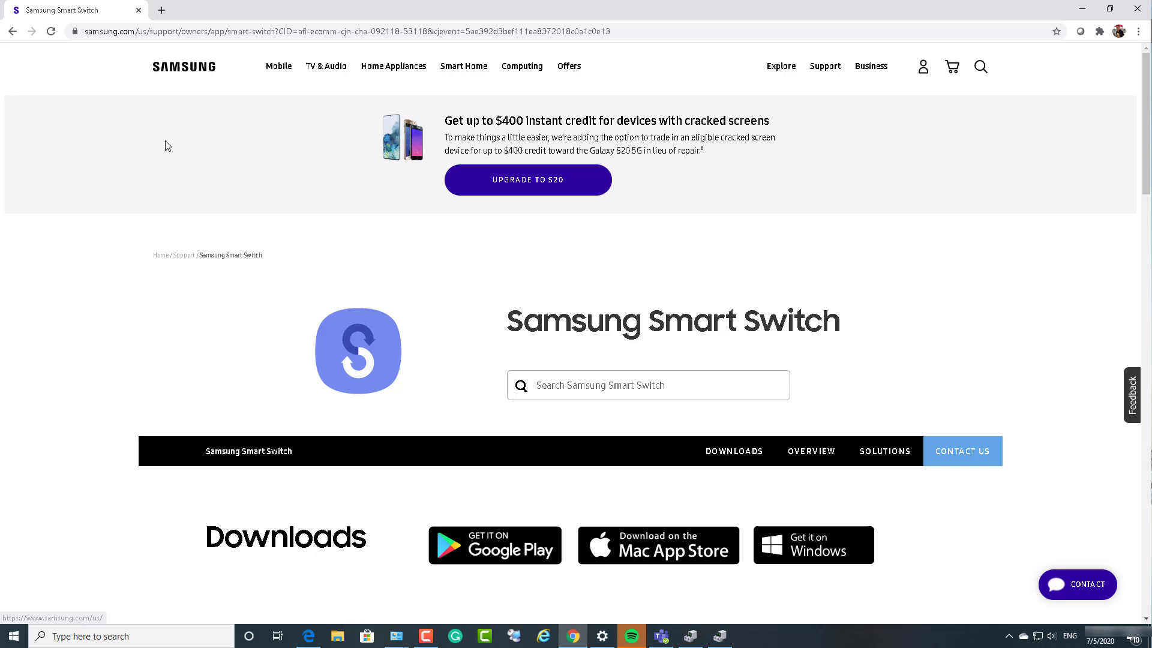
{"action": "mouse_move", "coordinate": [217, 213]}
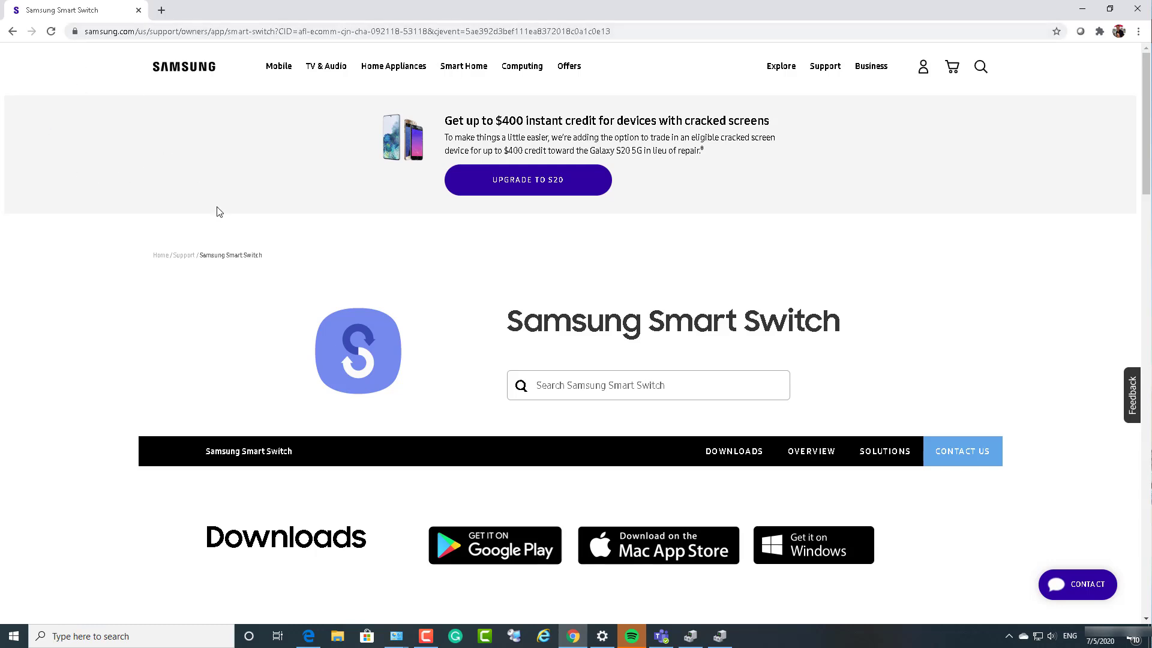
{"action": "mouse_move", "coordinate": [811, 316]}
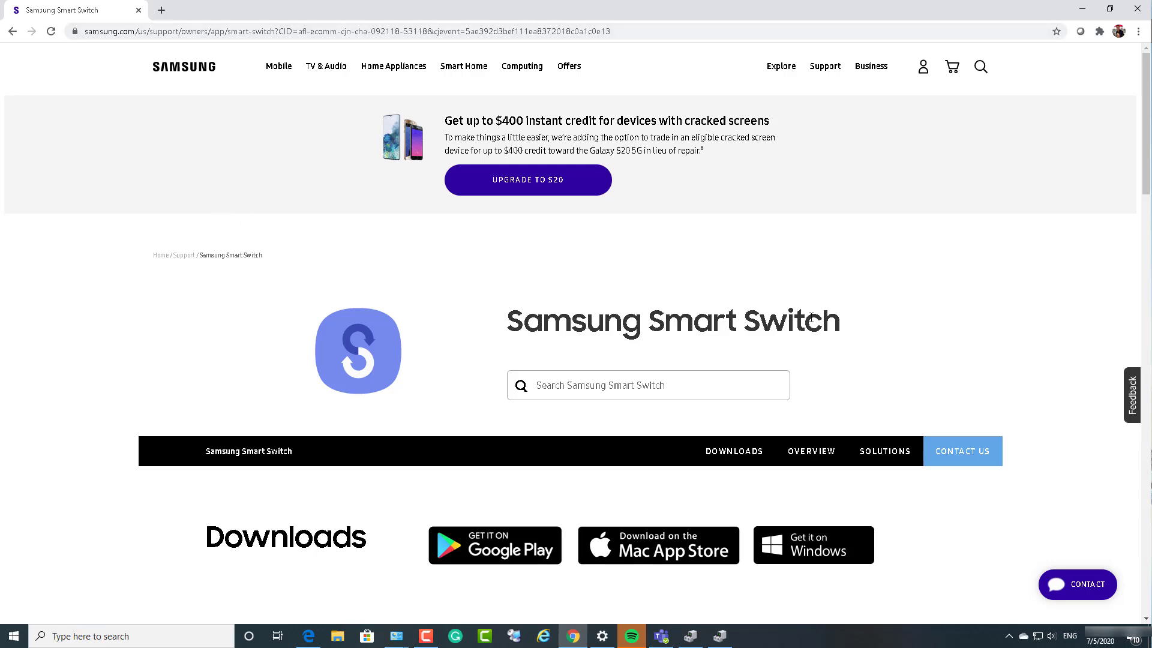
{"action": "mouse_move", "coordinate": [1140, 180]}
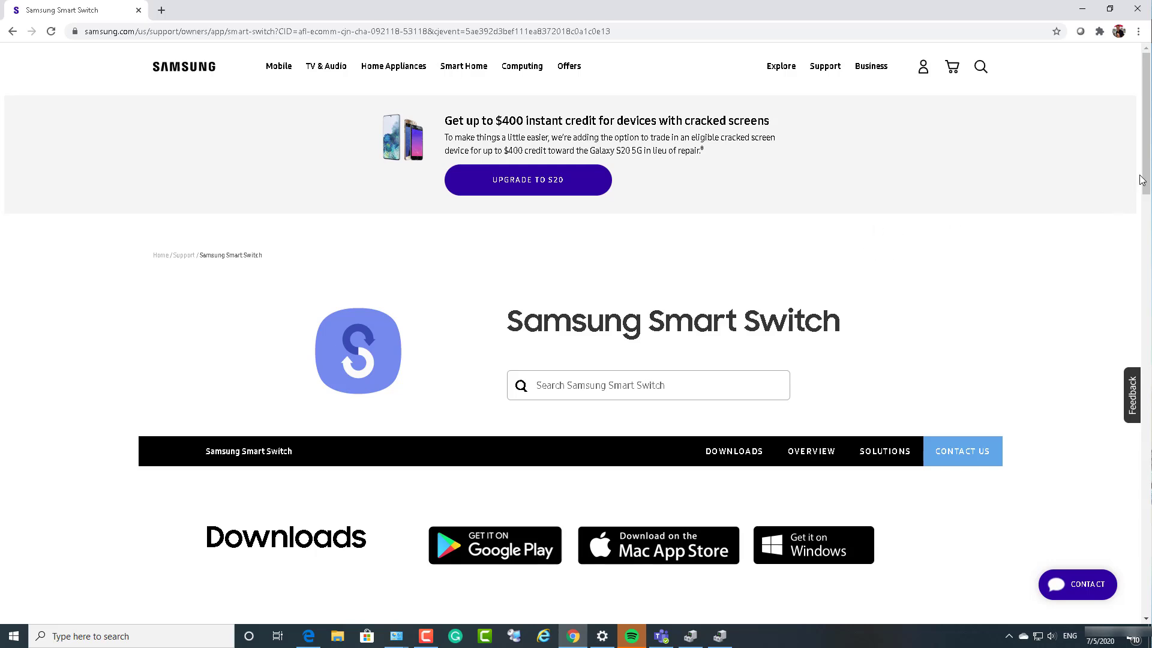
Download SmartSwitchPC_Setup.exe via 'Get it on Windows' on the Samsung Smart Switch page
{"action": "scroll", "scroll_direction": "down", "scroll_amount": 3}
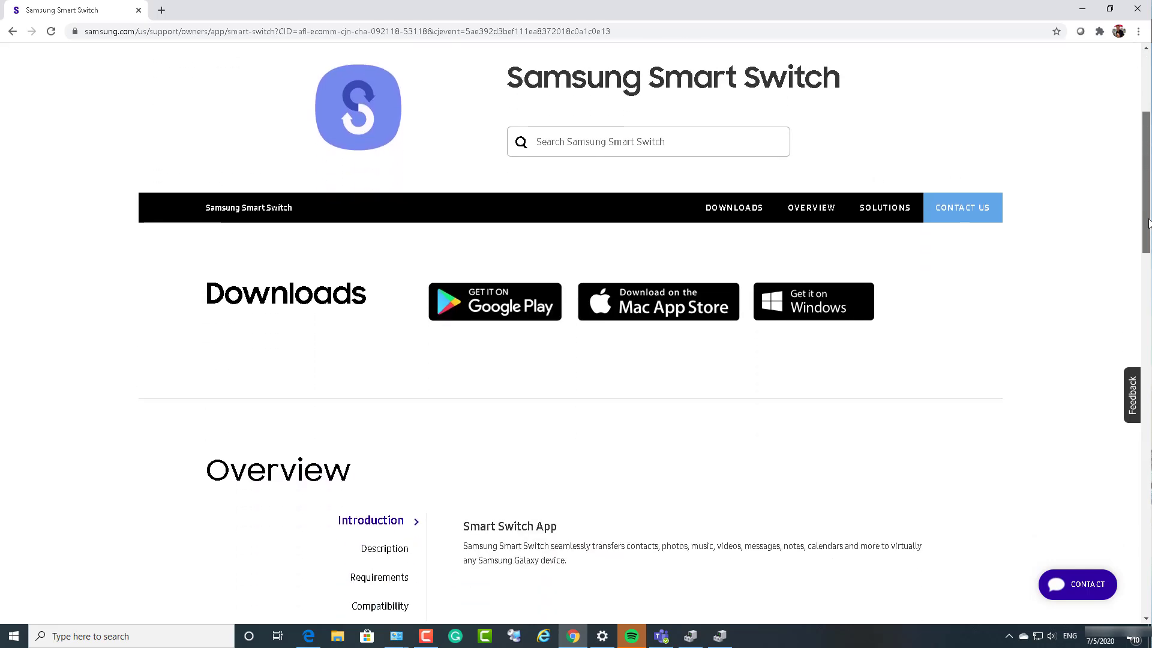
{"action": "scroll", "scroll_direction": "up", "scroll_amount": 3}
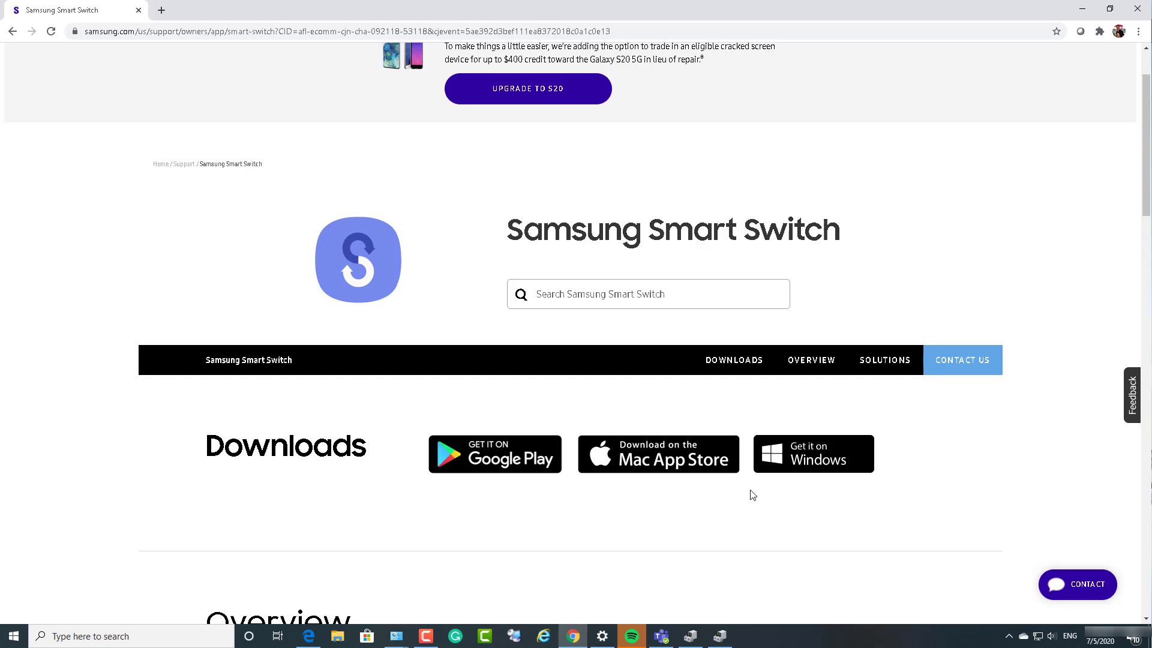
{"action": "mouse_move", "coordinate": [827, 460]}
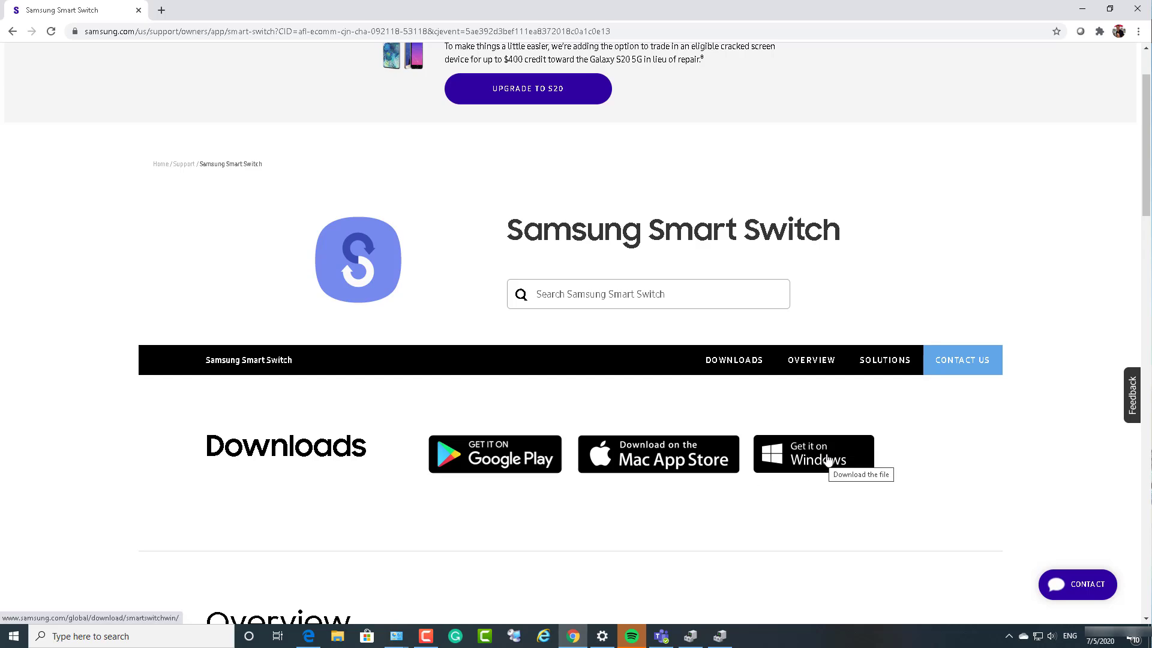
{"action": "mouse_move", "coordinate": [797, 460]}
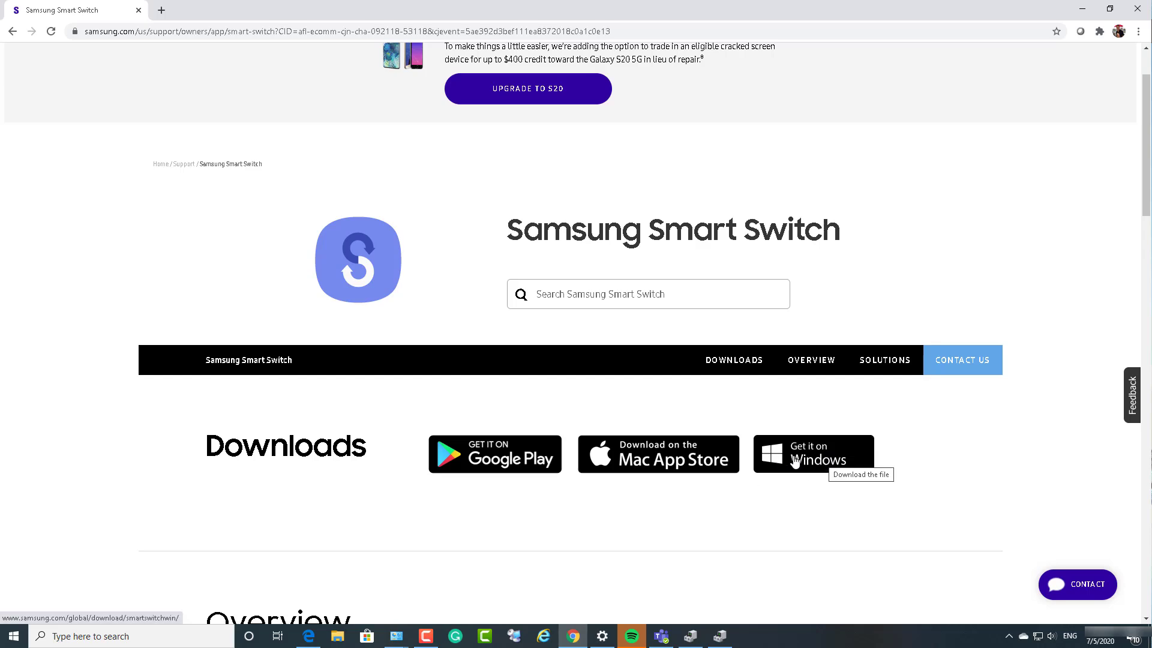
{"action": "left_click", "coordinate": [813, 453]}
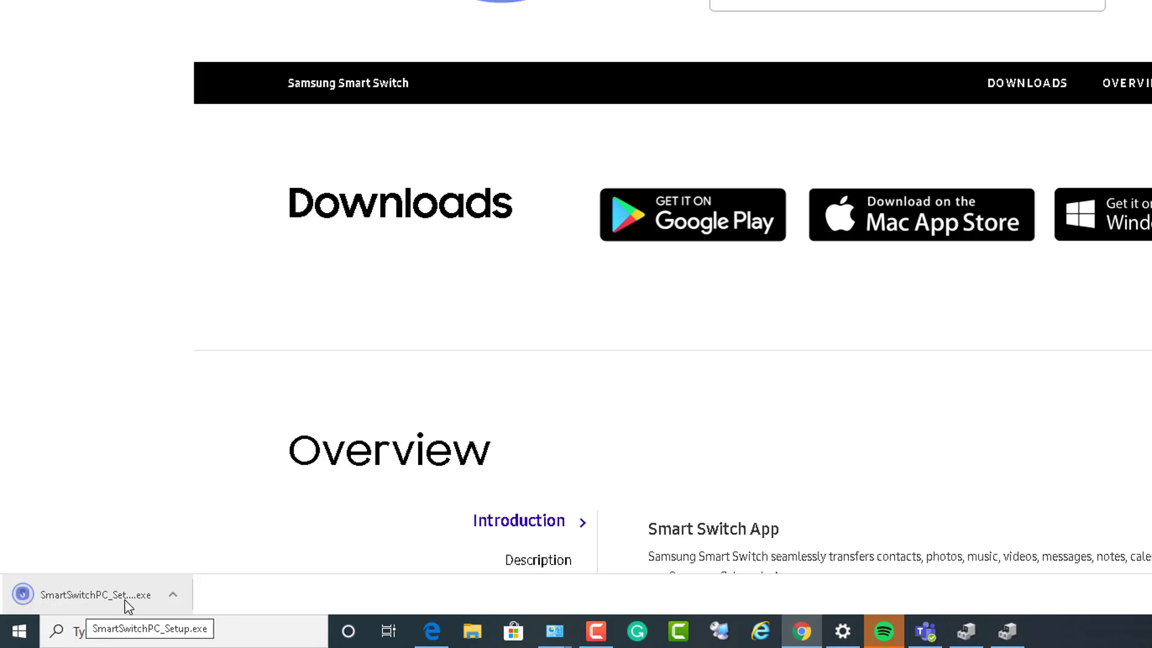
{"action": "mouse_move", "coordinate": [112, 601]}
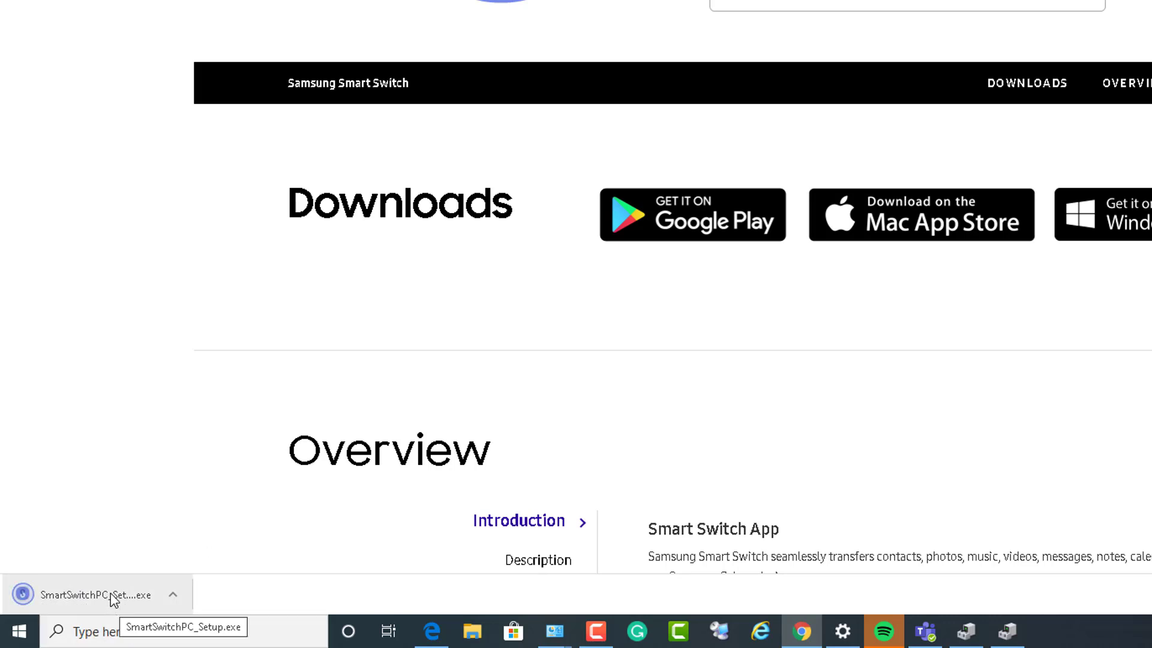
Launch the downloaded SmartSwitchPC_Setup.exe to start the Smart Switch InstallShield Wizard
{"action": "left_click", "coordinate": [93, 596]}
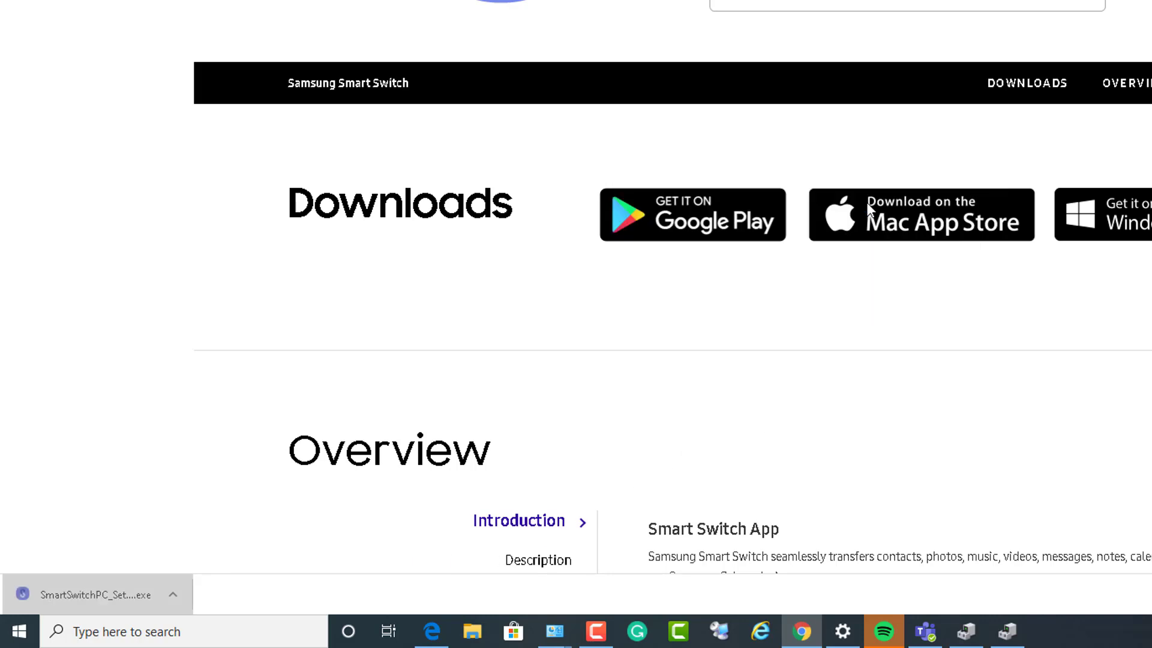
{"action": "left_click", "coordinate": [96, 594]}
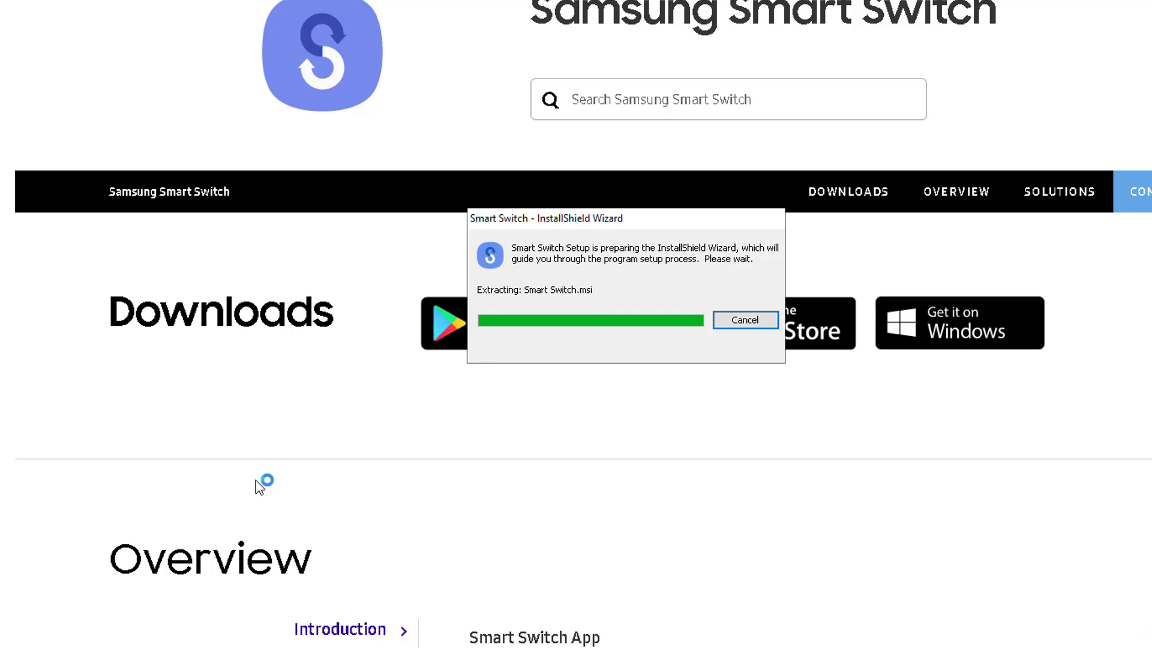
{"action": "mouse_move", "coordinate": [447, 478]}
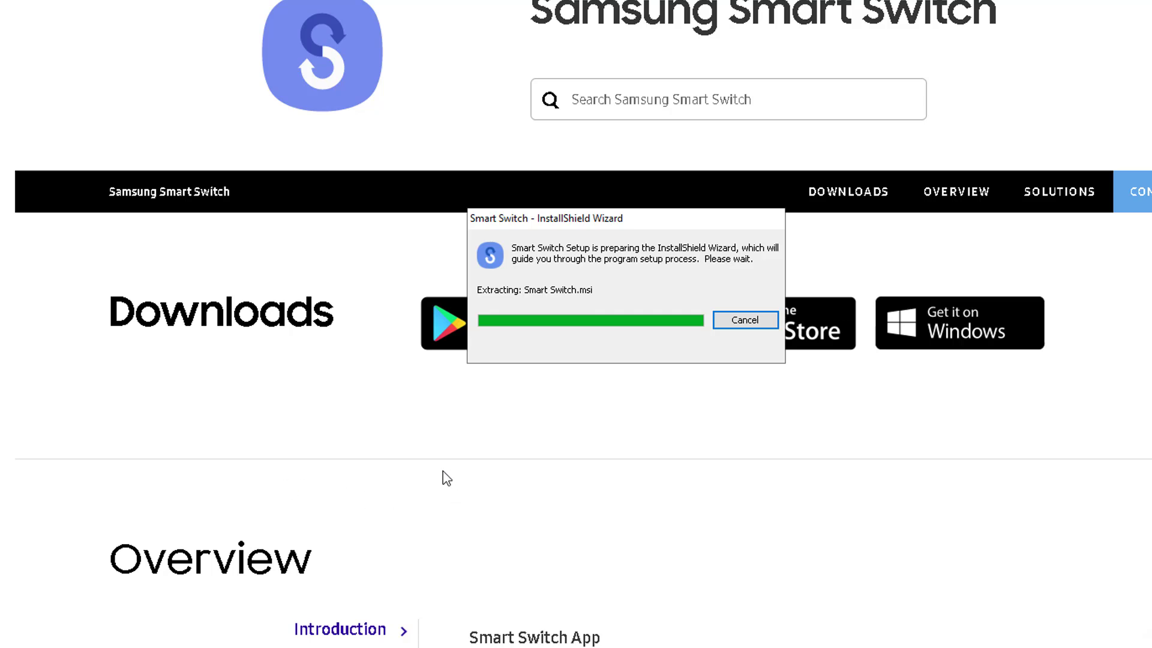
{"action": "mouse_move", "coordinate": [266, 447]}
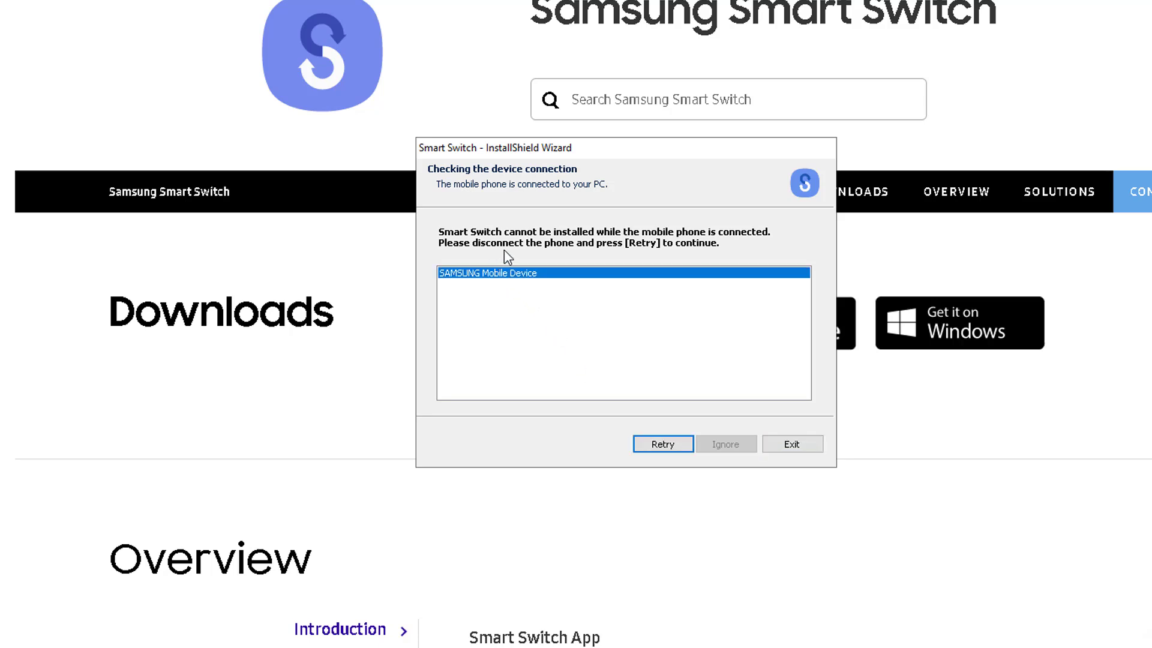
{"action": "mouse_move", "coordinate": [664, 250]}
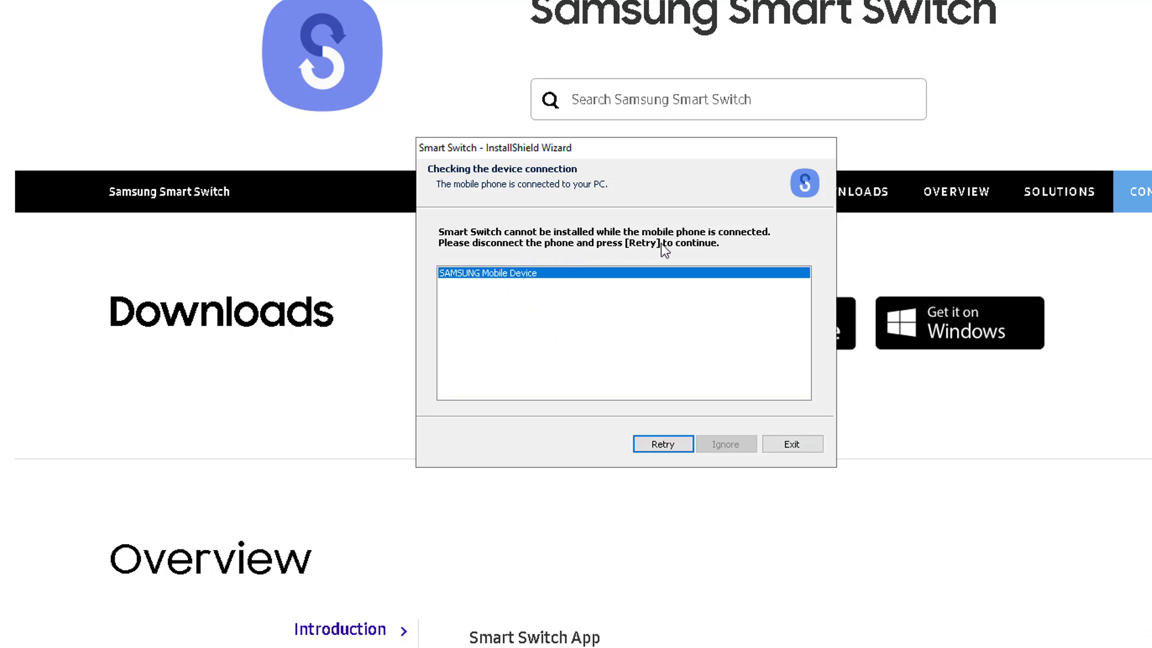
{"action": "mouse_move", "coordinate": [650, 316]}
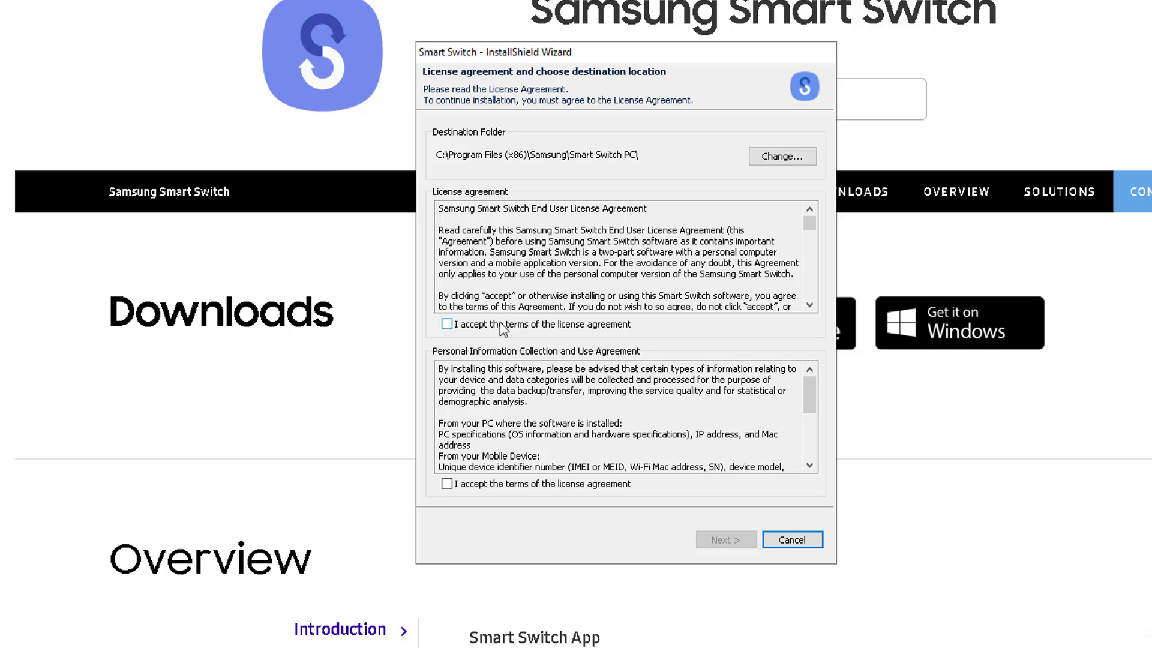
Accept the end user license and personal information collection terms and start the installation
{"action": "left_click", "coordinate": [447, 324]}
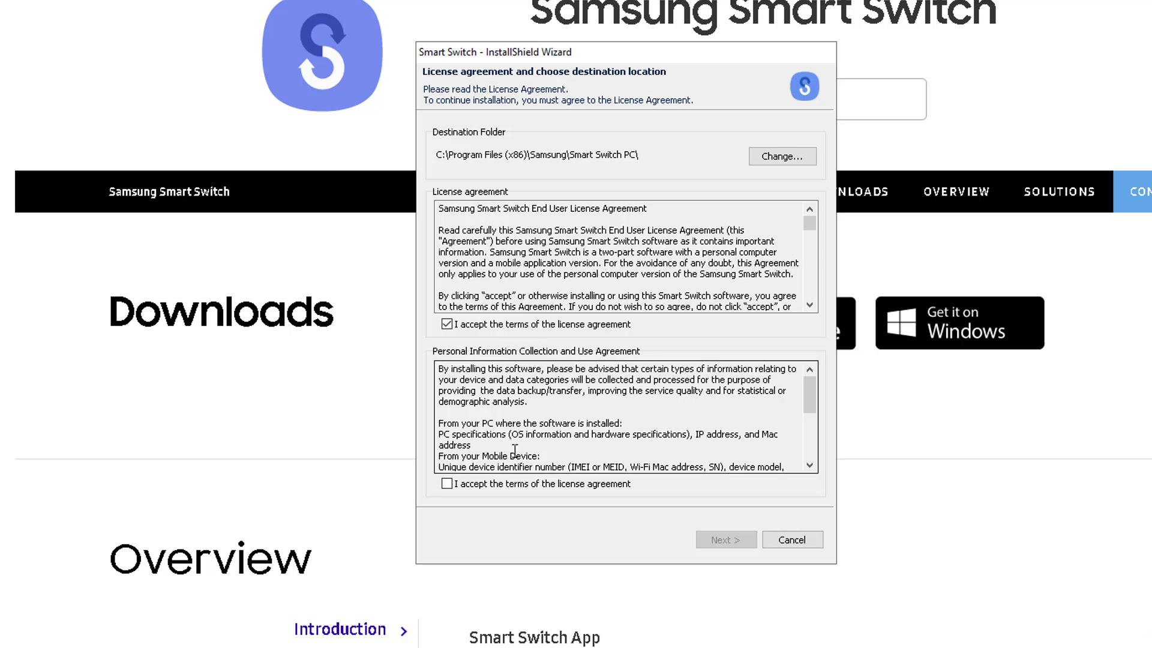
{"action": "left_click", "coordinate": [446, 483]}
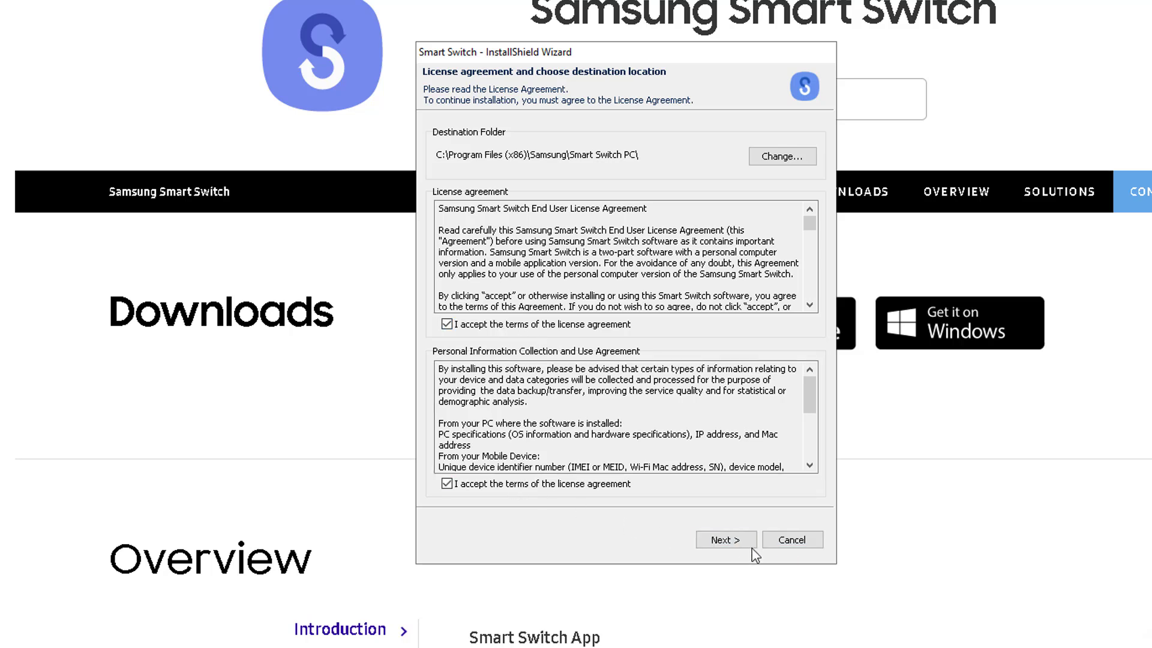
{"action": "left_click", "coordinate": [725, 538]}
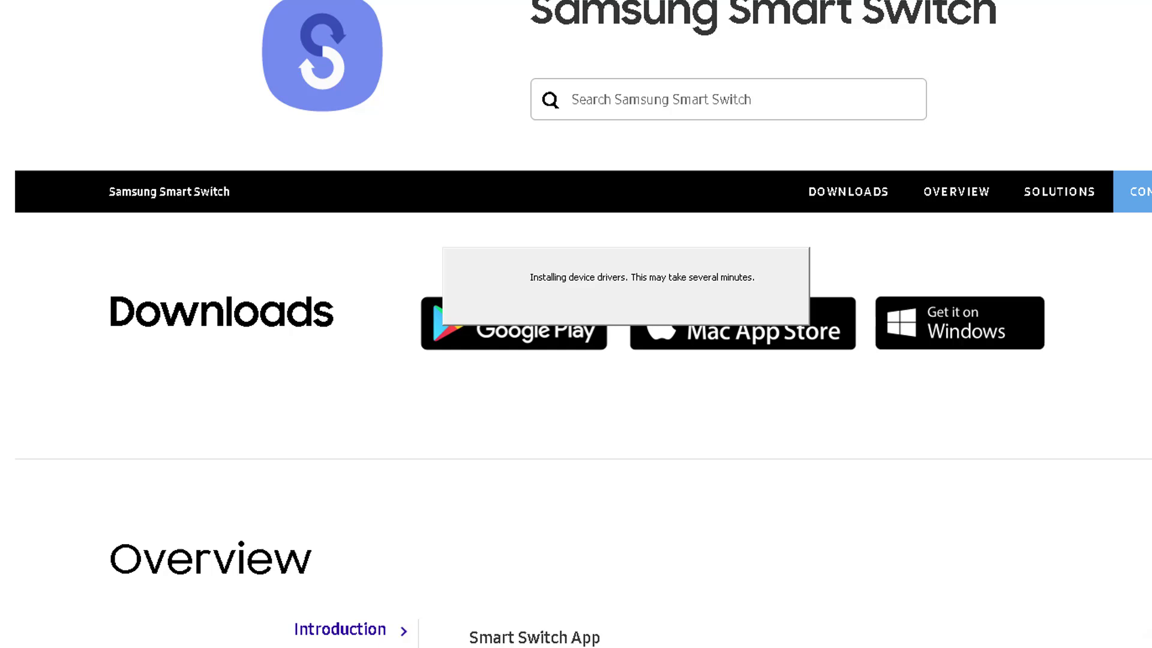
{"action": "mouse_move", "coordinate": [1033, 444]}
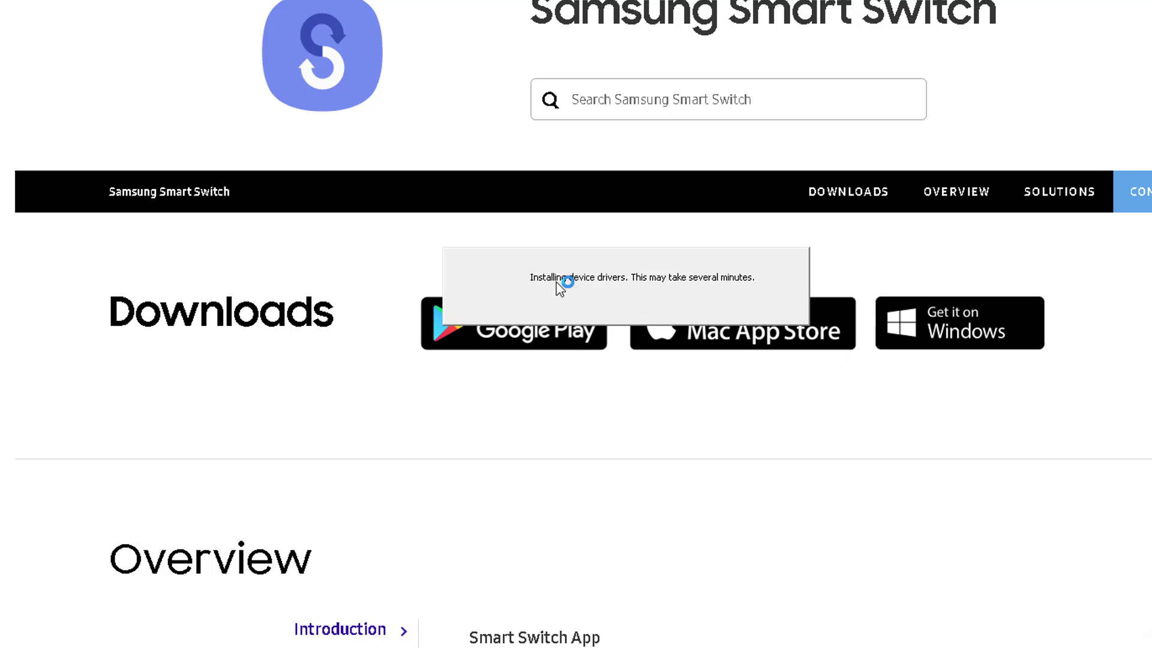
{"action": "mouse_move", "coordinate": [693, 304]}
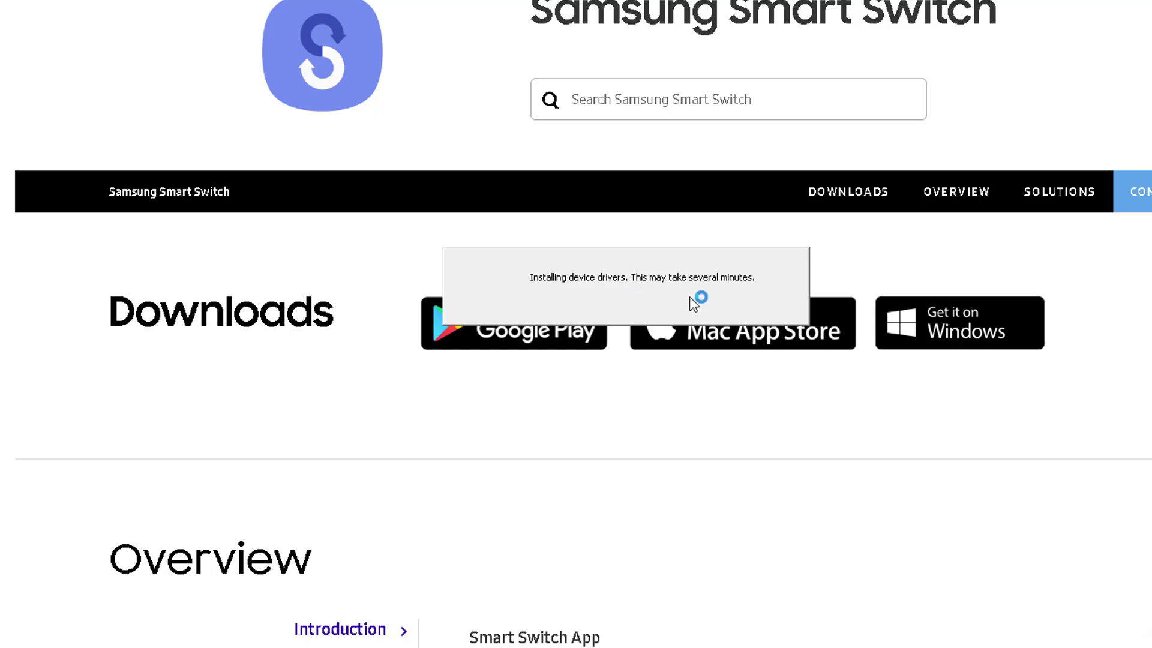
{"action": "mouse_move", "coordinate": [695, 291]}
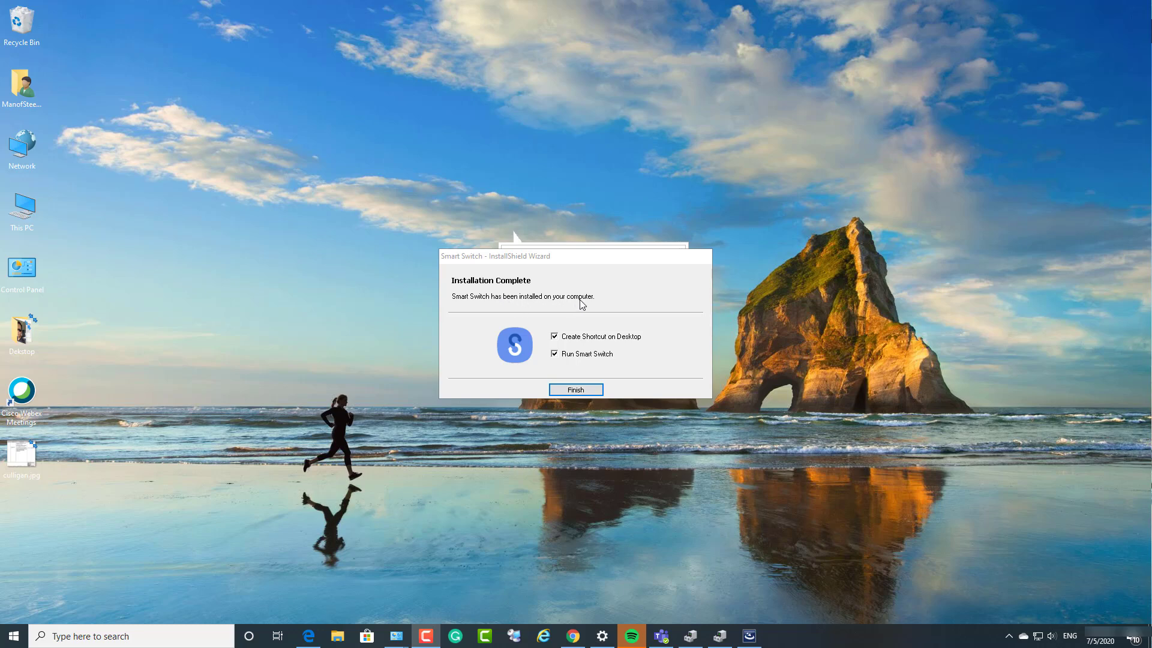
{"action": "mouse_move", "coordinate": [633, 353]}
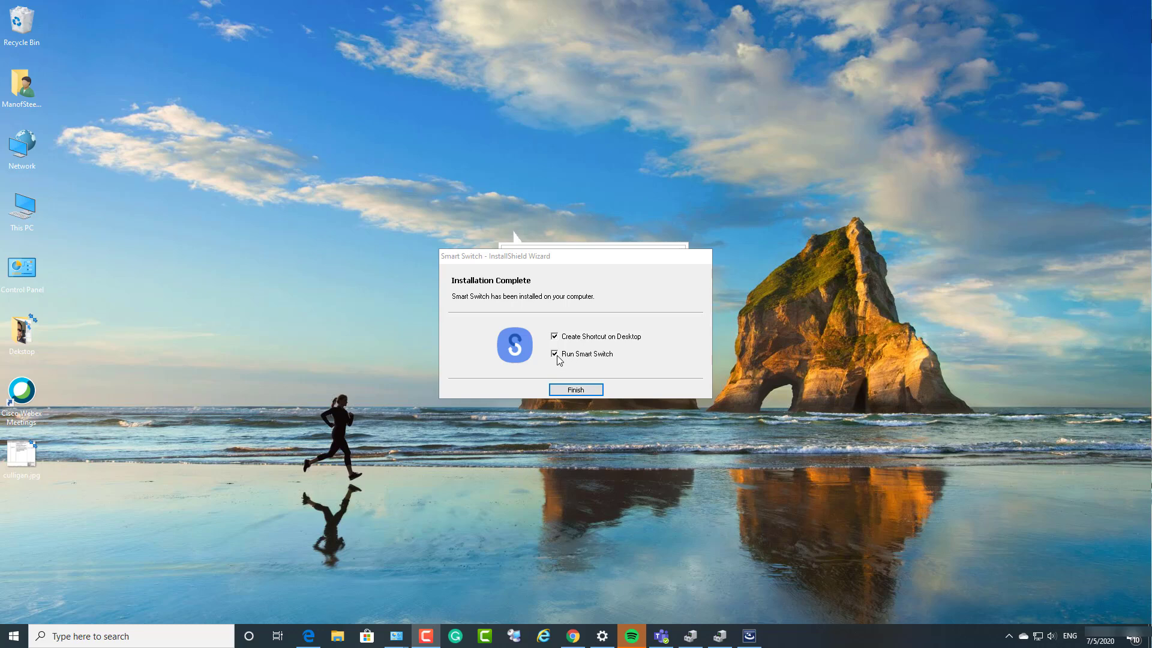
Finish the installation without launching Smart Switch
{"action": "left_click", "coordinate": [555, 353]}
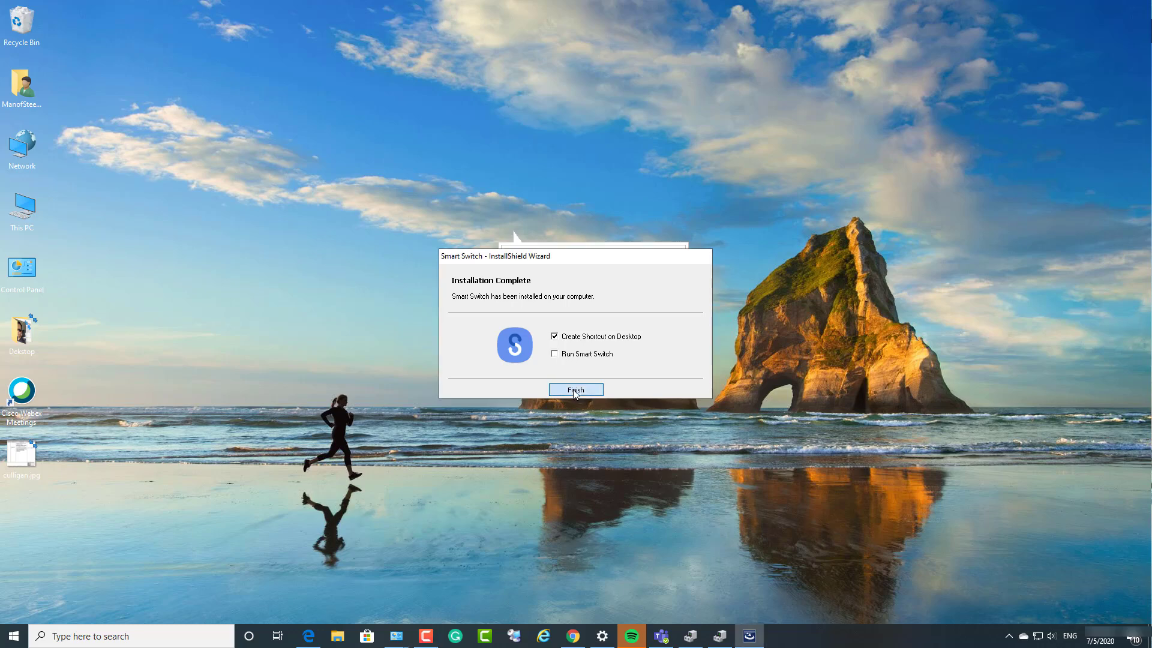
{"action": "left_click", "coordinate": [576, 389]}
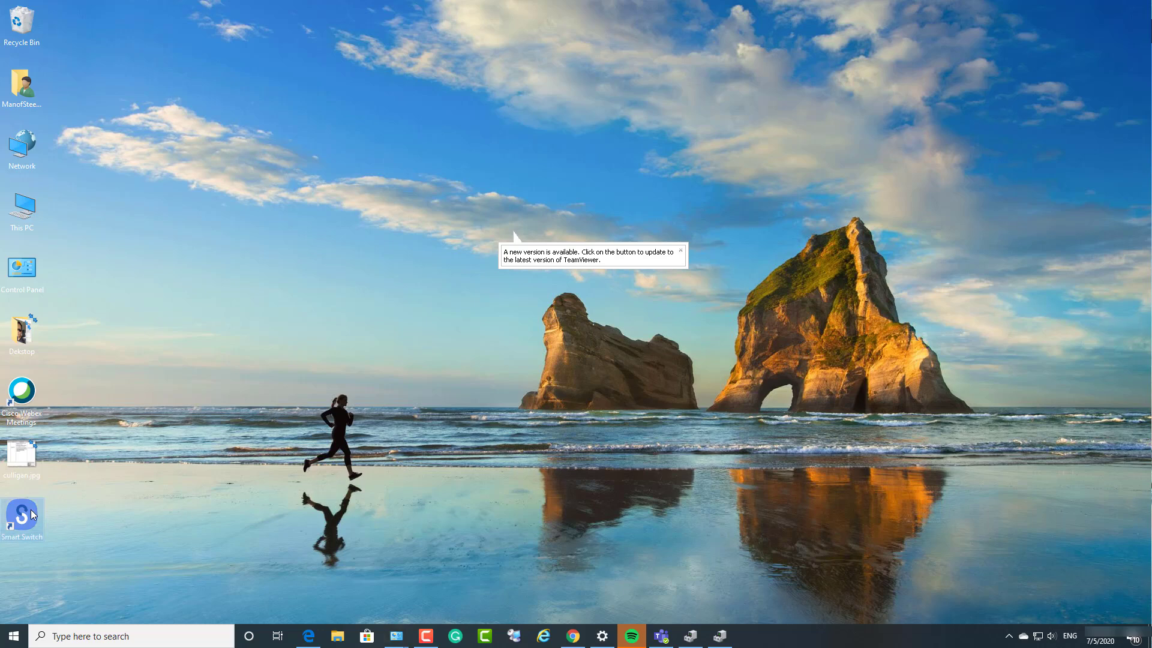
{"action": "mouse_move", "coordinate": [961, 286]}
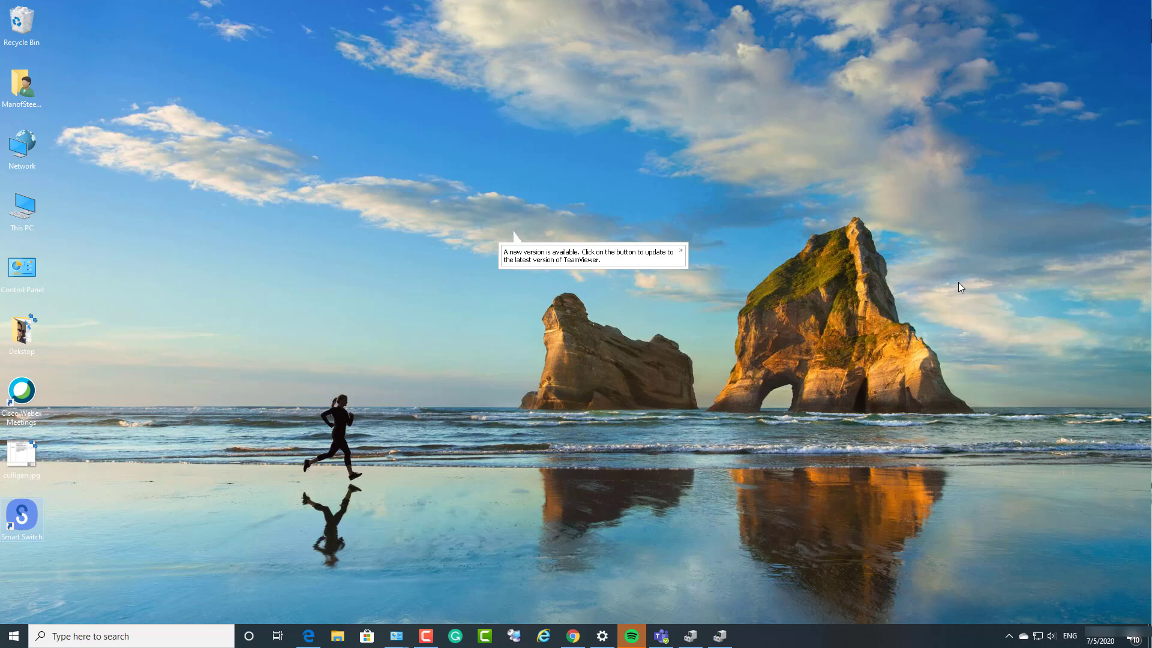
{"action": "mouse_move", "coordinate": [1073, 308]}
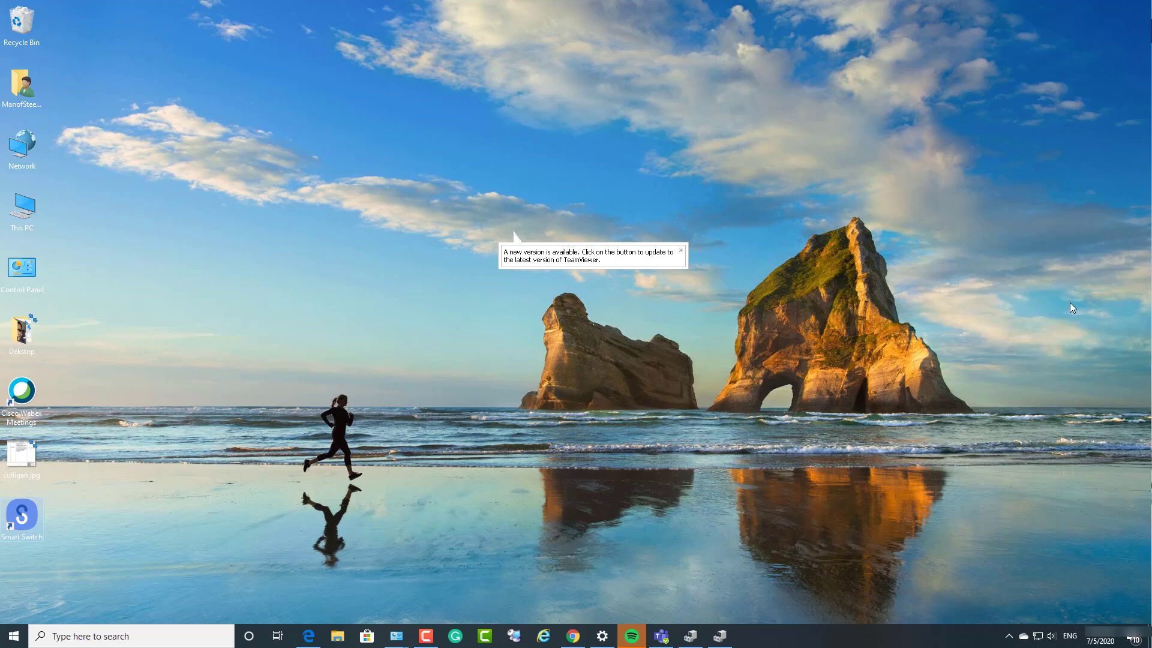
{"action": "mouse_move", "coordinate": [349, 636]}
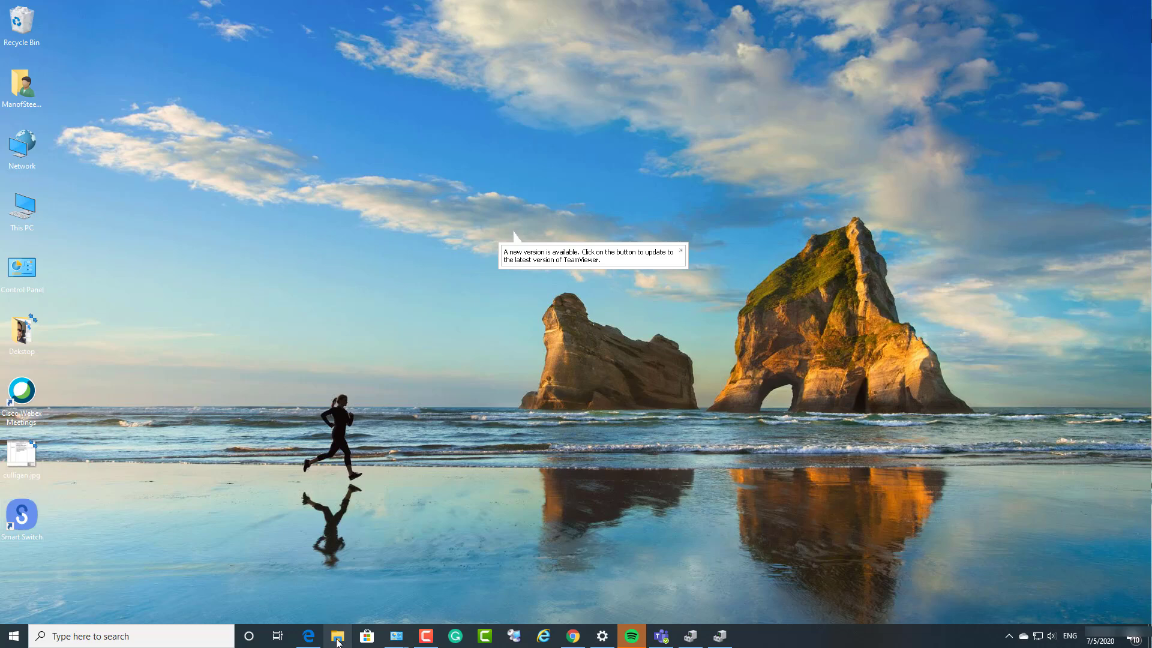
Browse This PC in File Explorer, expanding This PC and Network to confirm only drives C: and D: appear
{"action": "left_click", "coordinate": [337, 636]}
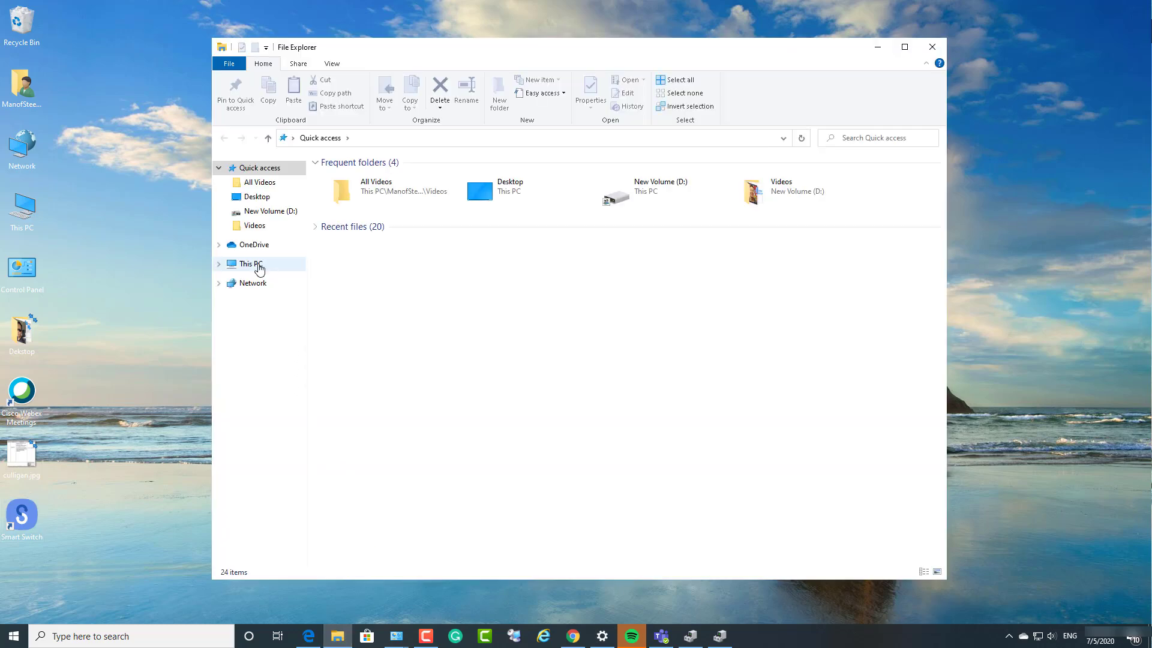
{"action": "left_click", "coordinate": [251, 264]}
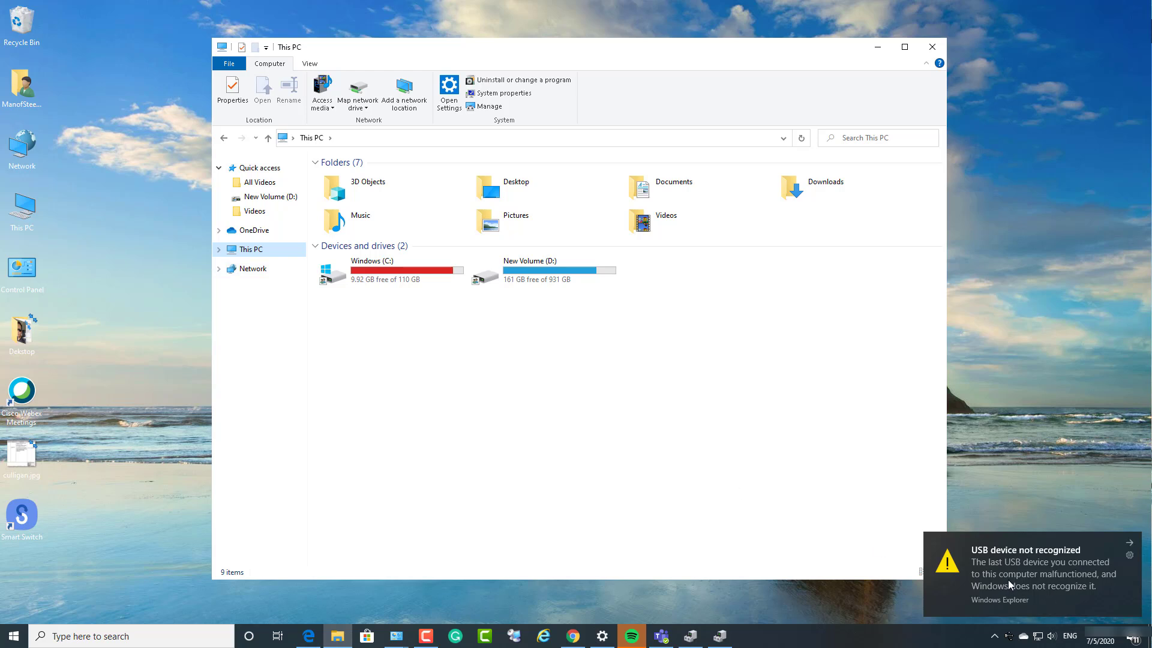
{"action": "mouse_move", "coordinate": [1074, 576]}
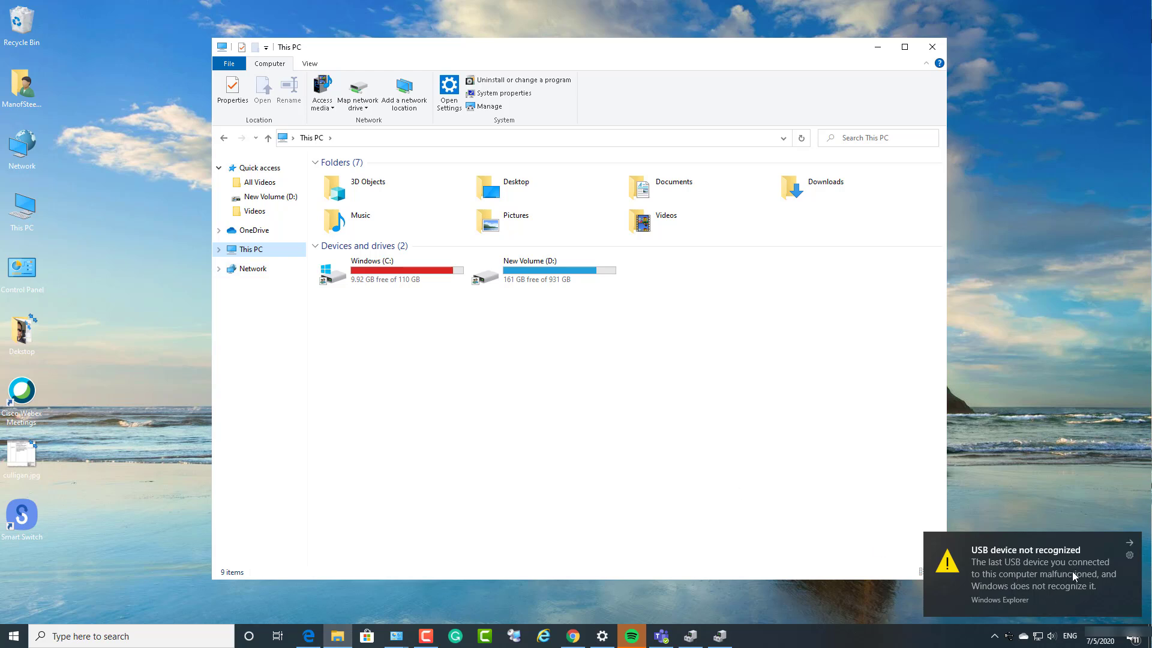
{"action": "mouse_move", "coordinate": [1106, 590]}
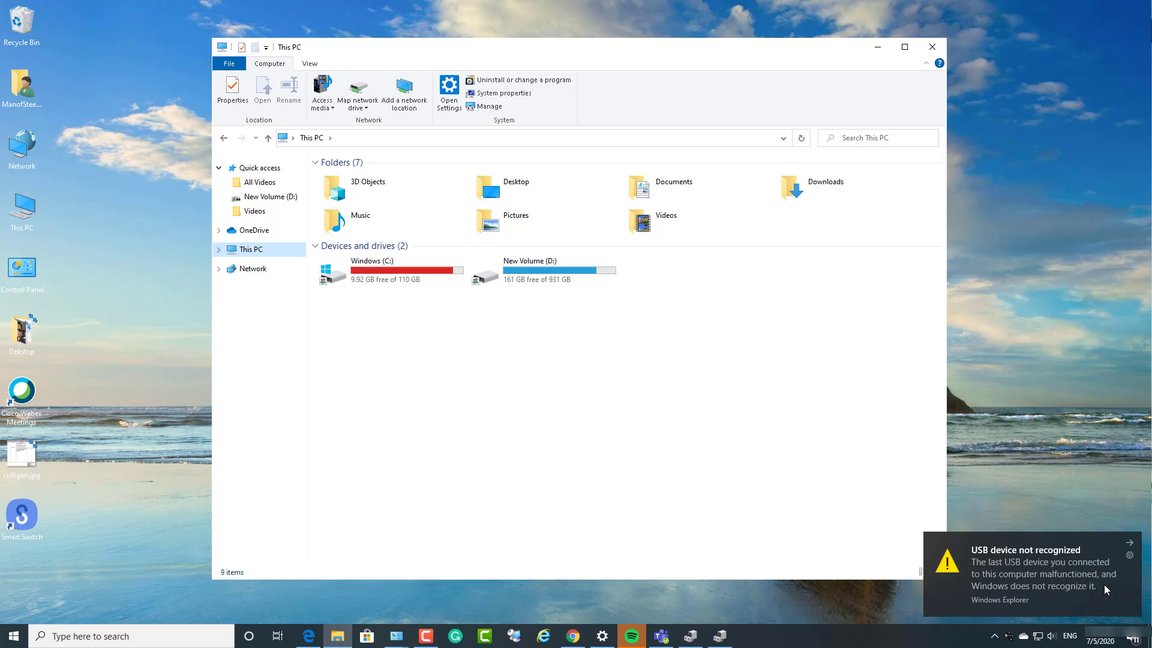
{"action": "mouse_move", "coordinate": [555, 531]}
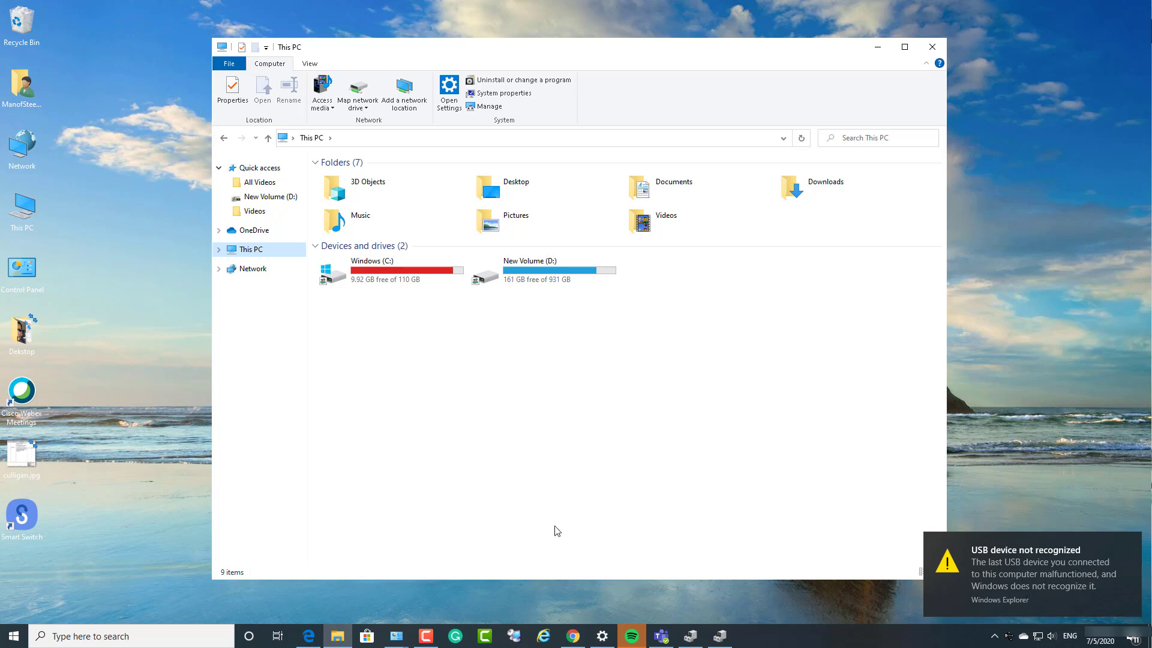
{"action": "mouse_move", "coordinate": [381, 315]}
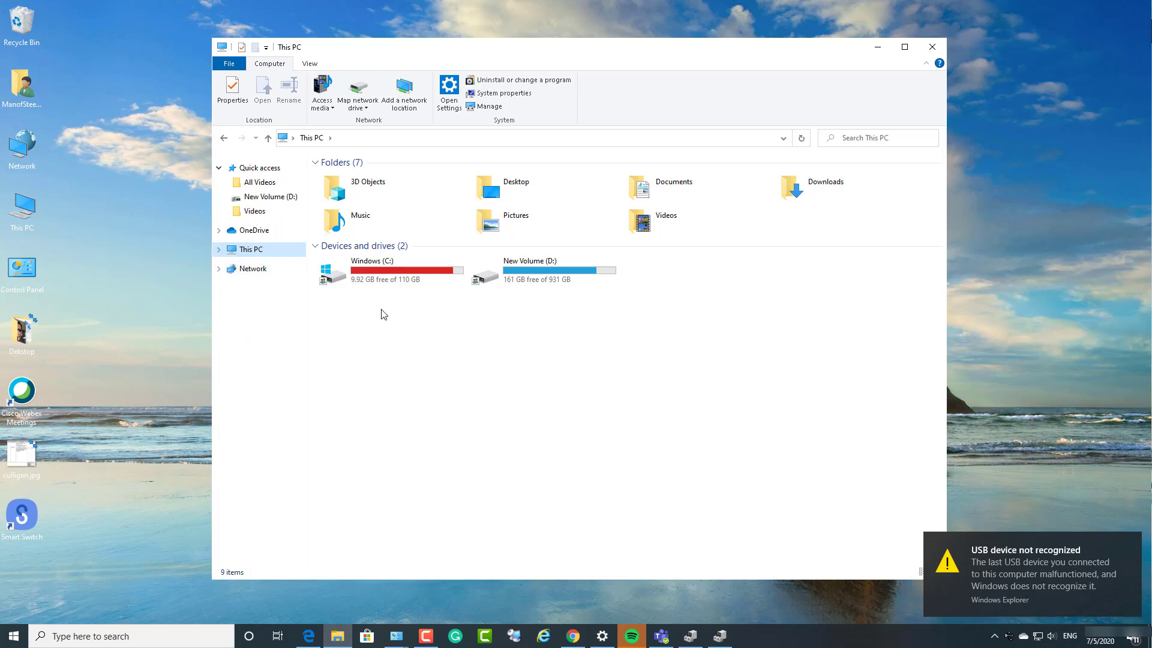
{"action": "left_click", "coordinate": [218, 250]}
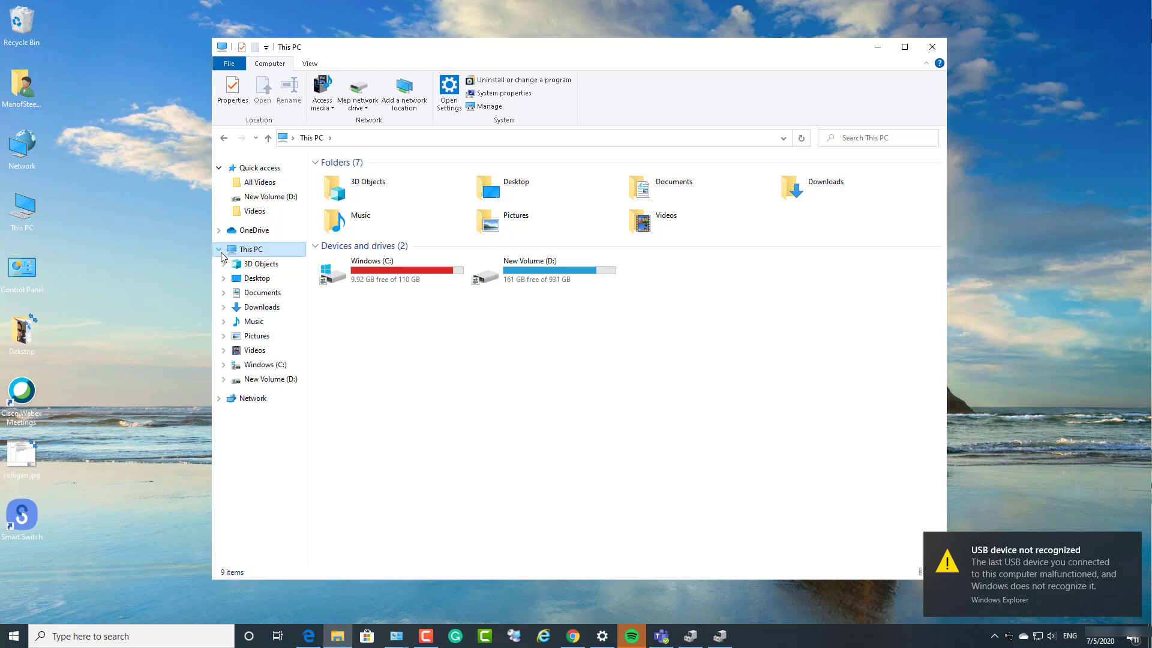
{"action": "left_click", "coordinate": [218, 397]}
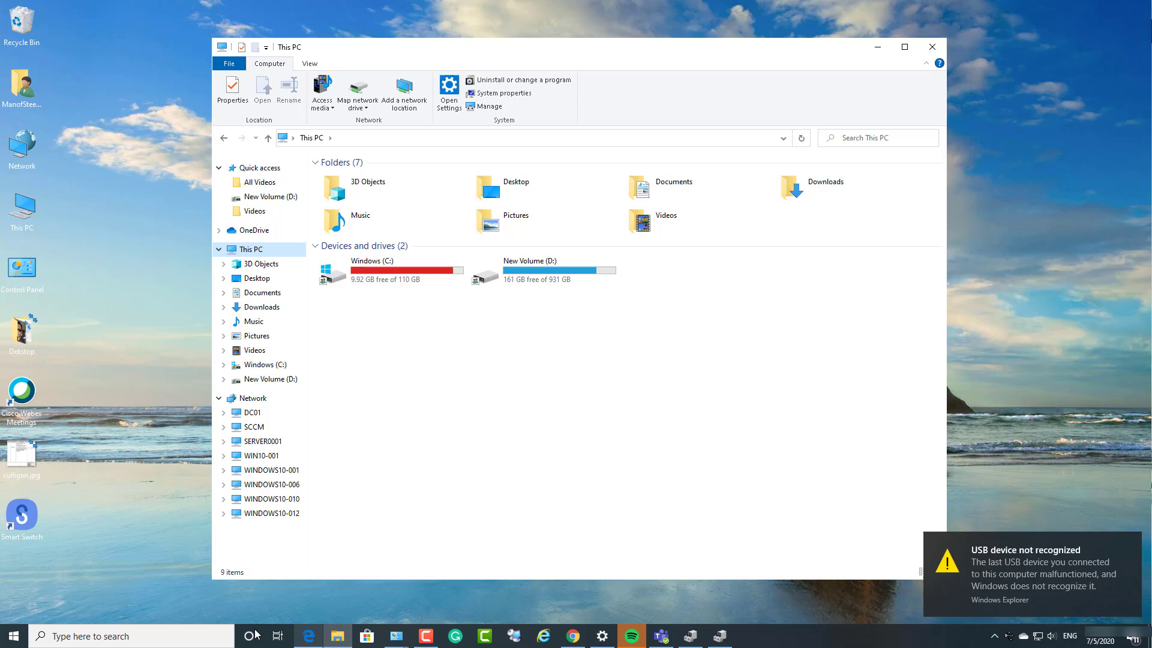
Reach Device Manager through Start search 'con', Control Panel and the System page
{"action": "type", "text": "c"}
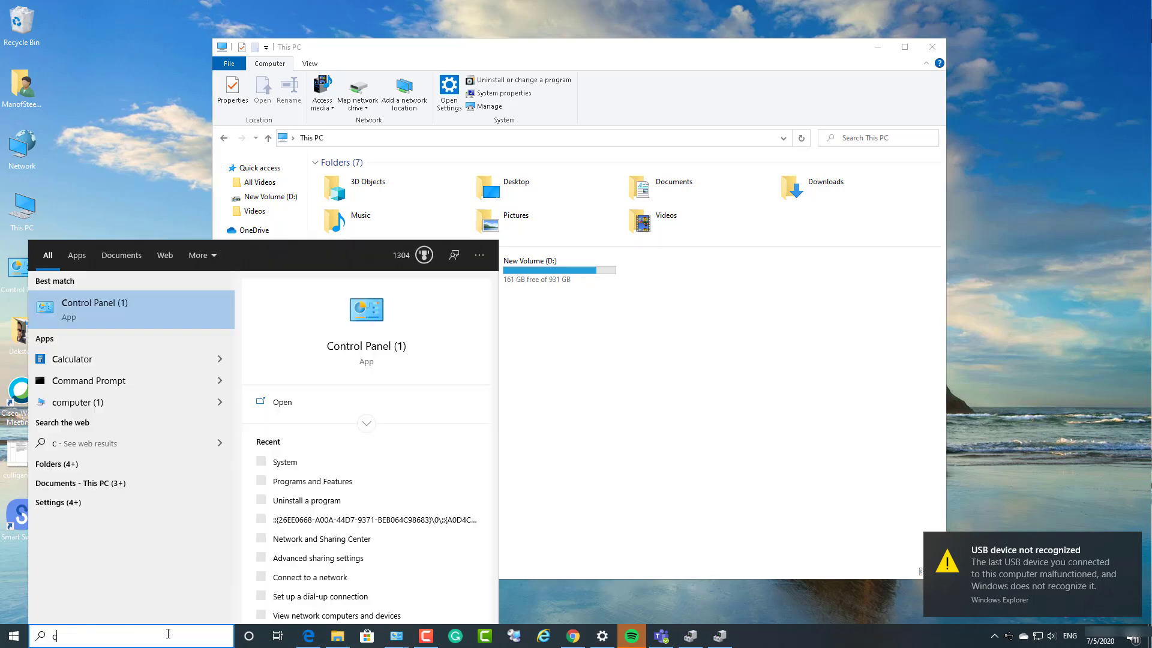
{"action": "type", "text": "on"}
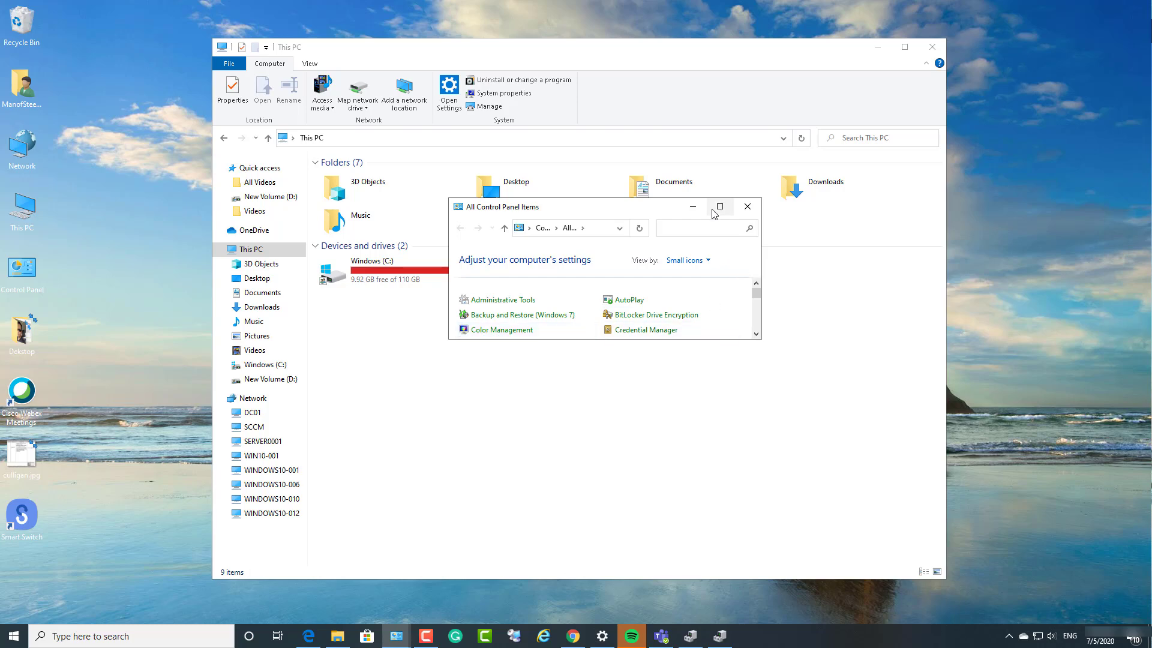
{"action": "left_click", "coordinate": [720, 206]}
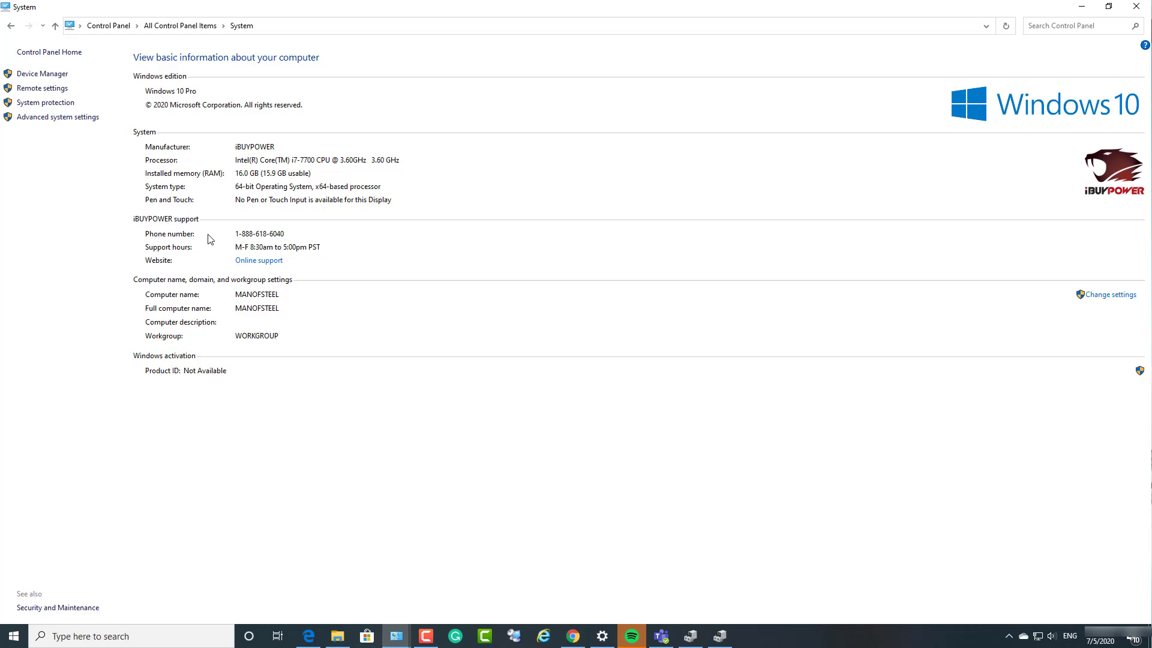
{"action": "left_click", "coordinate": [41, 73]}
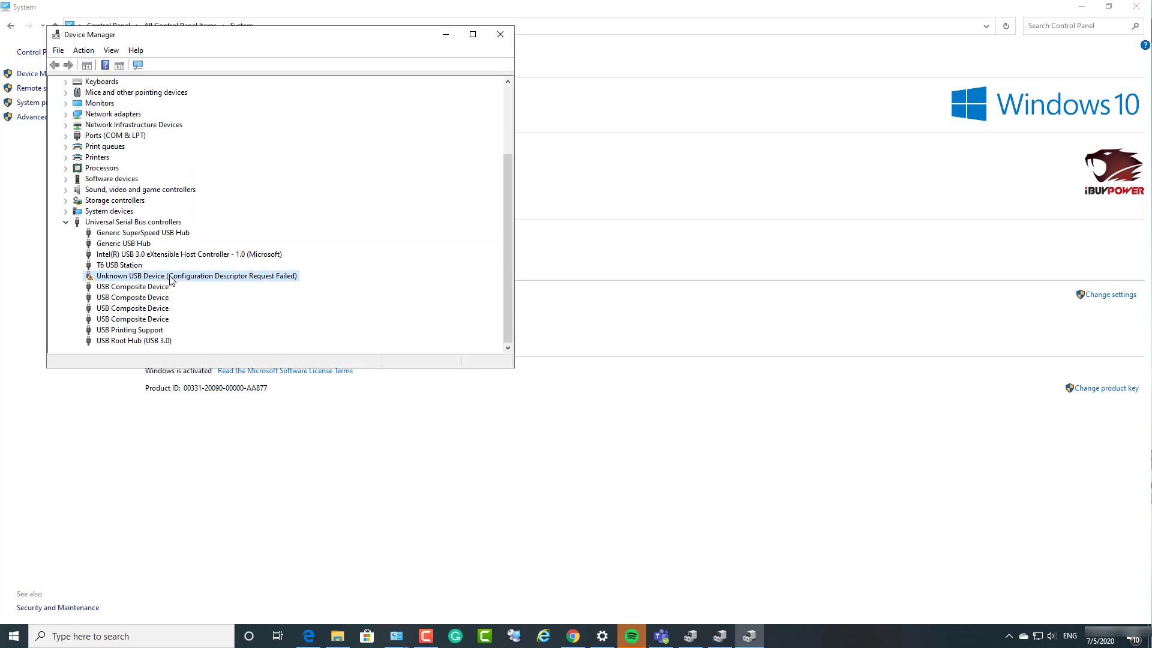
Run an automatic driver update for the Unknown USB Device, which reports the best drivers already installed
{"action": "left_click", "coordinate": [195, 276]}
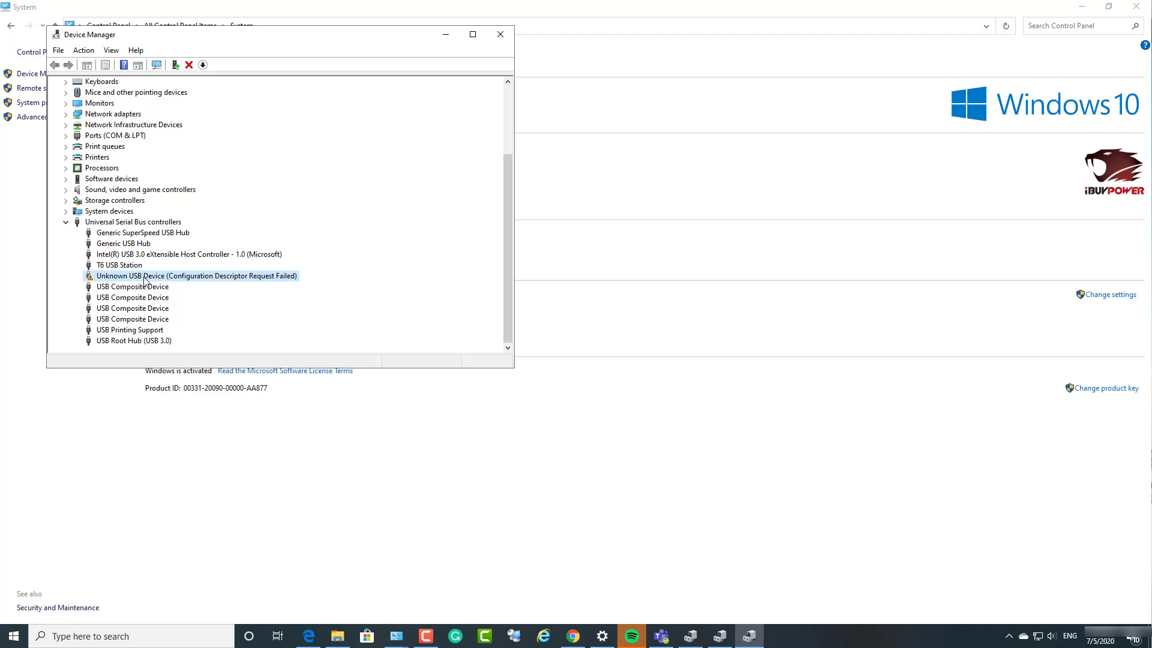
{"action": "right_click", "coordinate": [196, 276]}
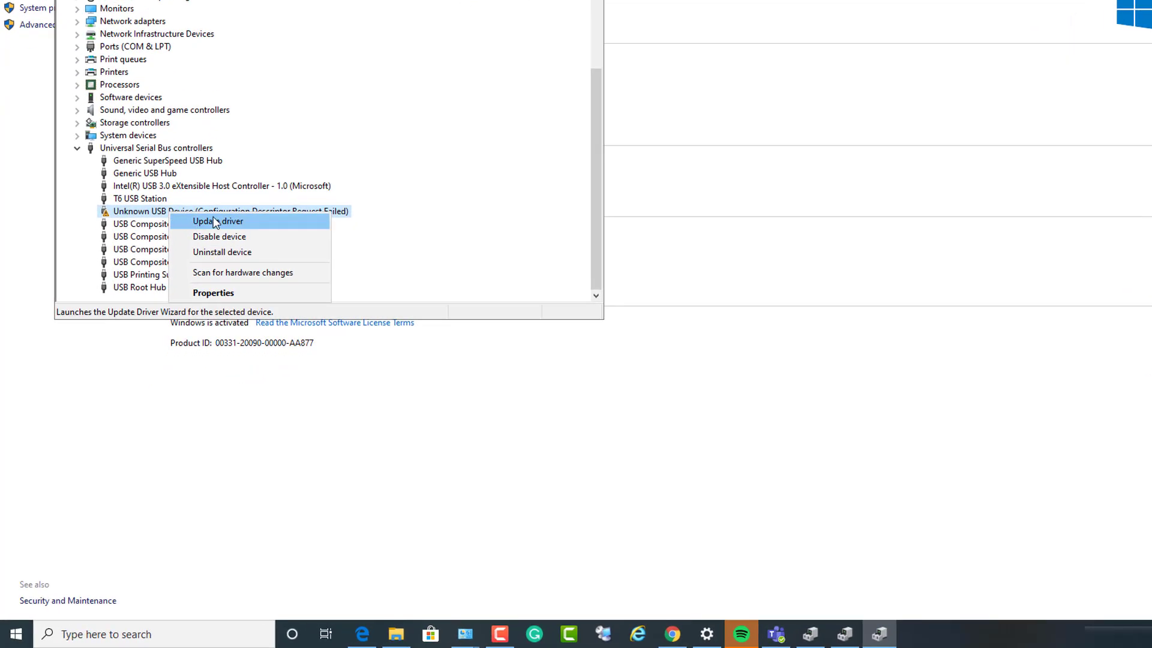
{"action": "left_click", "coordinate": [218, 220]}
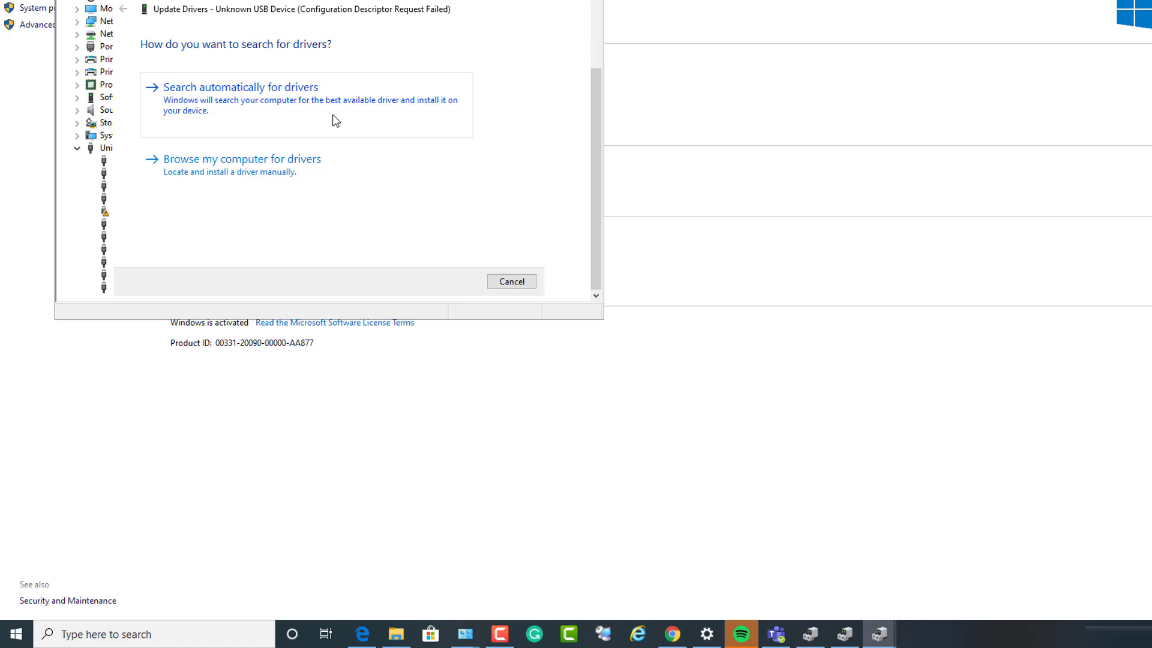
{"action": "left_click", "coordinate": [240, 86]}
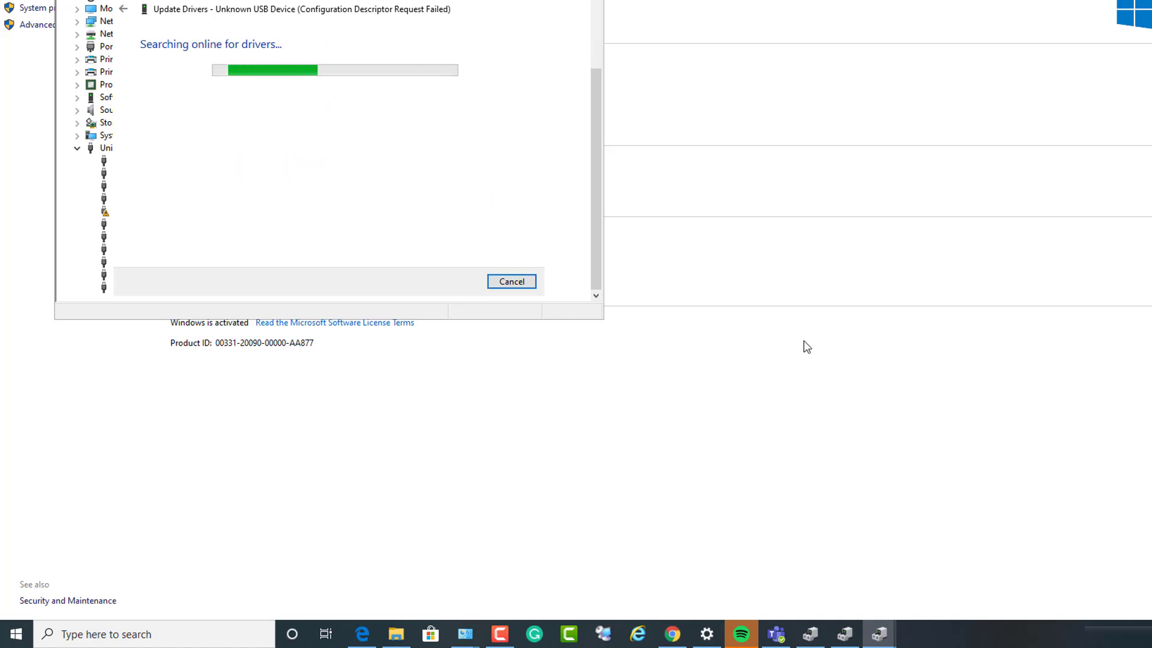
{"action": "mouse_move", "coordinate": [366, 169]}
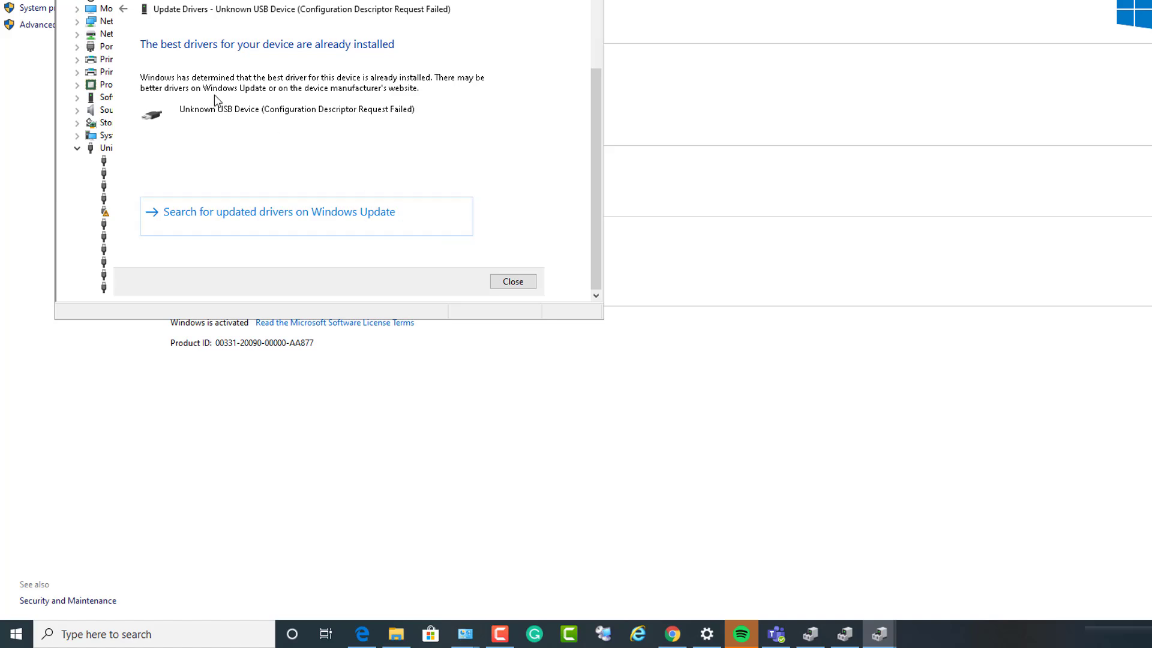
{"action": "mouse_move", "coordinate": [186, 64]}
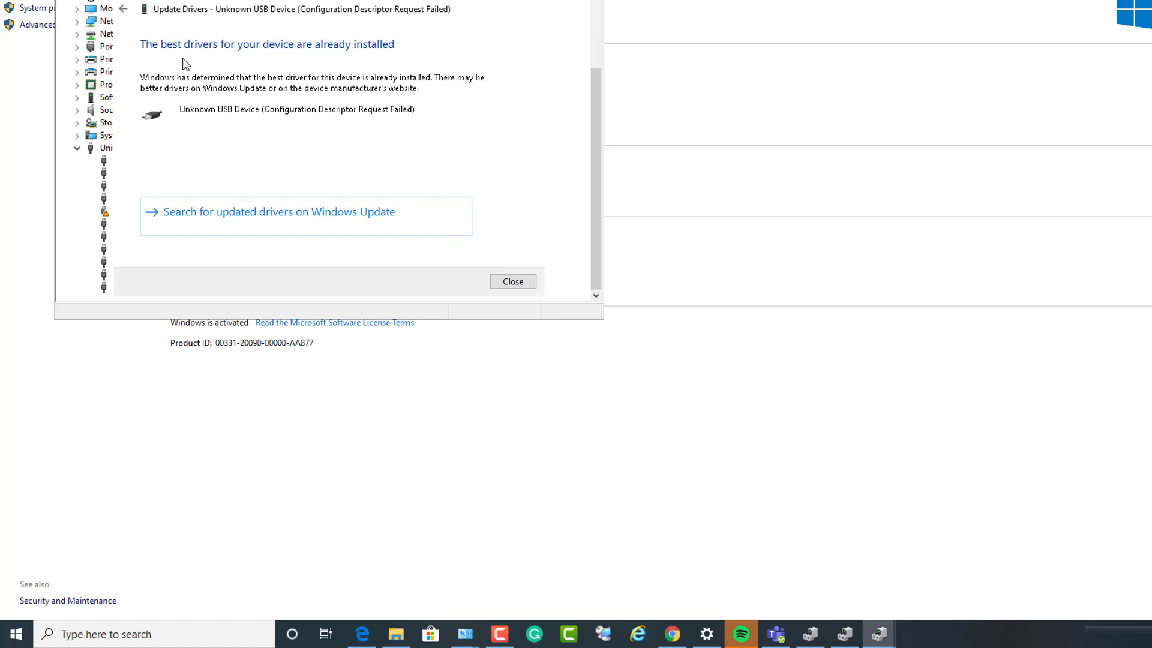
{"action": "mouse_move", "coordinate": [298, 99]}
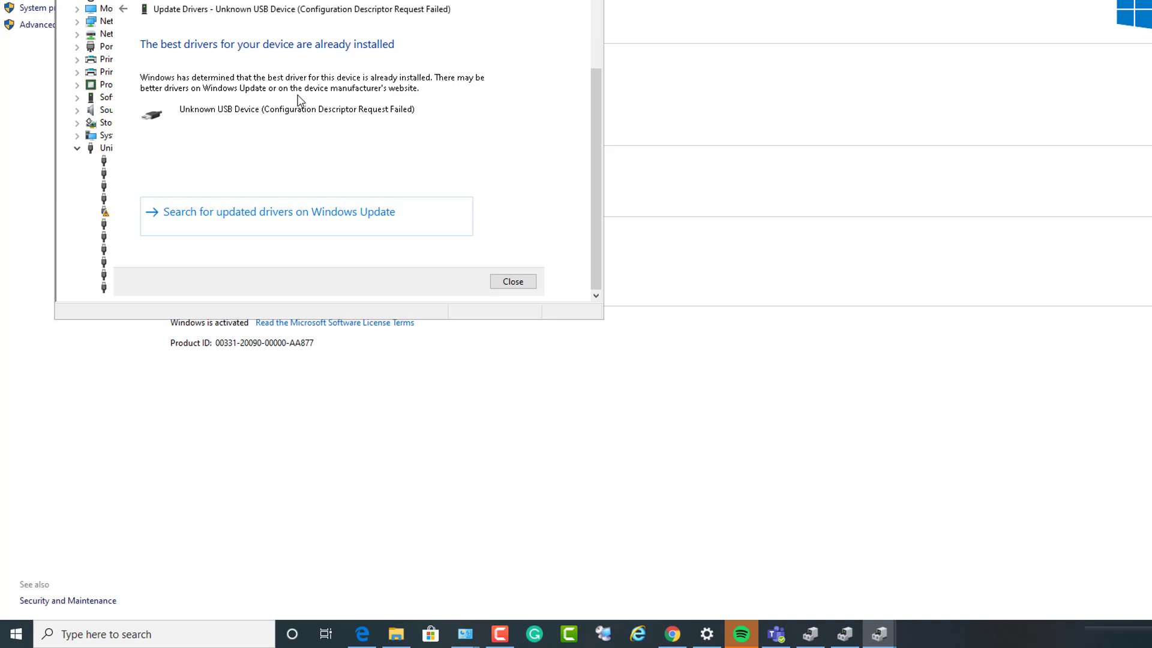
{"action": "mouse_move", "coordinate": [335, 211]}
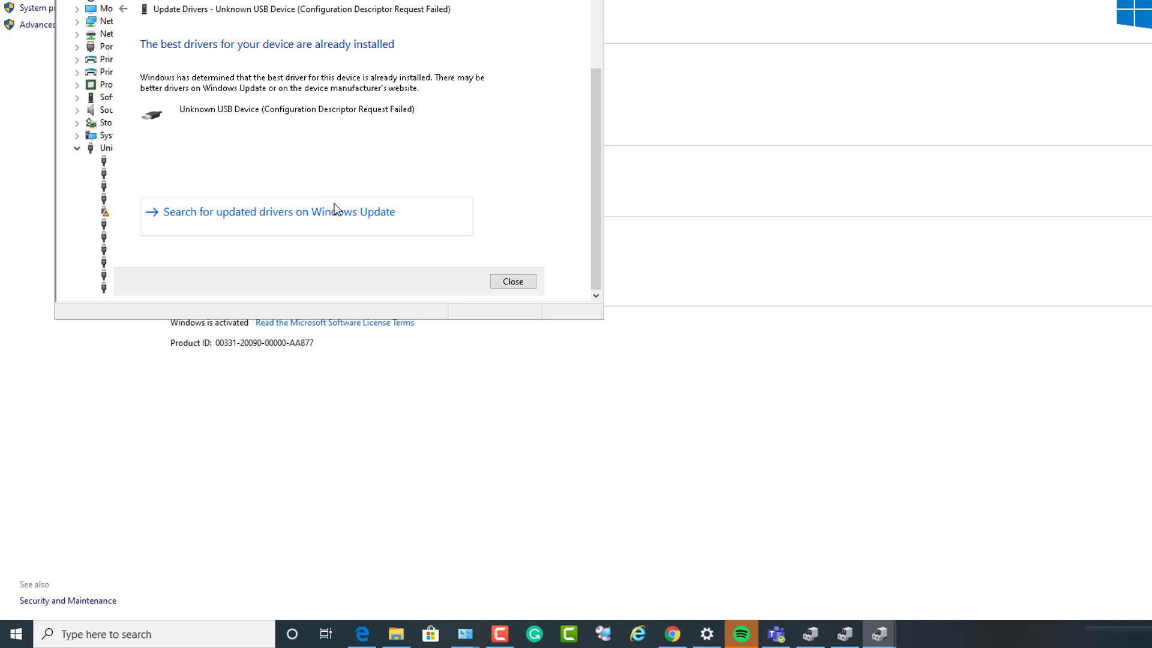
{"action": "mouse_move", "coordinate": [348, 240]}
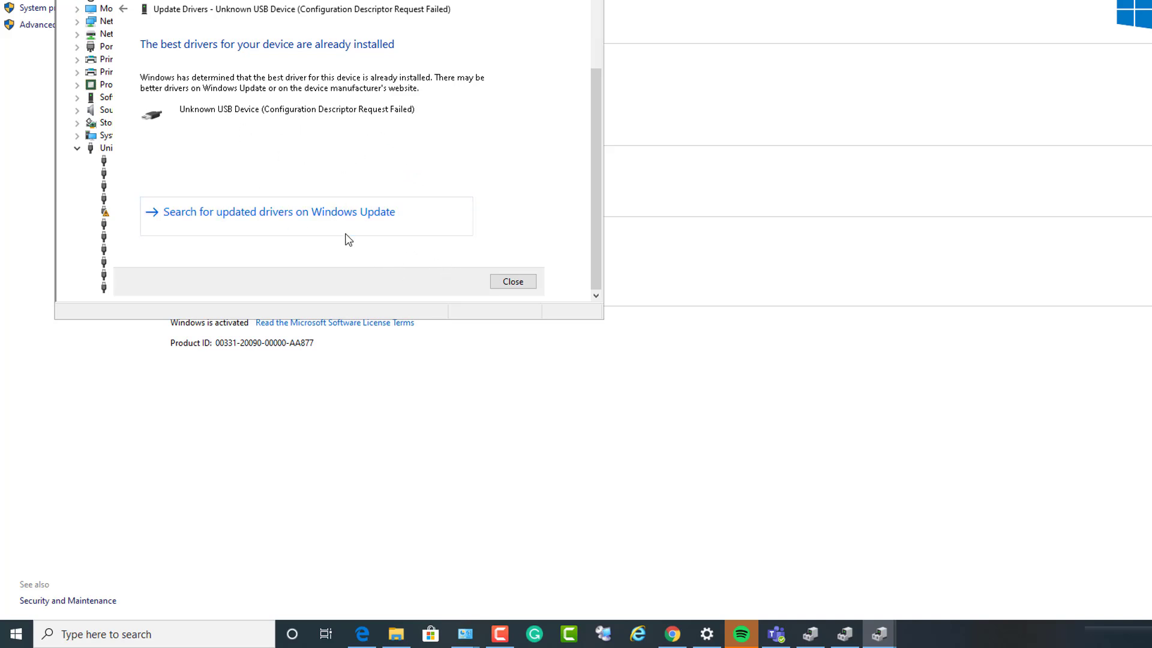
{"action": "left_click", "coordinate": [512, 281]}
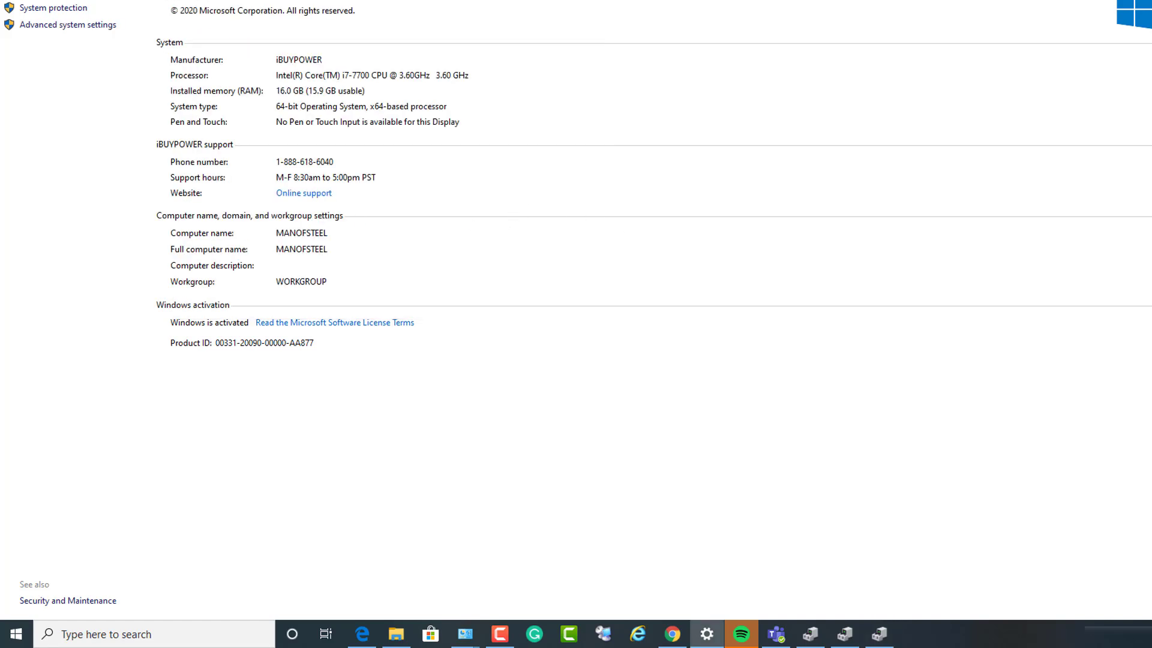
{"action": "mouse_move", "coordinate": [820, 473]}
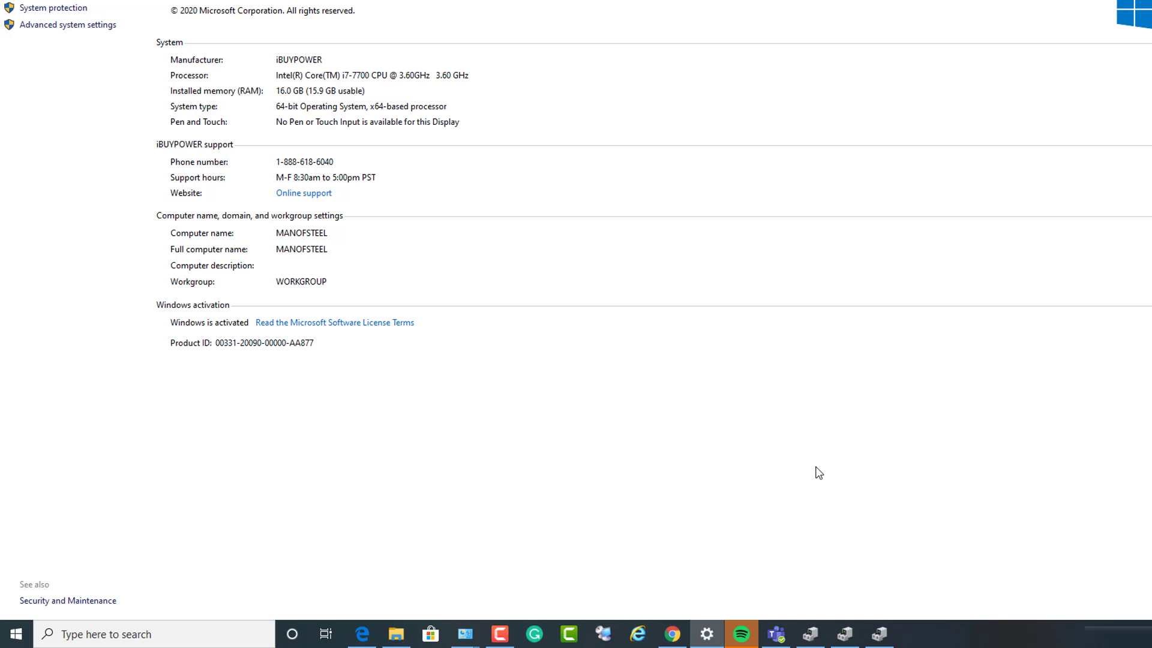
{"action": "mouse_move", "coordinate": [879, 634]}
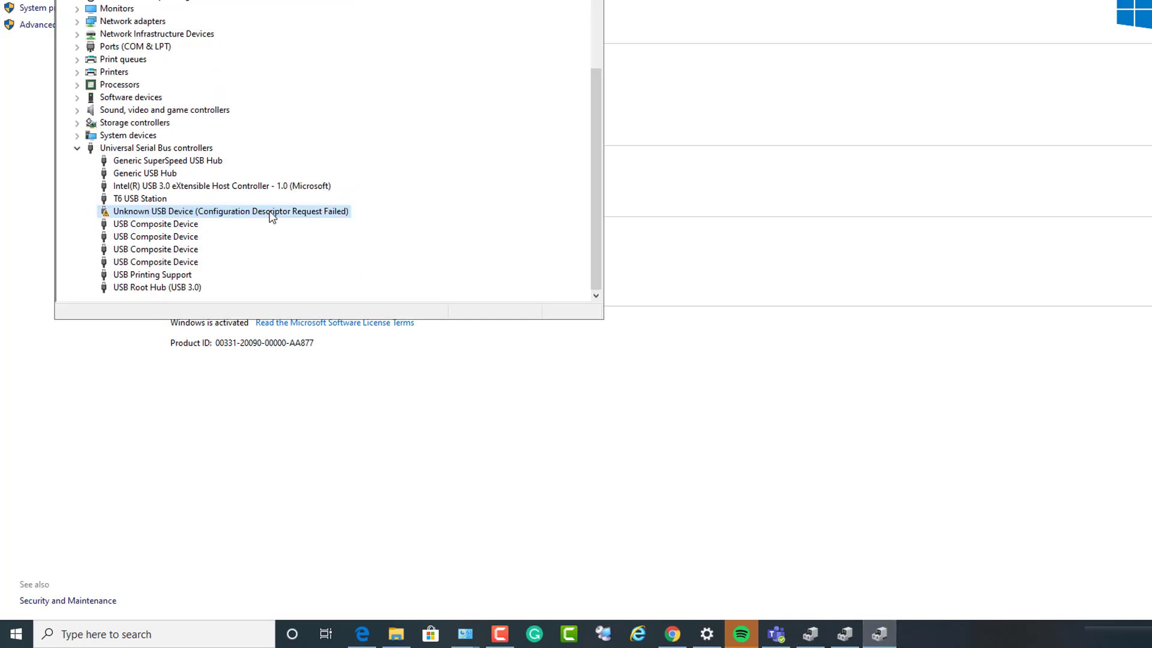
Review the Unknown USB Device's context actions and close Device Manager, leaving the System page
{"action": "right_click", "coordinate": [230, 211]}
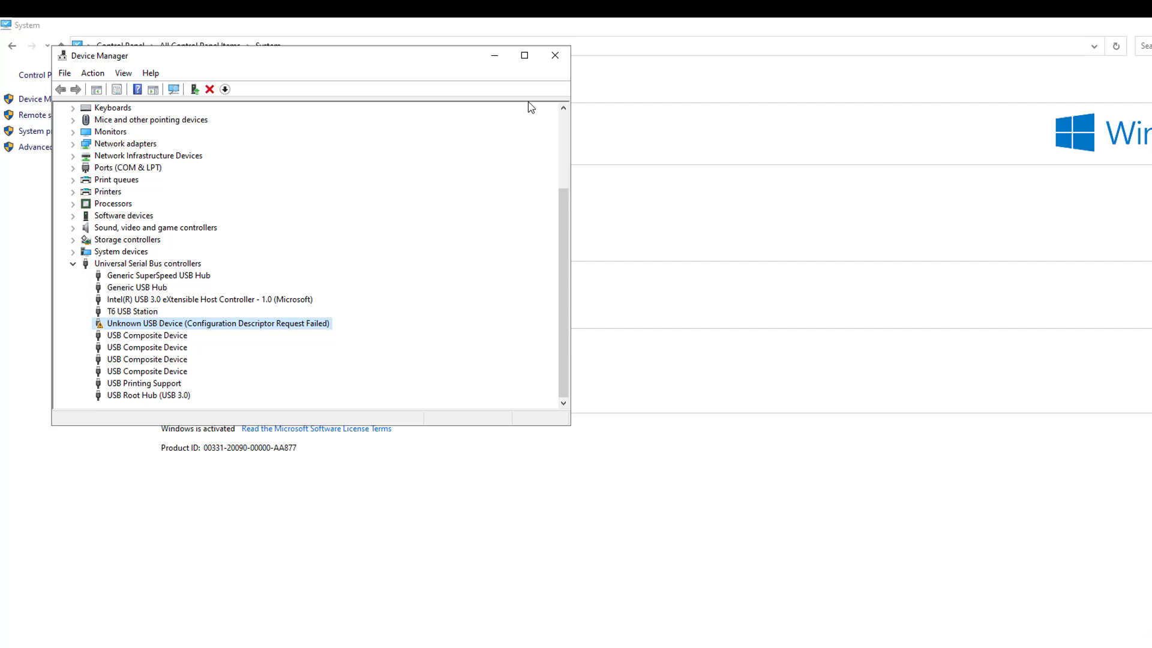
{"action": "left_click", "coordinate": [555, 55]}
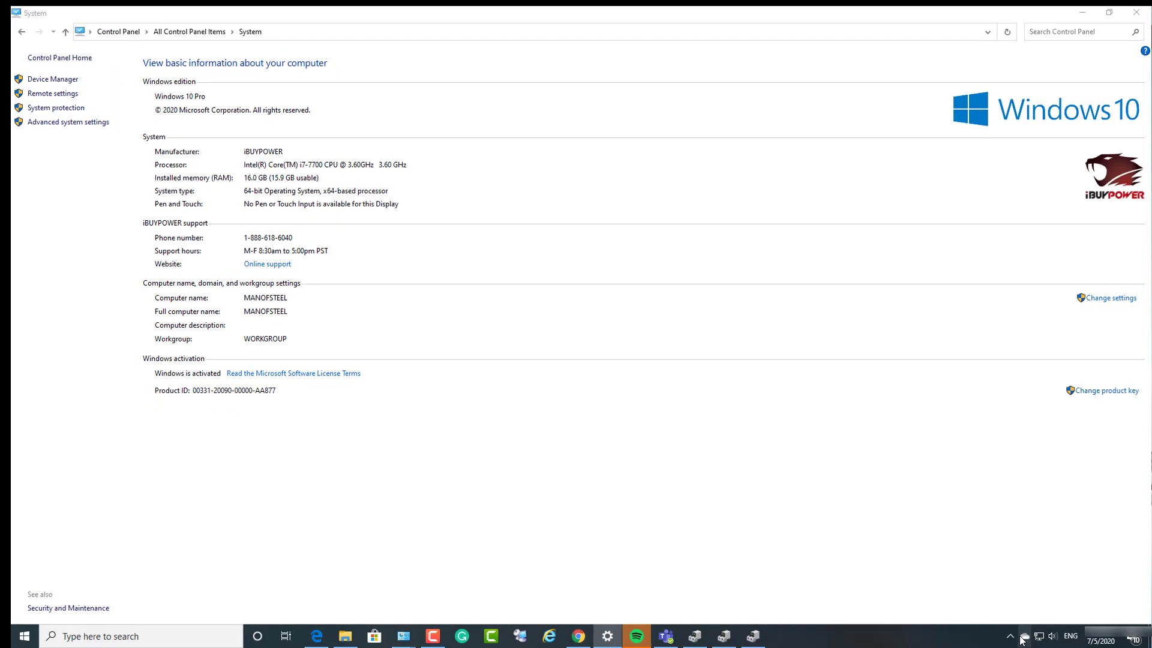
{"action": "left_click", "coordinate": [1011, 636]}
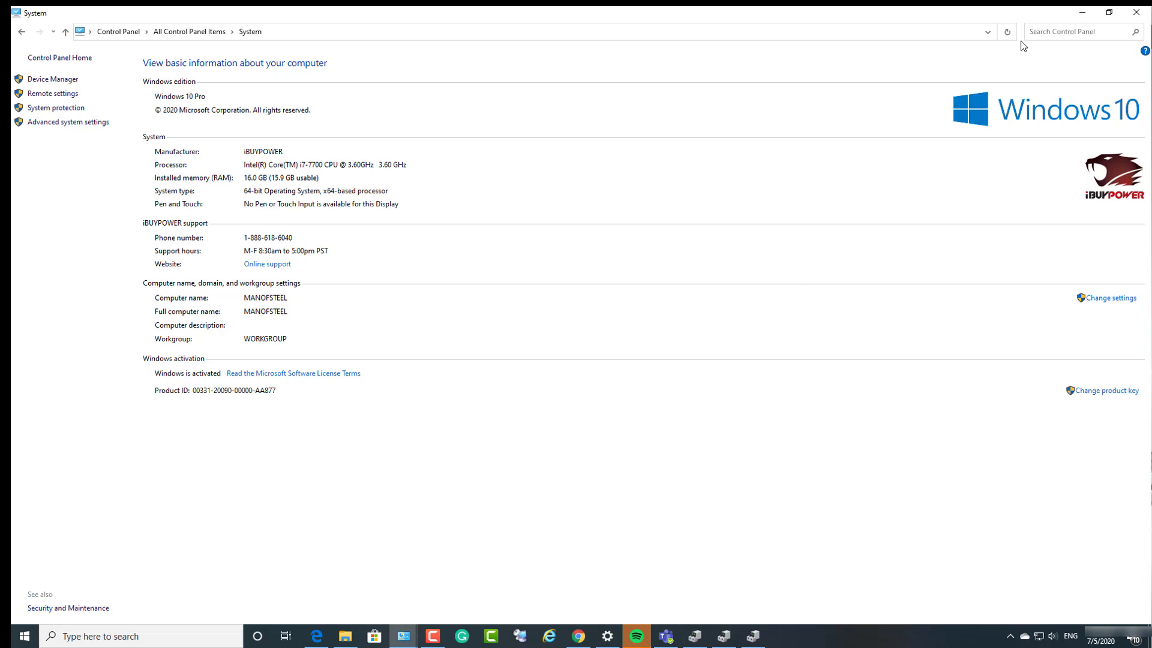
{"action": "mouse_move", "coordinate": [952, 138]}
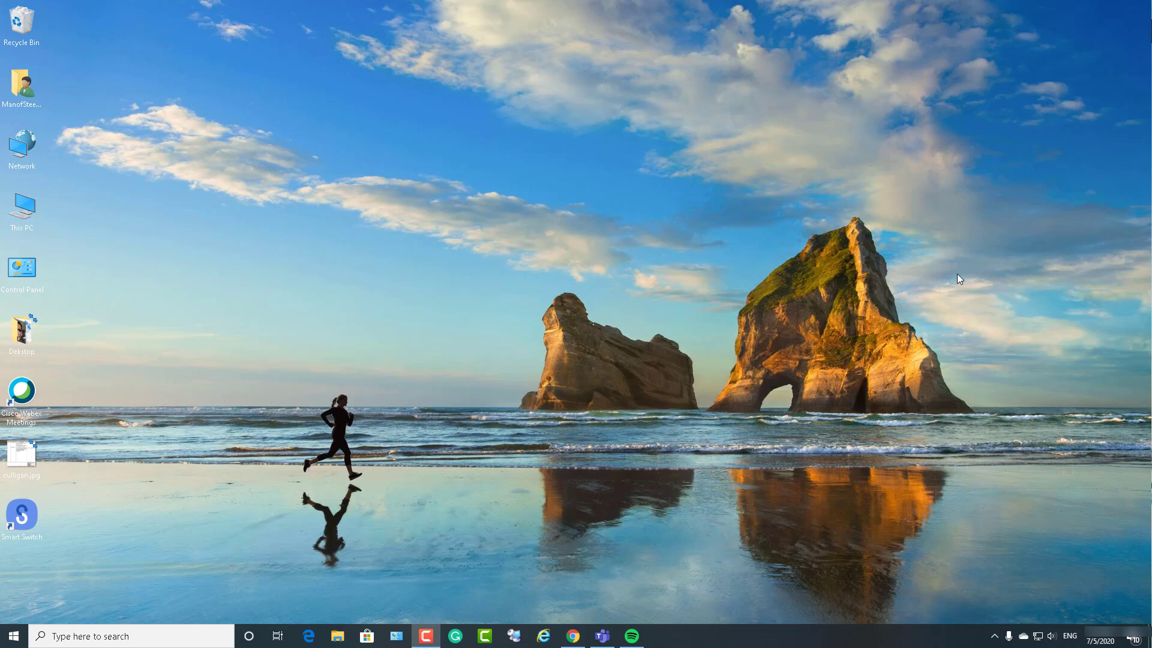
{"action": "mouse_move", "coordinate": [961, 232]}
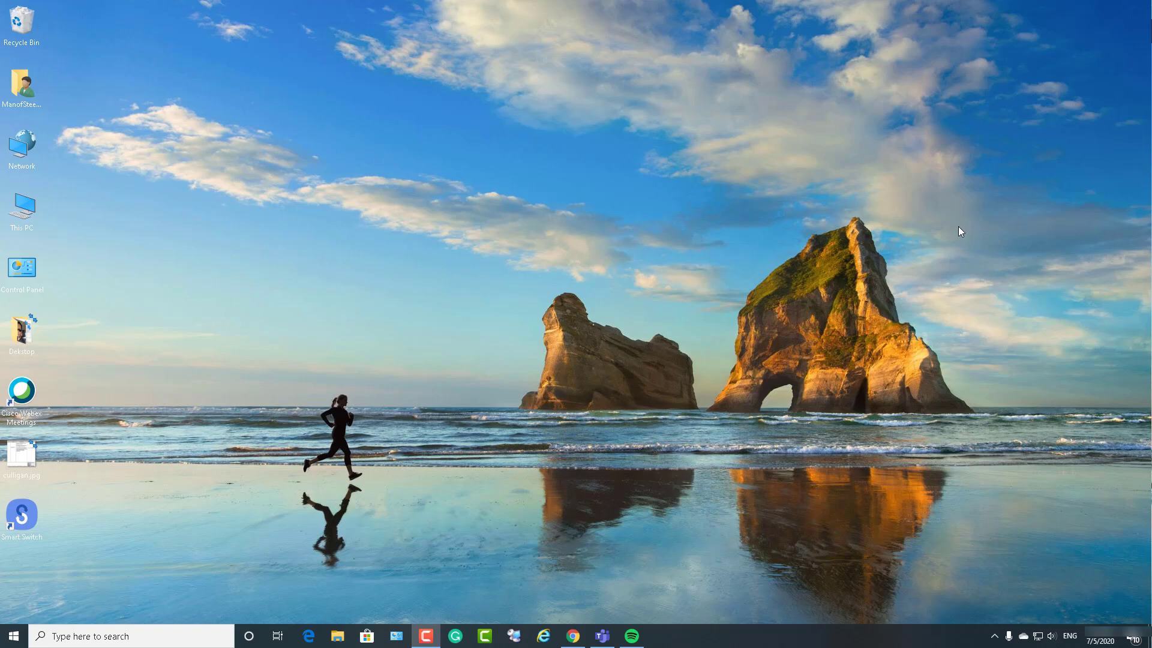
{"action": "mouse_move", "coordinate": [1004, 254]}
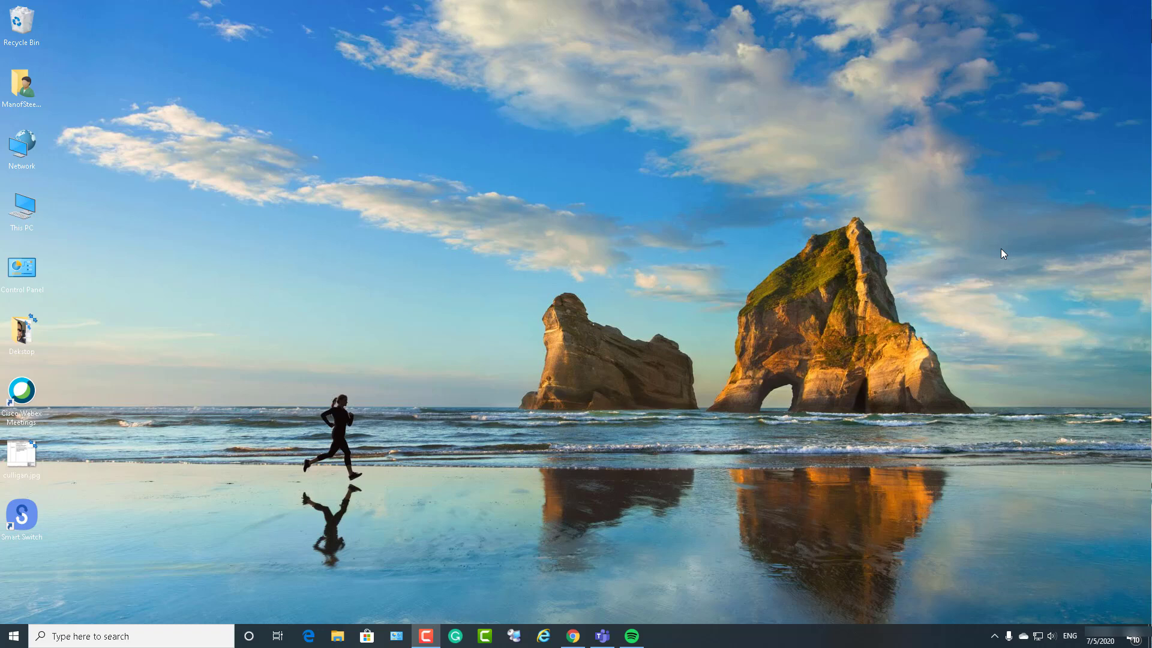
{"action": "mouse_move", "coordinate": [1051, 308]}
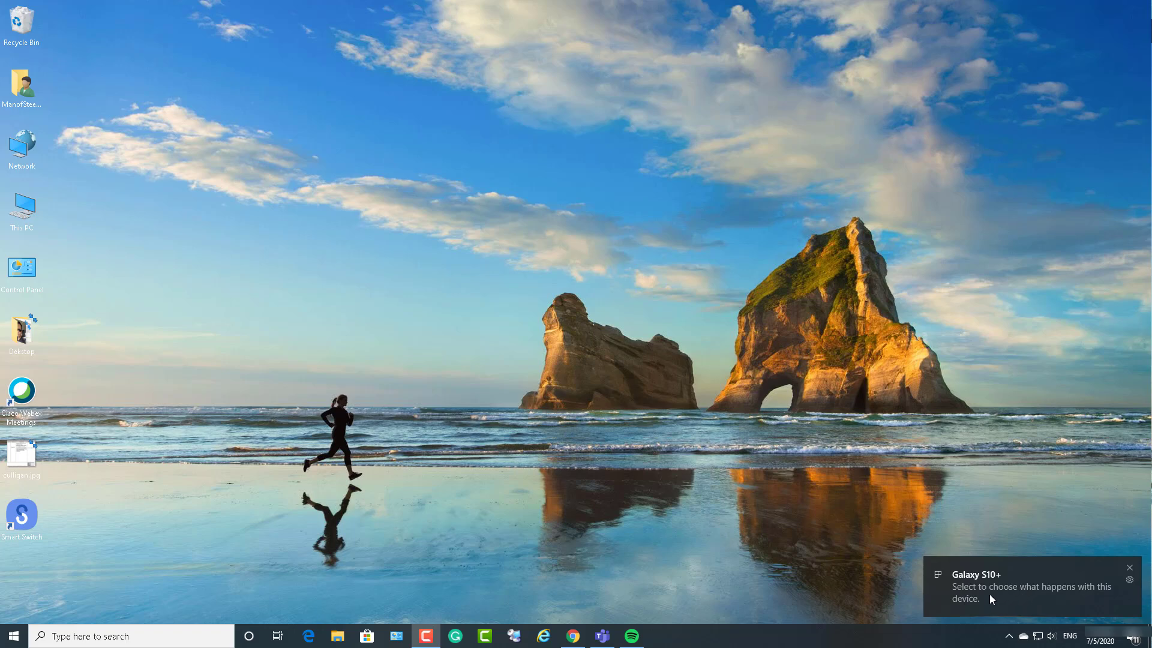
{"action": "mouse_move", "coordinate": [1060, 596]}
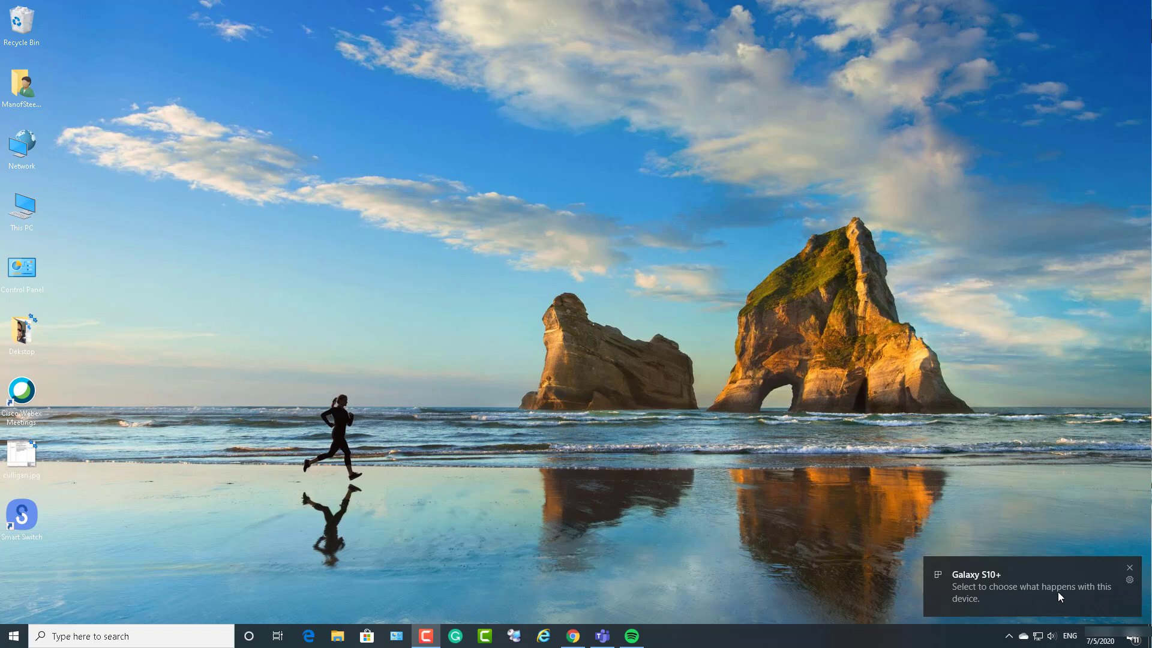
{"action": "mouse_move", "coordinate": [366, 636]}
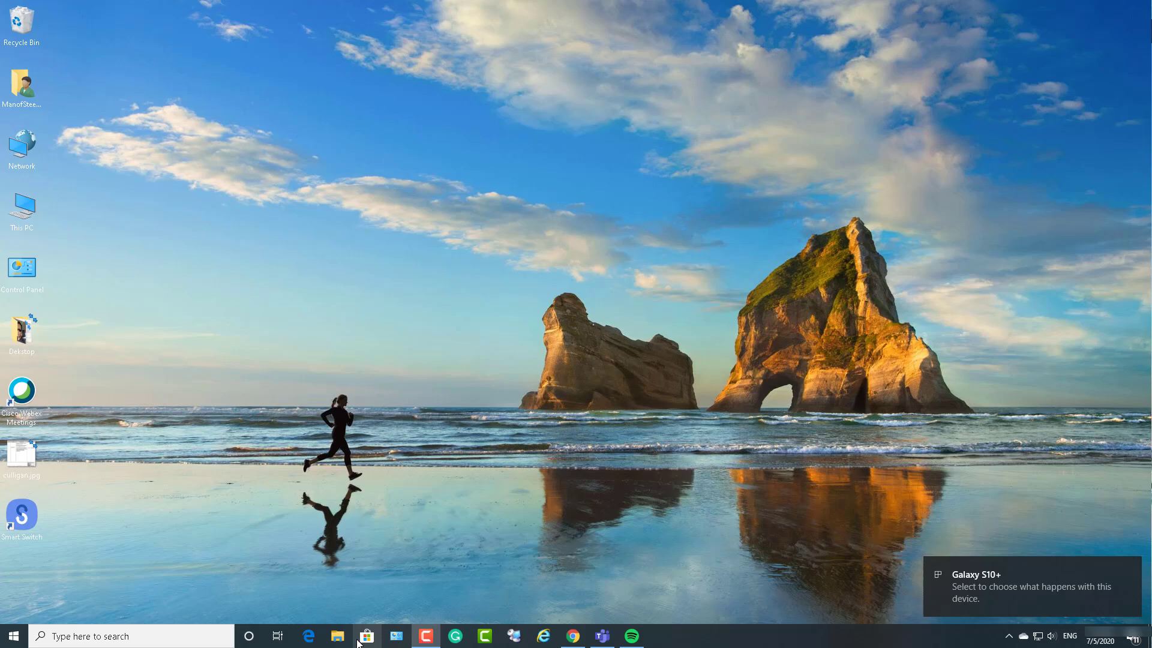
After the reboot and Galaxy S10+ notification, open File Explorer at Quick access
{"action": "left_click", "coordinate": [338, 636]}
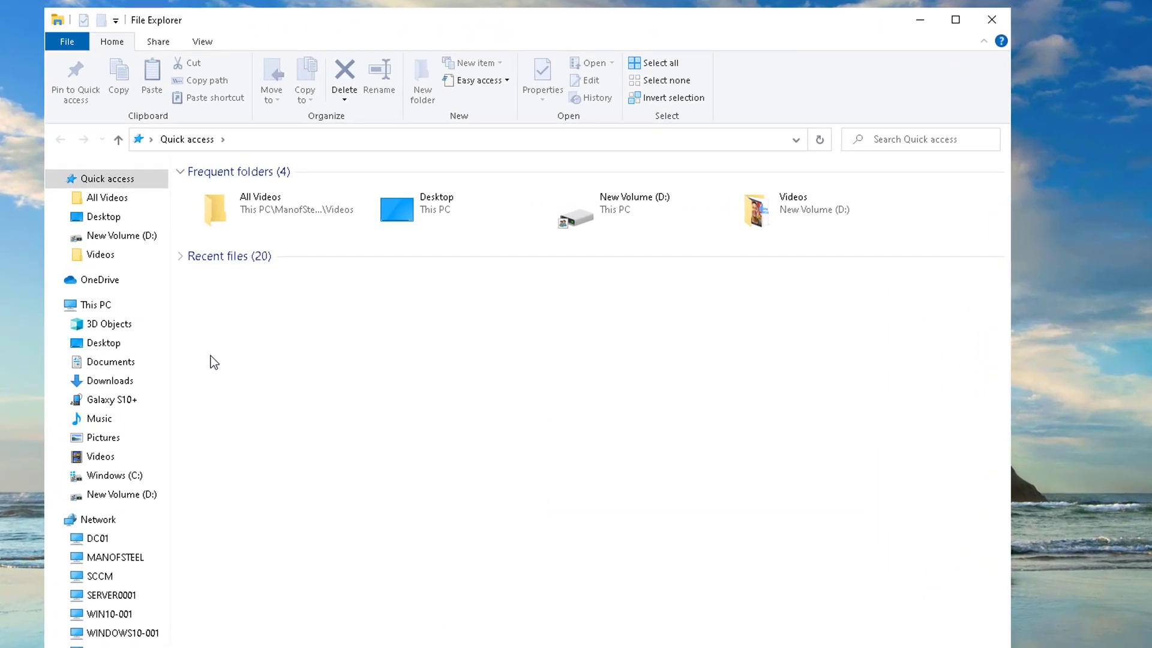
Browse the Galaxy S10+ from This PC into its Phone storage (355 GB free of 463 GB) and back
{"action": "left_click", "coordinate": [93, 304]}
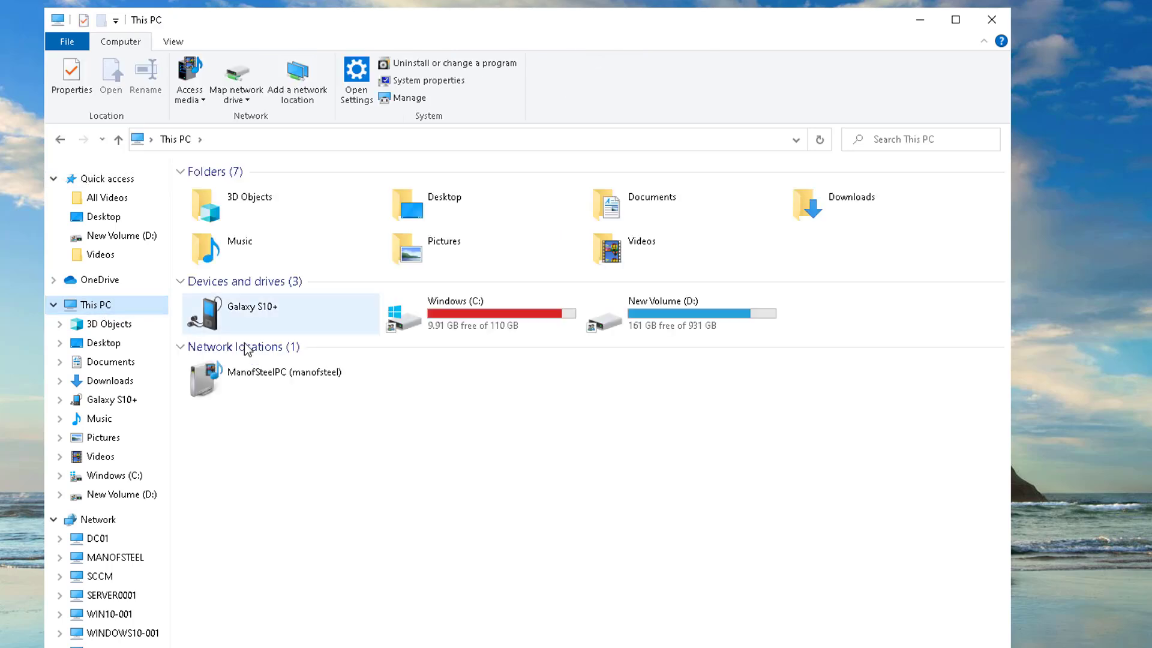
{"action": "mouse_move", "coordinate": [261, 309]}
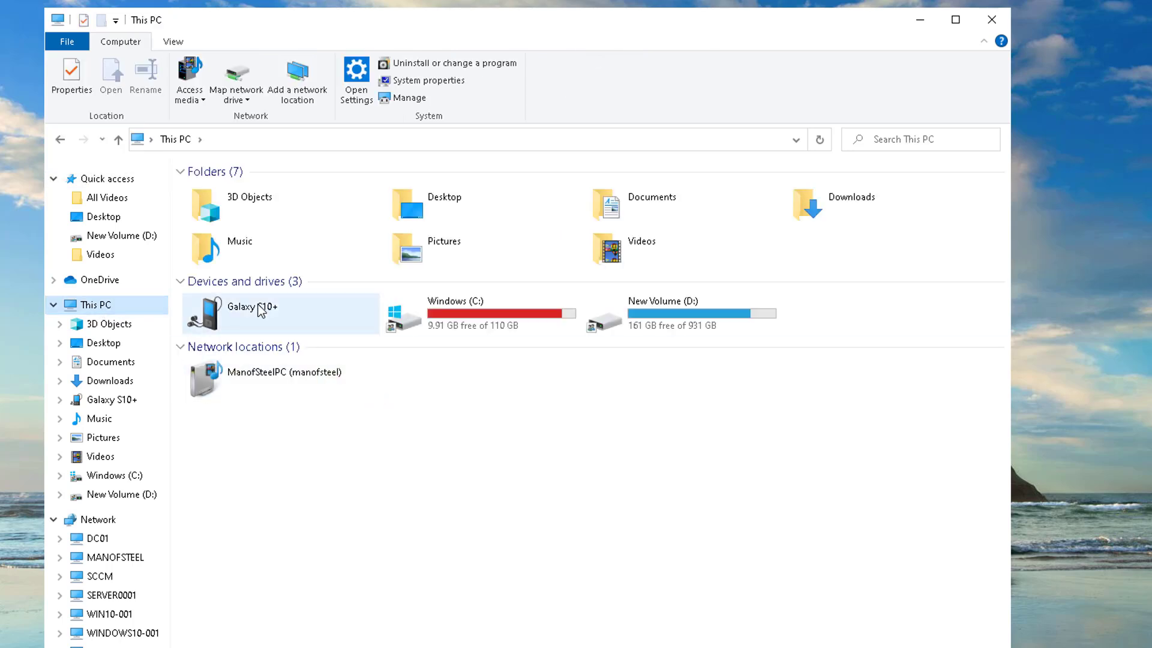
{"action": "double_click", "coordinate": [252, 308]}
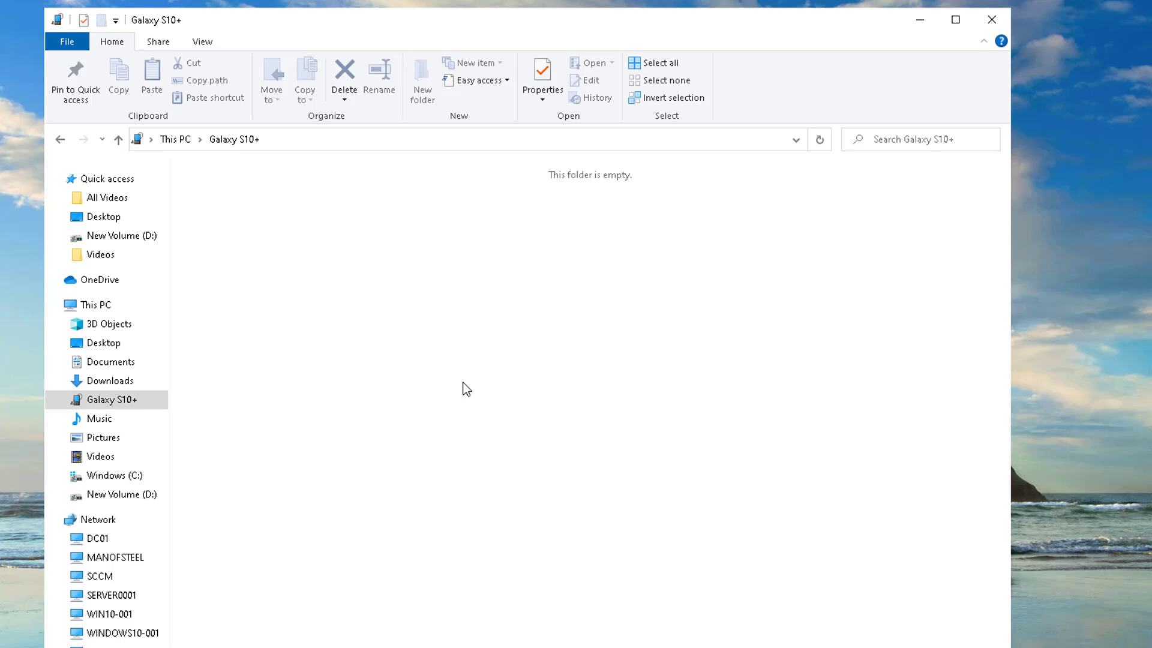
{"action": "mouse_move", "coordinate": [381, 341]}
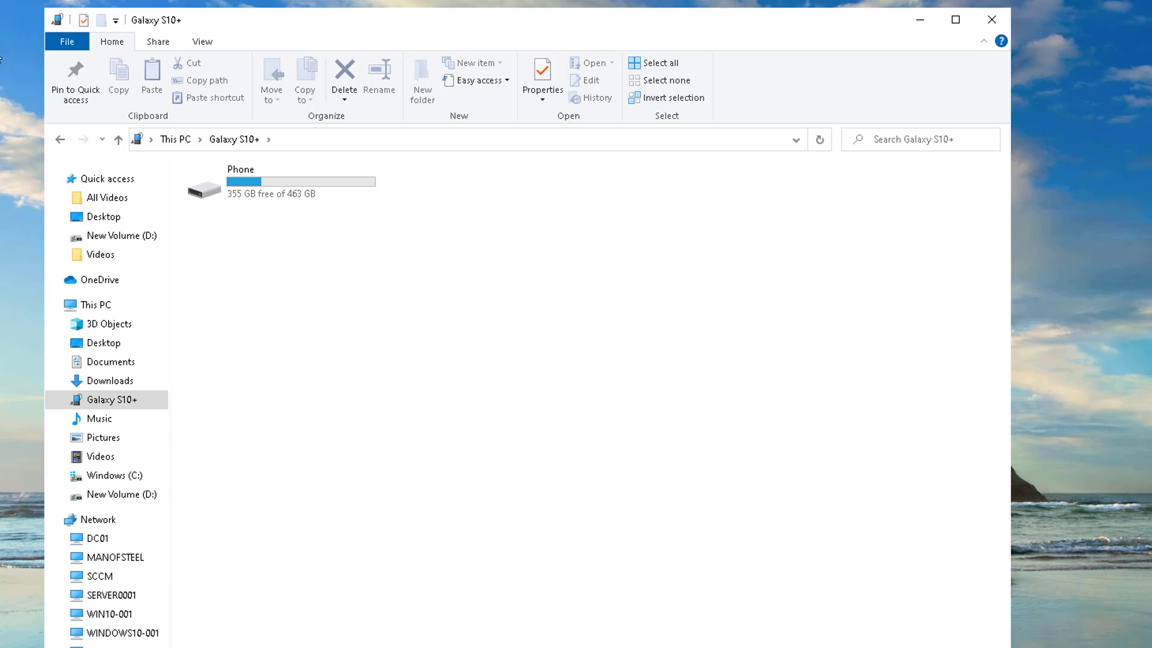
{"action": "double_click", "coordinate": [240, 181]}
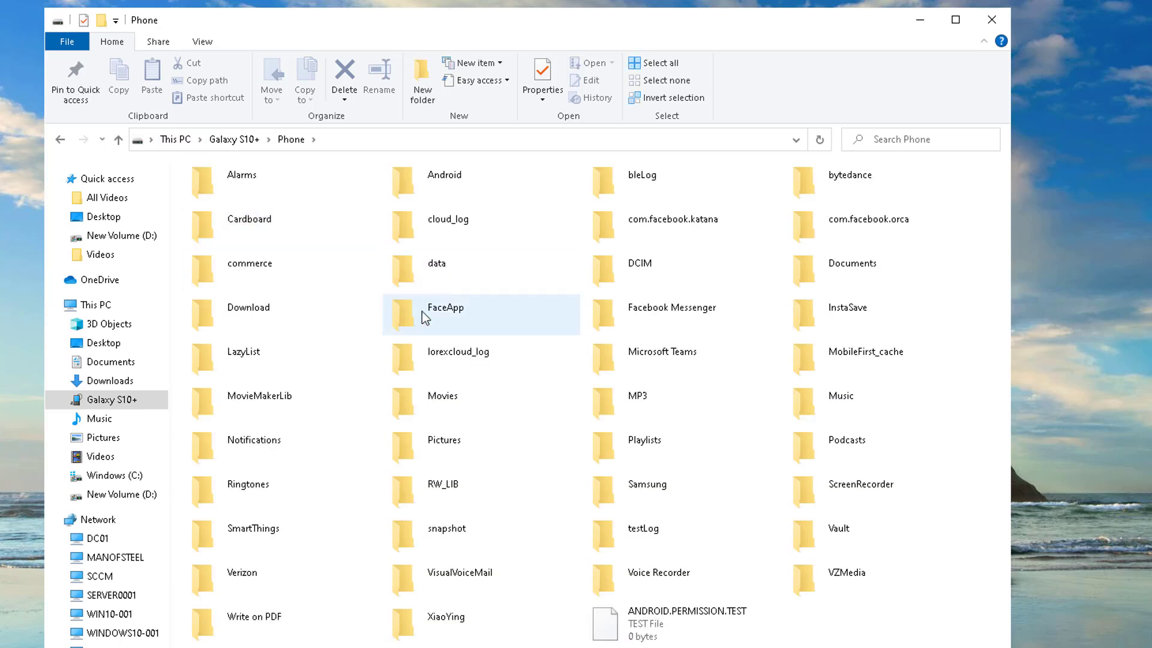
{"action": "left_click", "coordinate": [117, 140]}
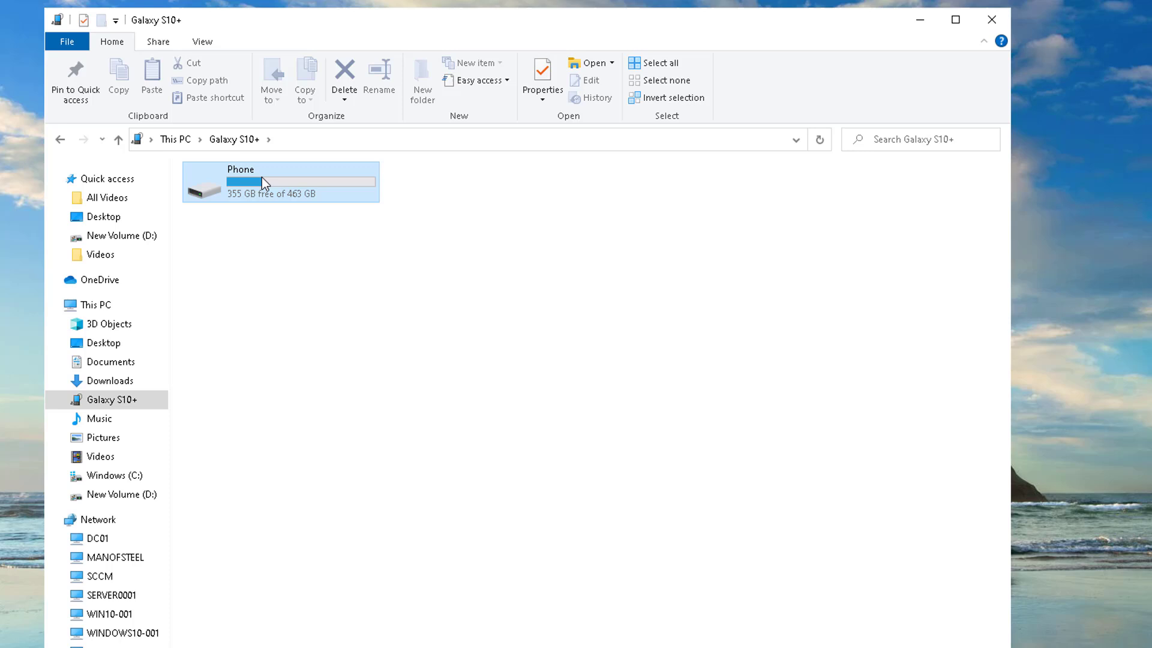
{"action": "mouse_move", "coordinate": [613, 410]}
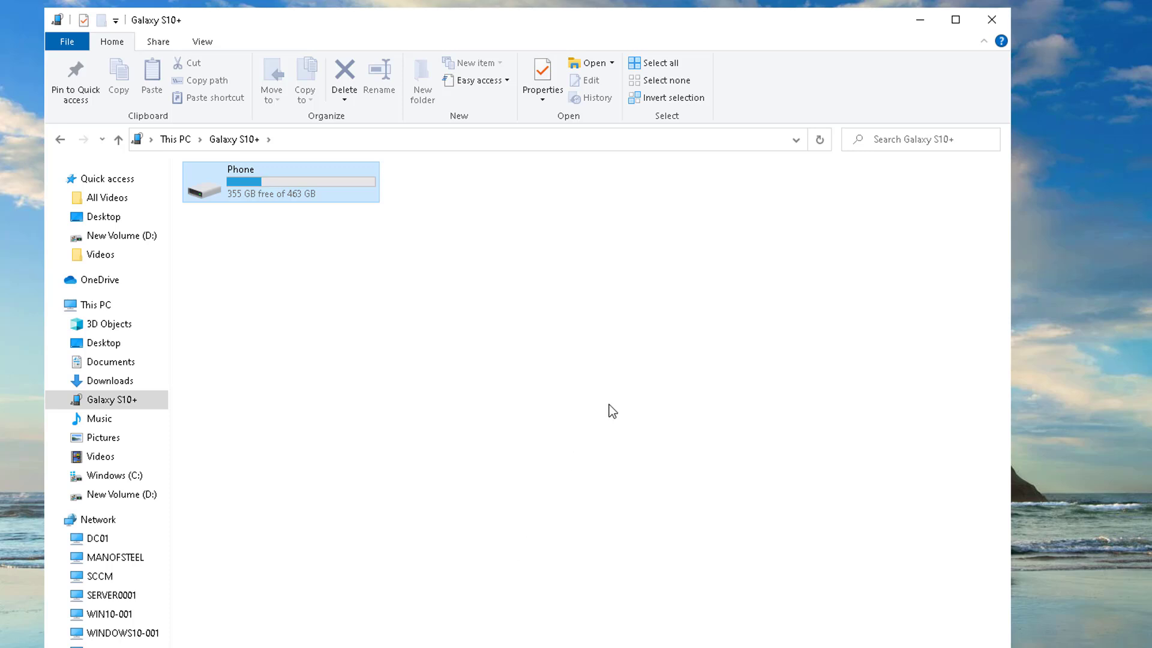
{"action": "mouse_move", "coordinate": [437, 342]}
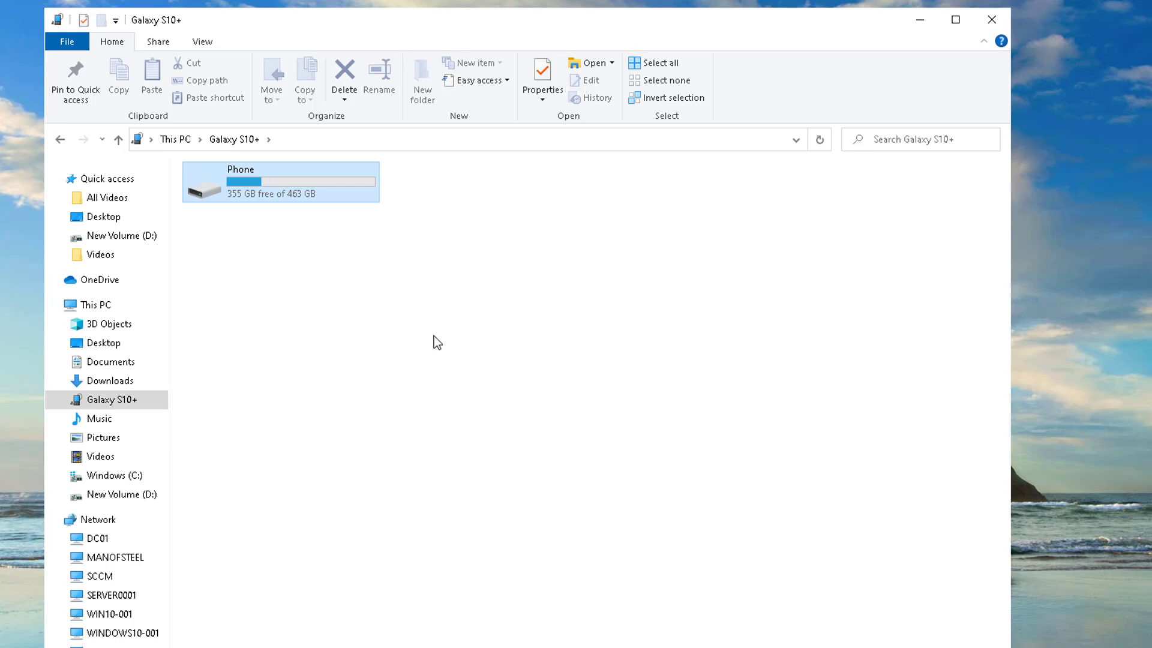
{"action": "mouse_move", "coordinate": [444, 360]}
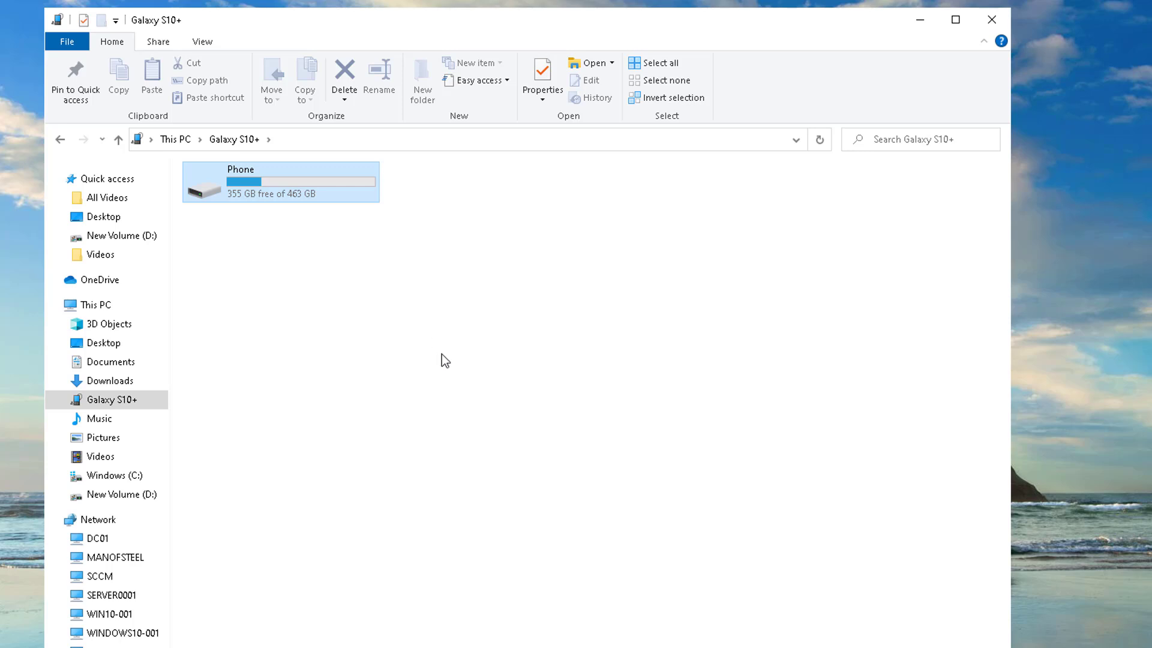
{"action": "mouse_move", "coordinate": [453, 350]}
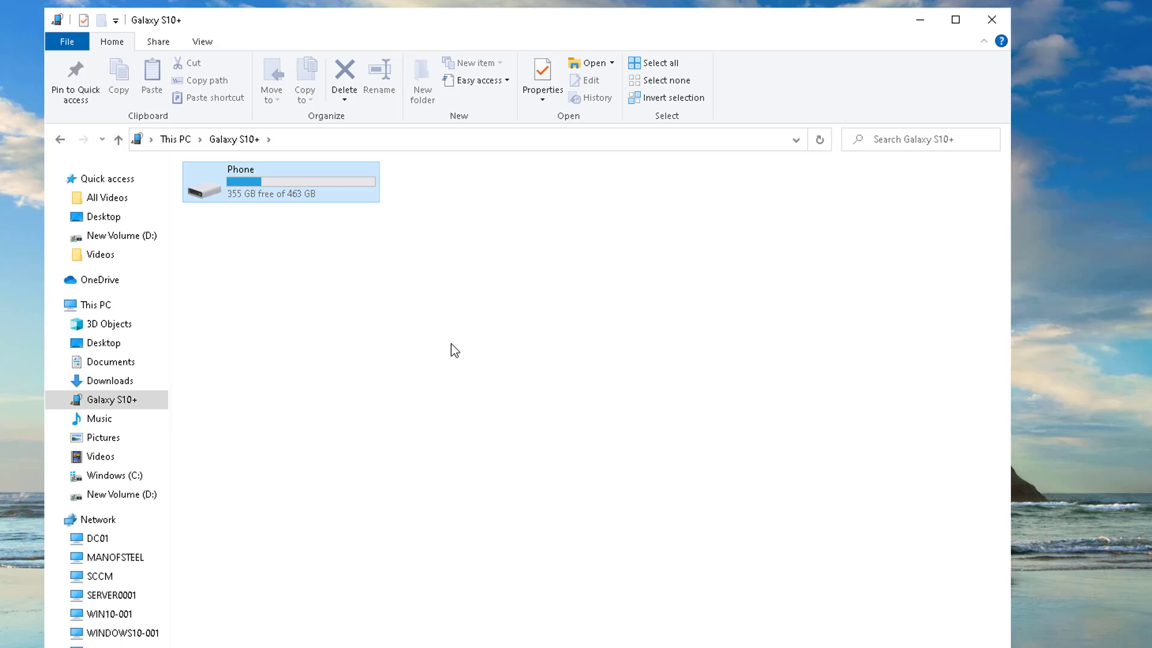
{"action": "mouse_move", "coordinate": [374, 539]}
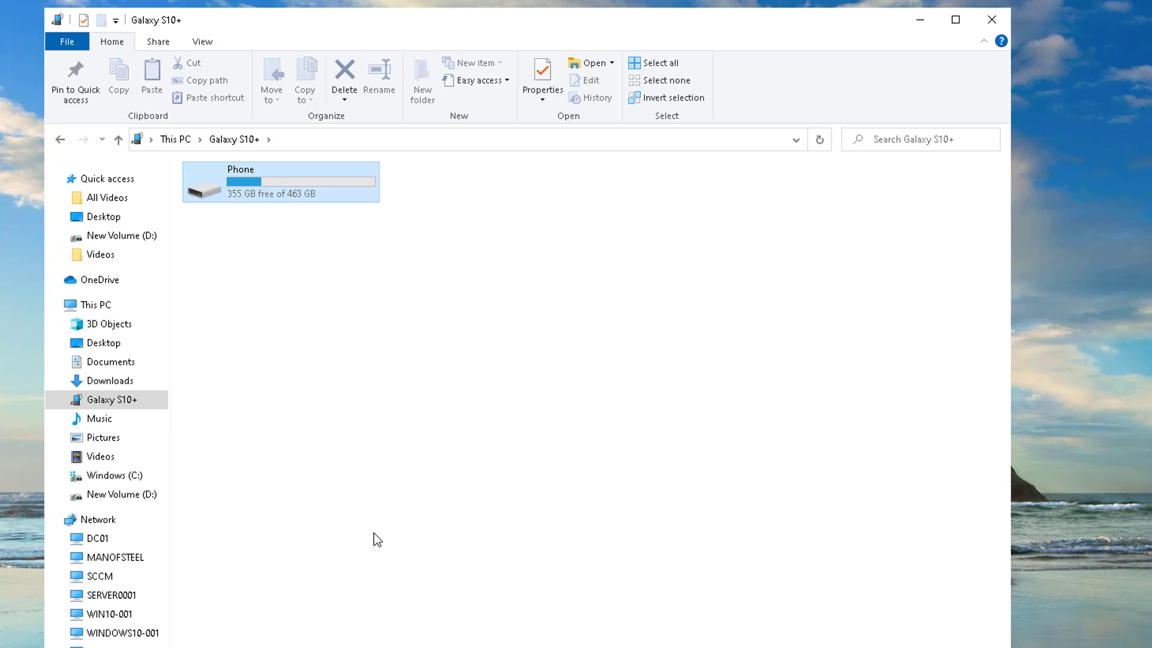
{"action": "mouse_move", "coordinate": [600, 522]}
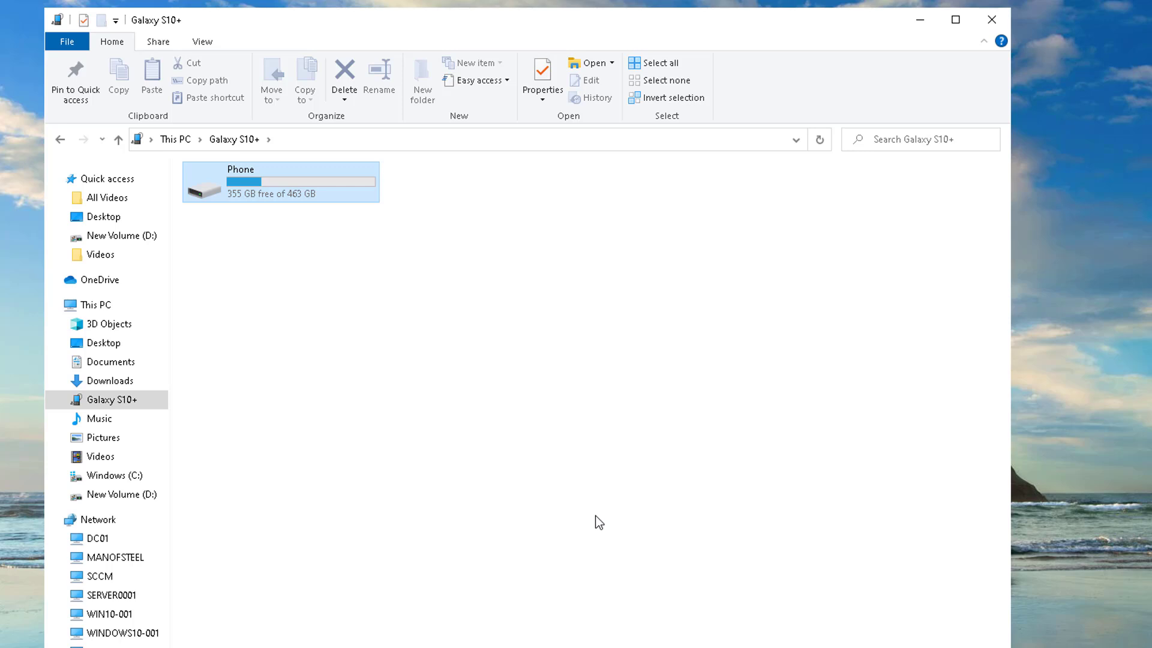
{"action": "mouse_move", "coordinate": [818, 526]}
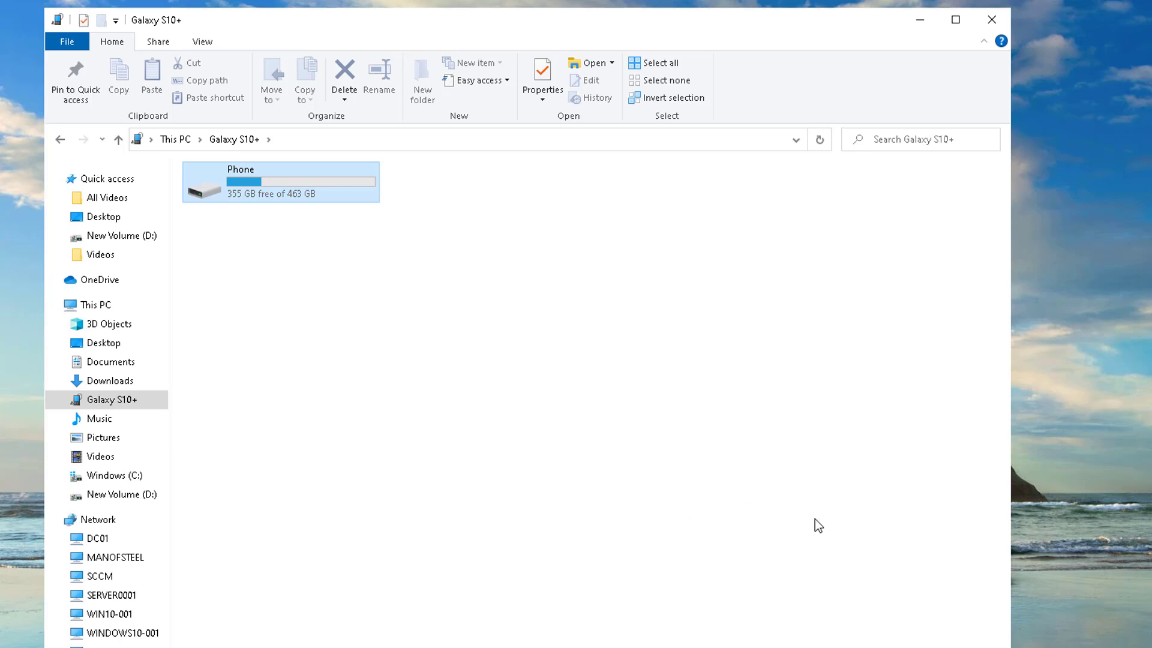